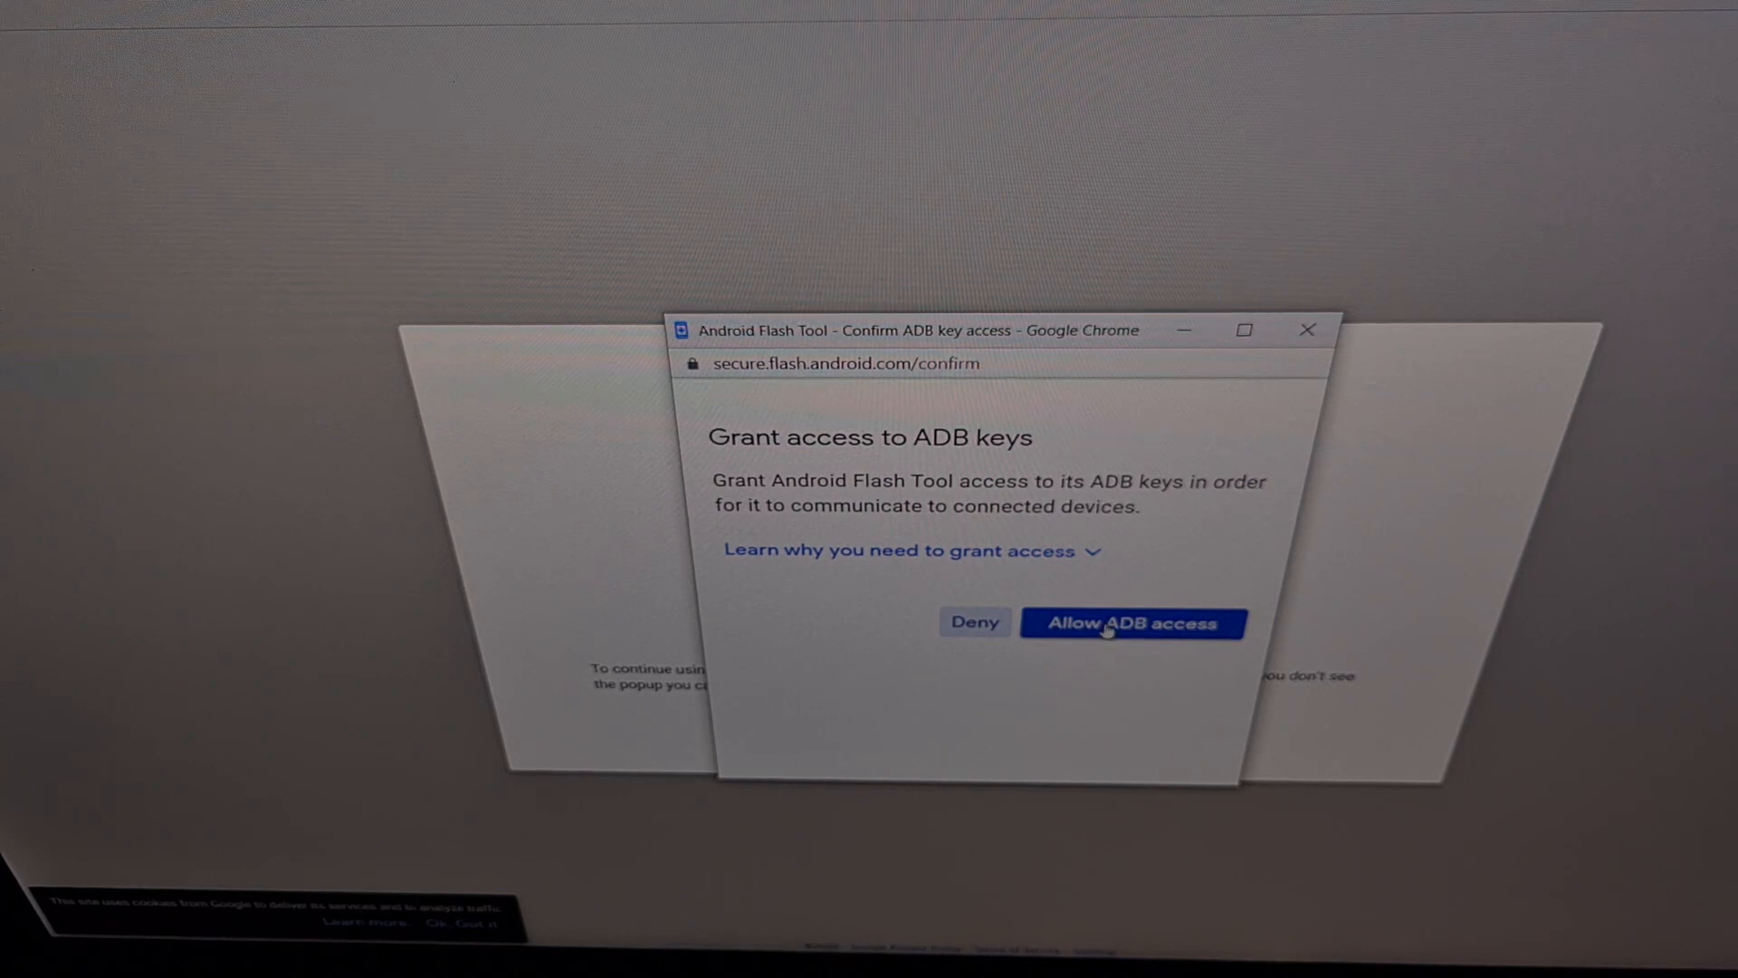
- Allow the flash tool ADB key access from the popup
left_click(1132, 622)
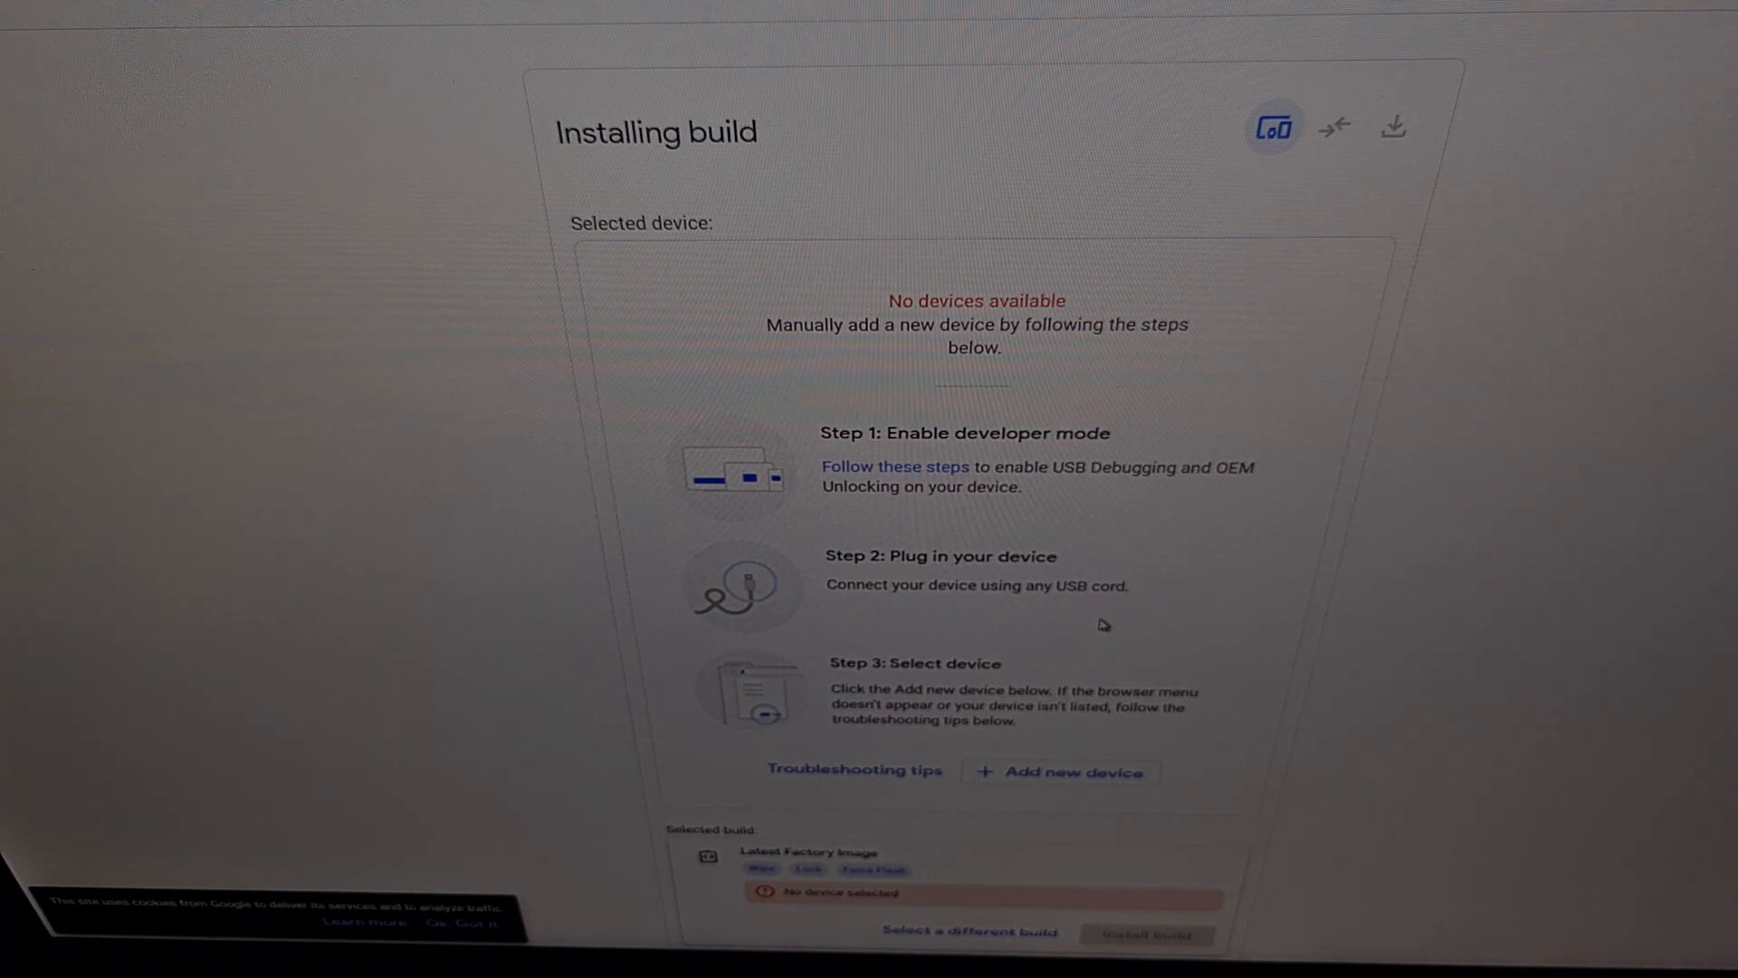
mouse_move(1103, 624)
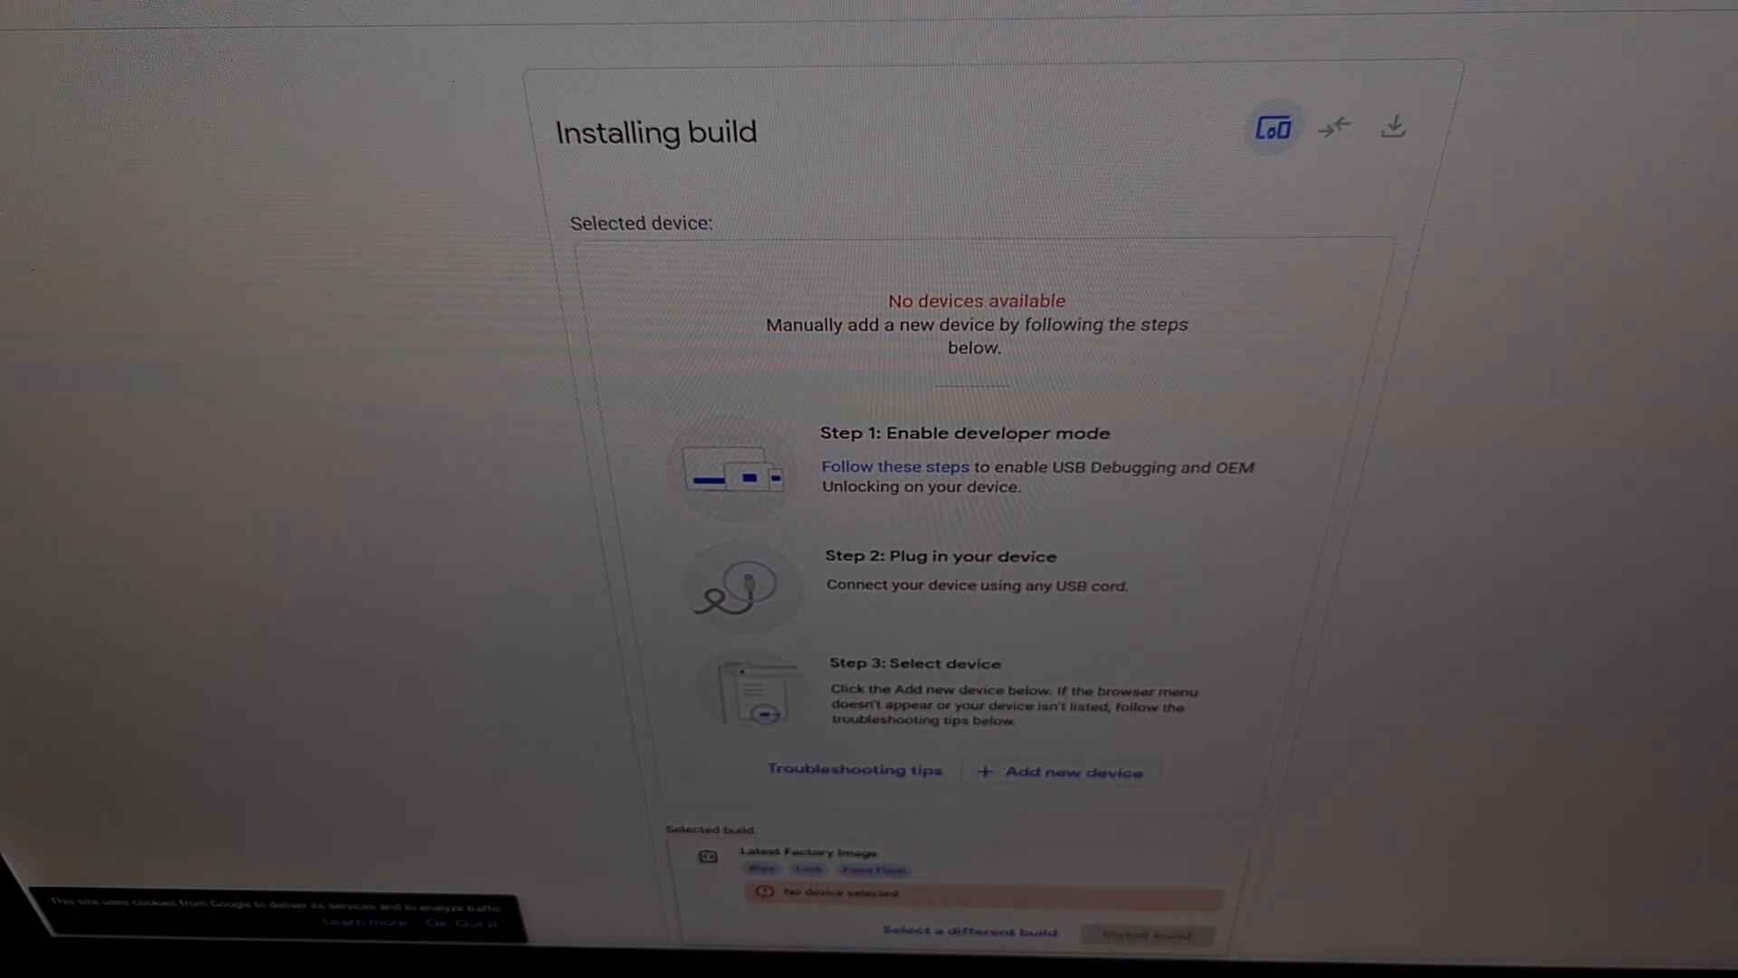
mouse_move(1103, 514)
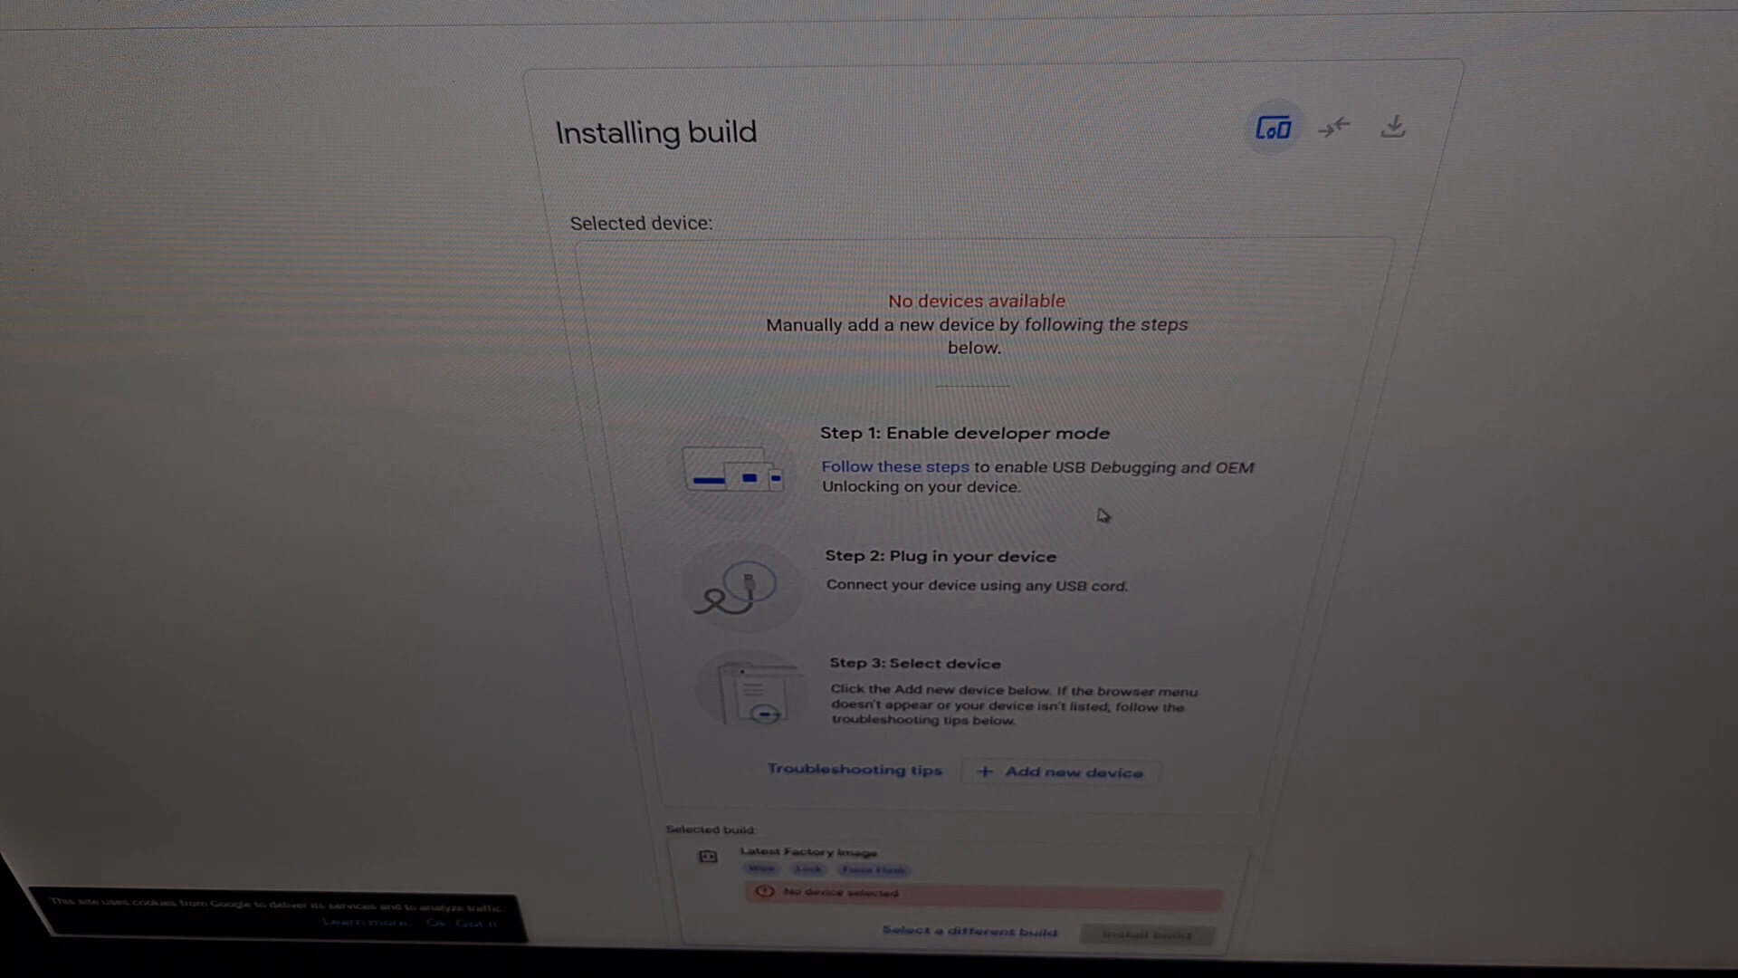
mouse_move(1050, 769)
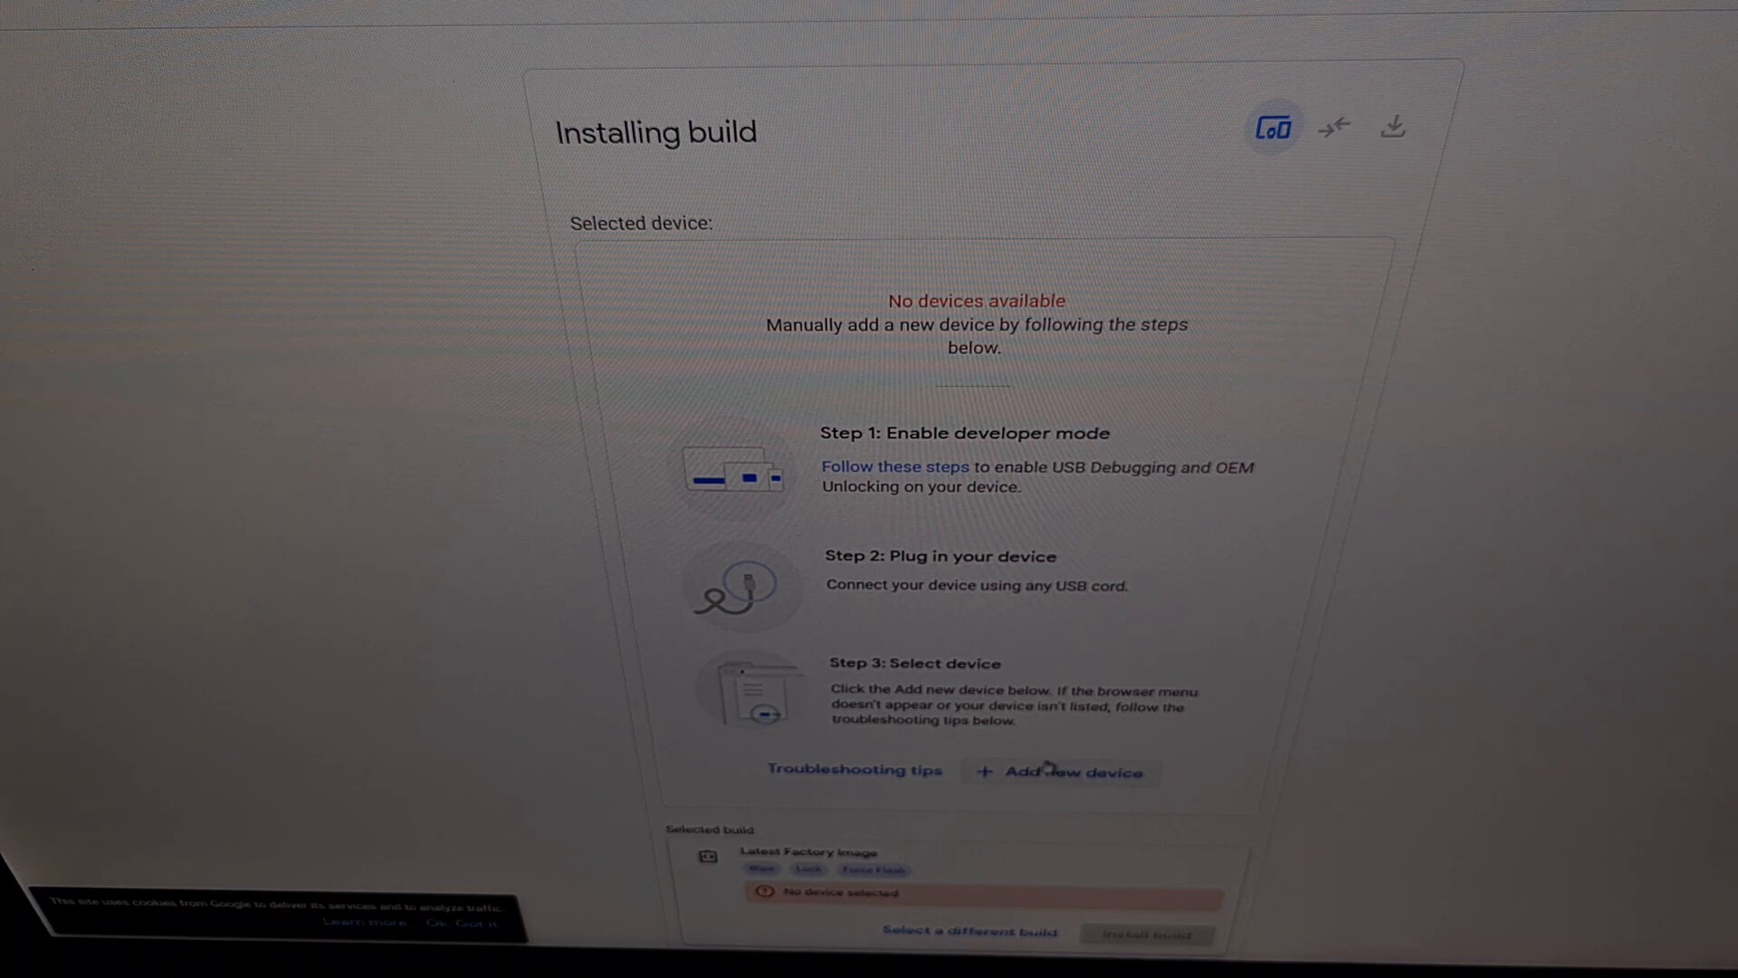
- Add the Pixel 6 as a new device through the browser's connect popup
left_click(1059, 771)
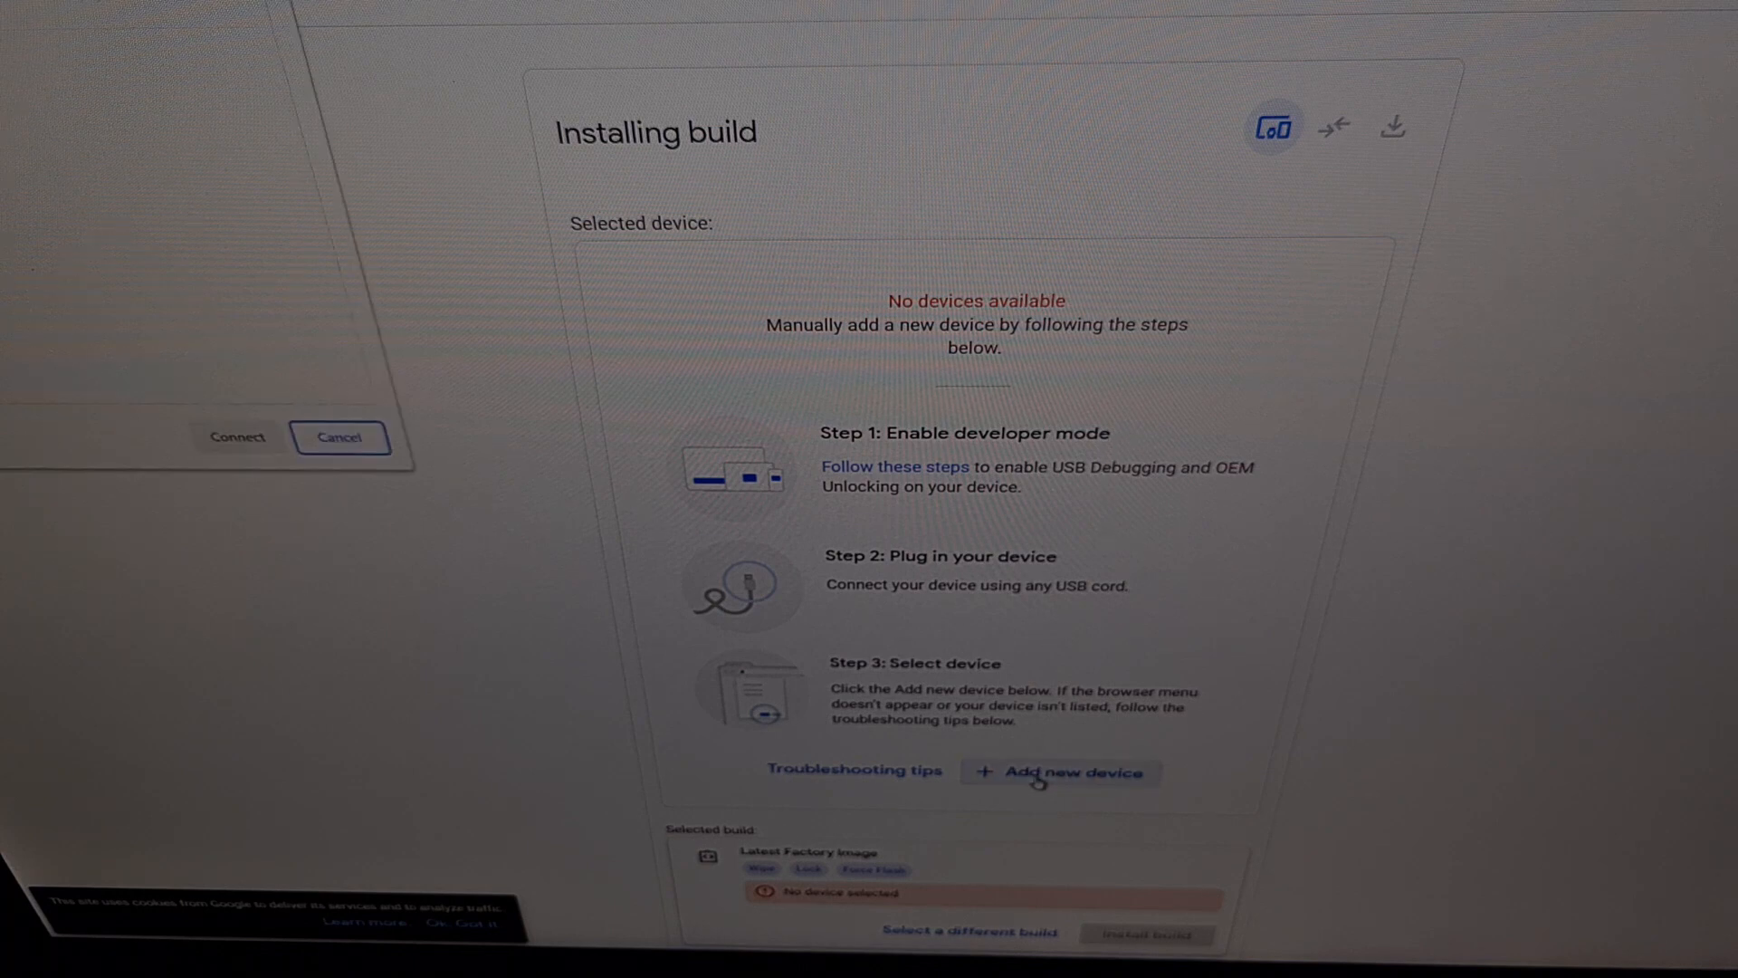
left_click(1059, 771)
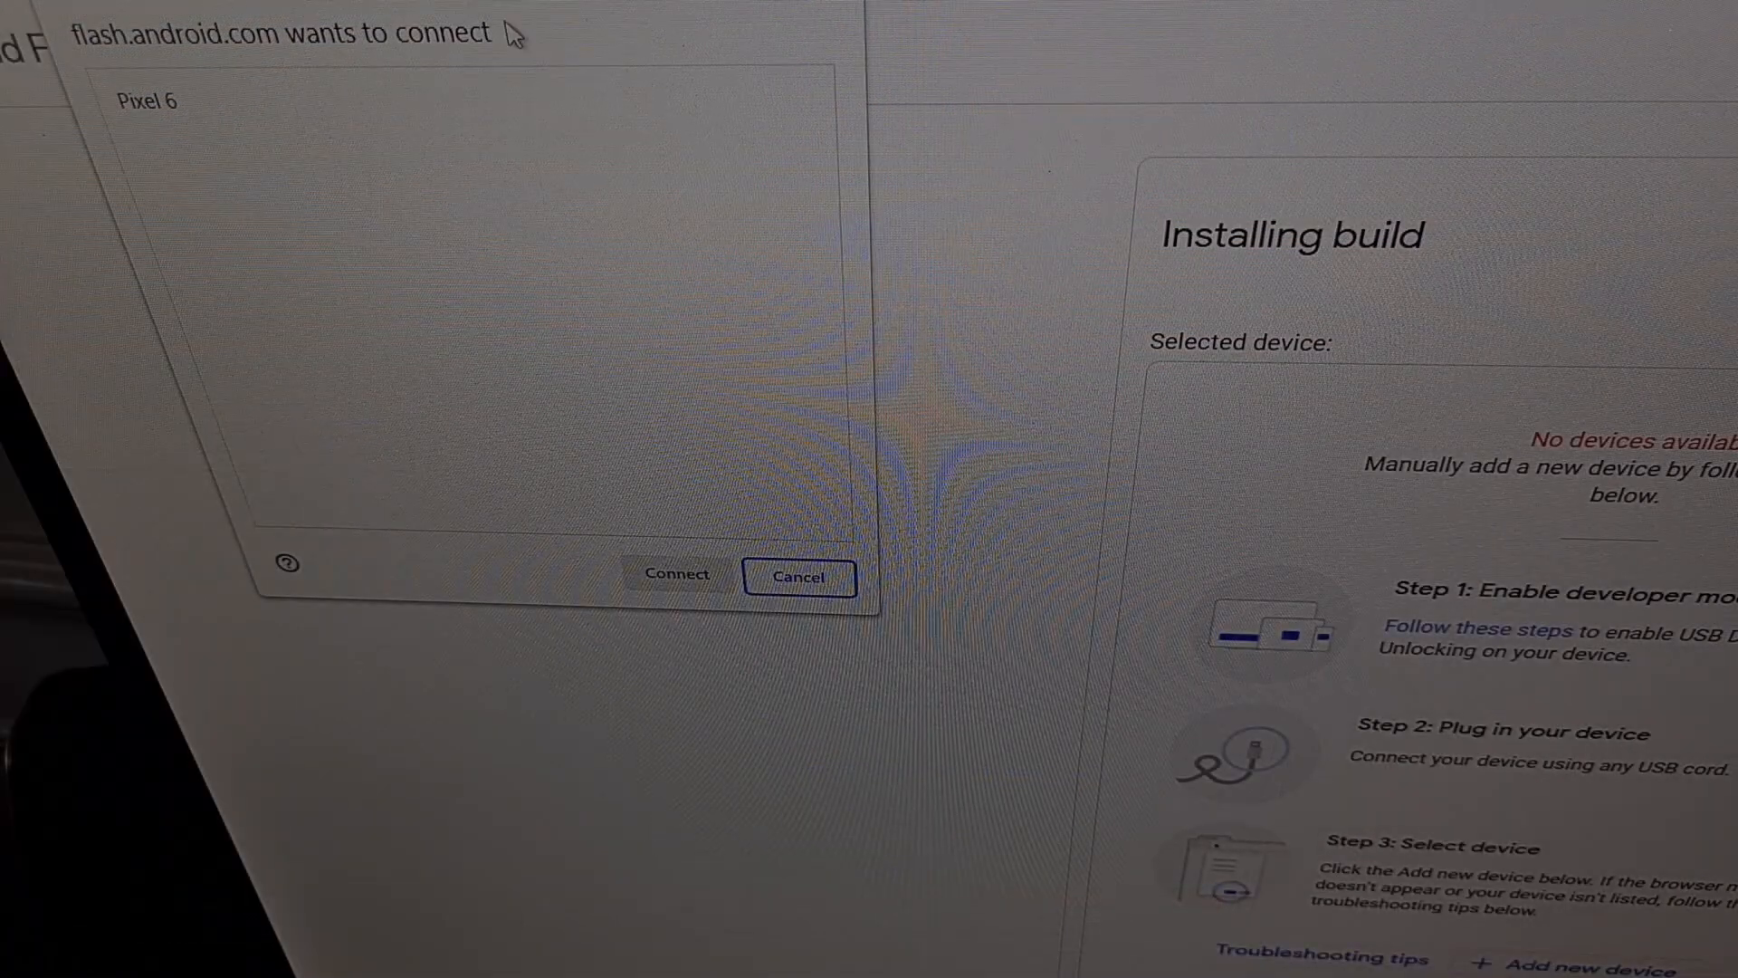
left_click(167, 99)
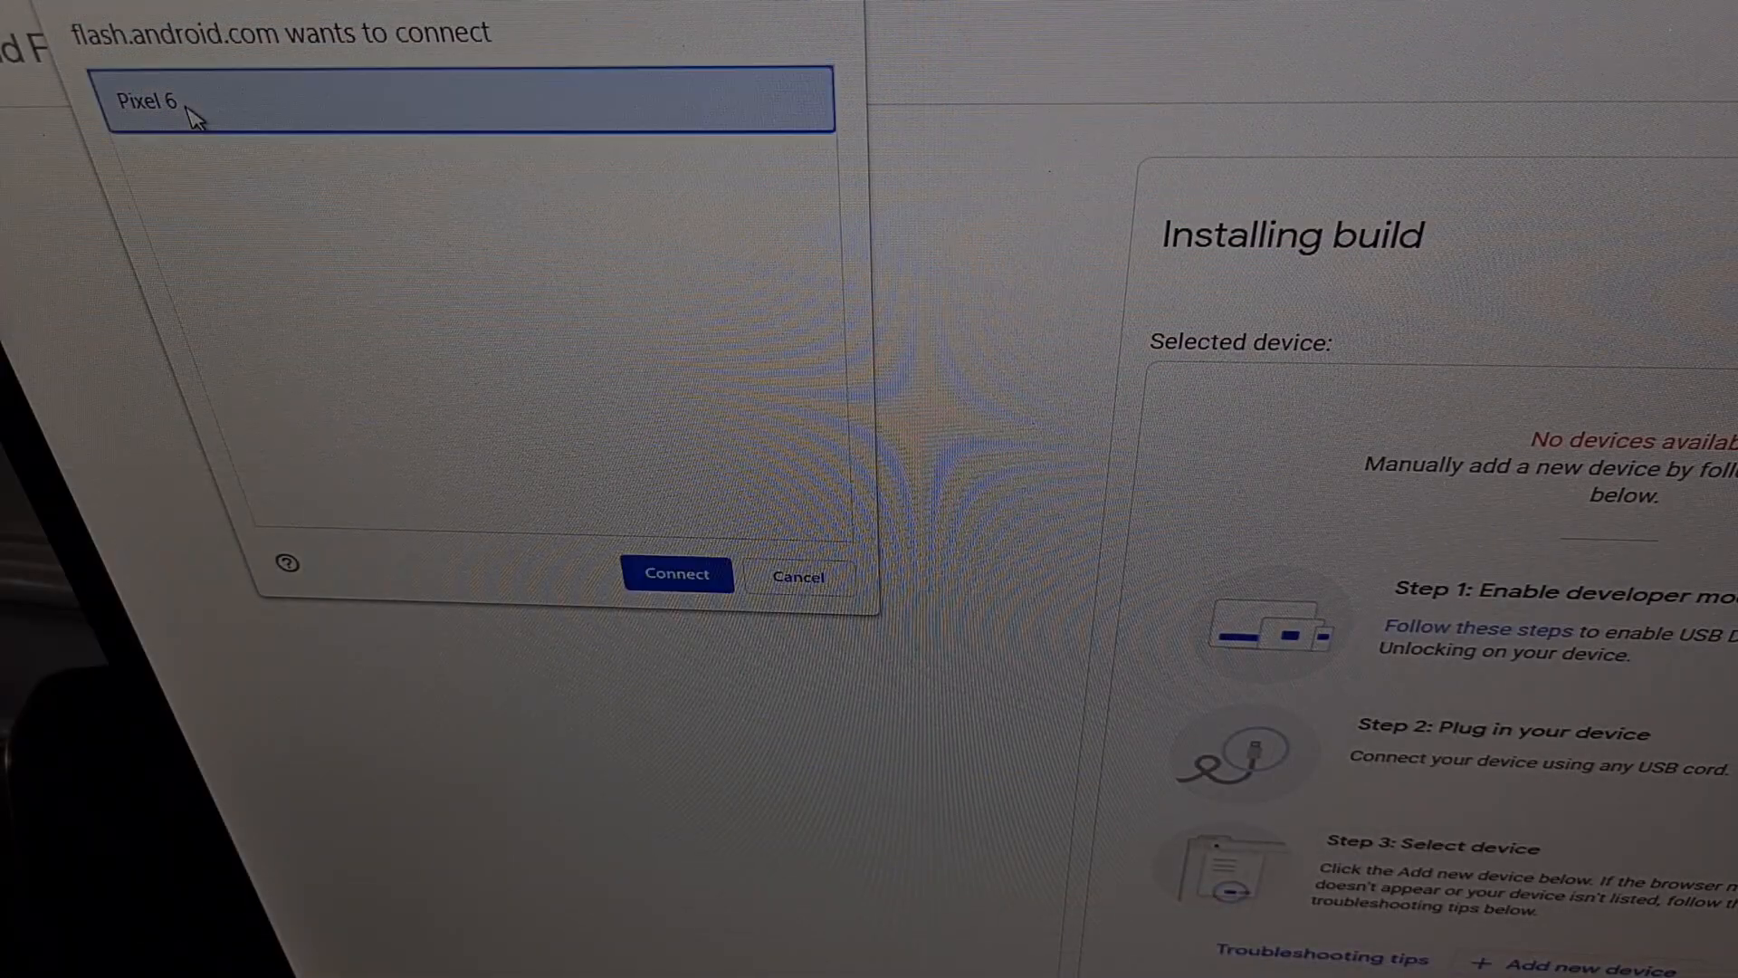
mouse_move(250, 139)
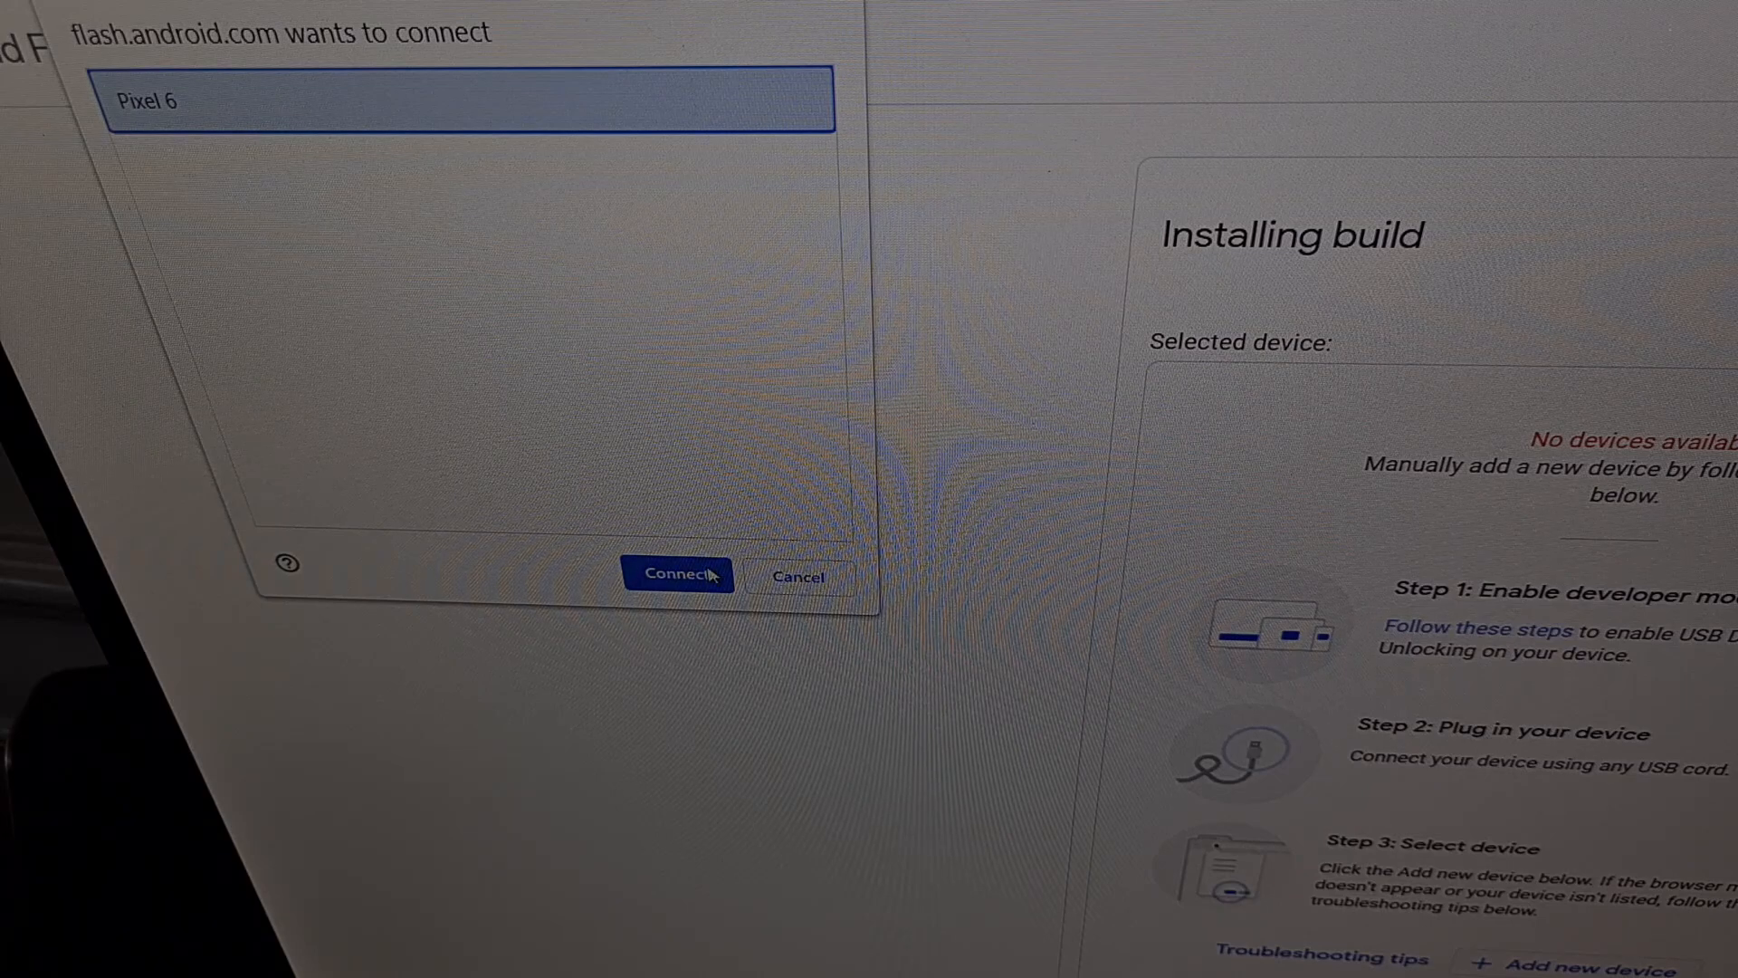
left_click(677, 574)
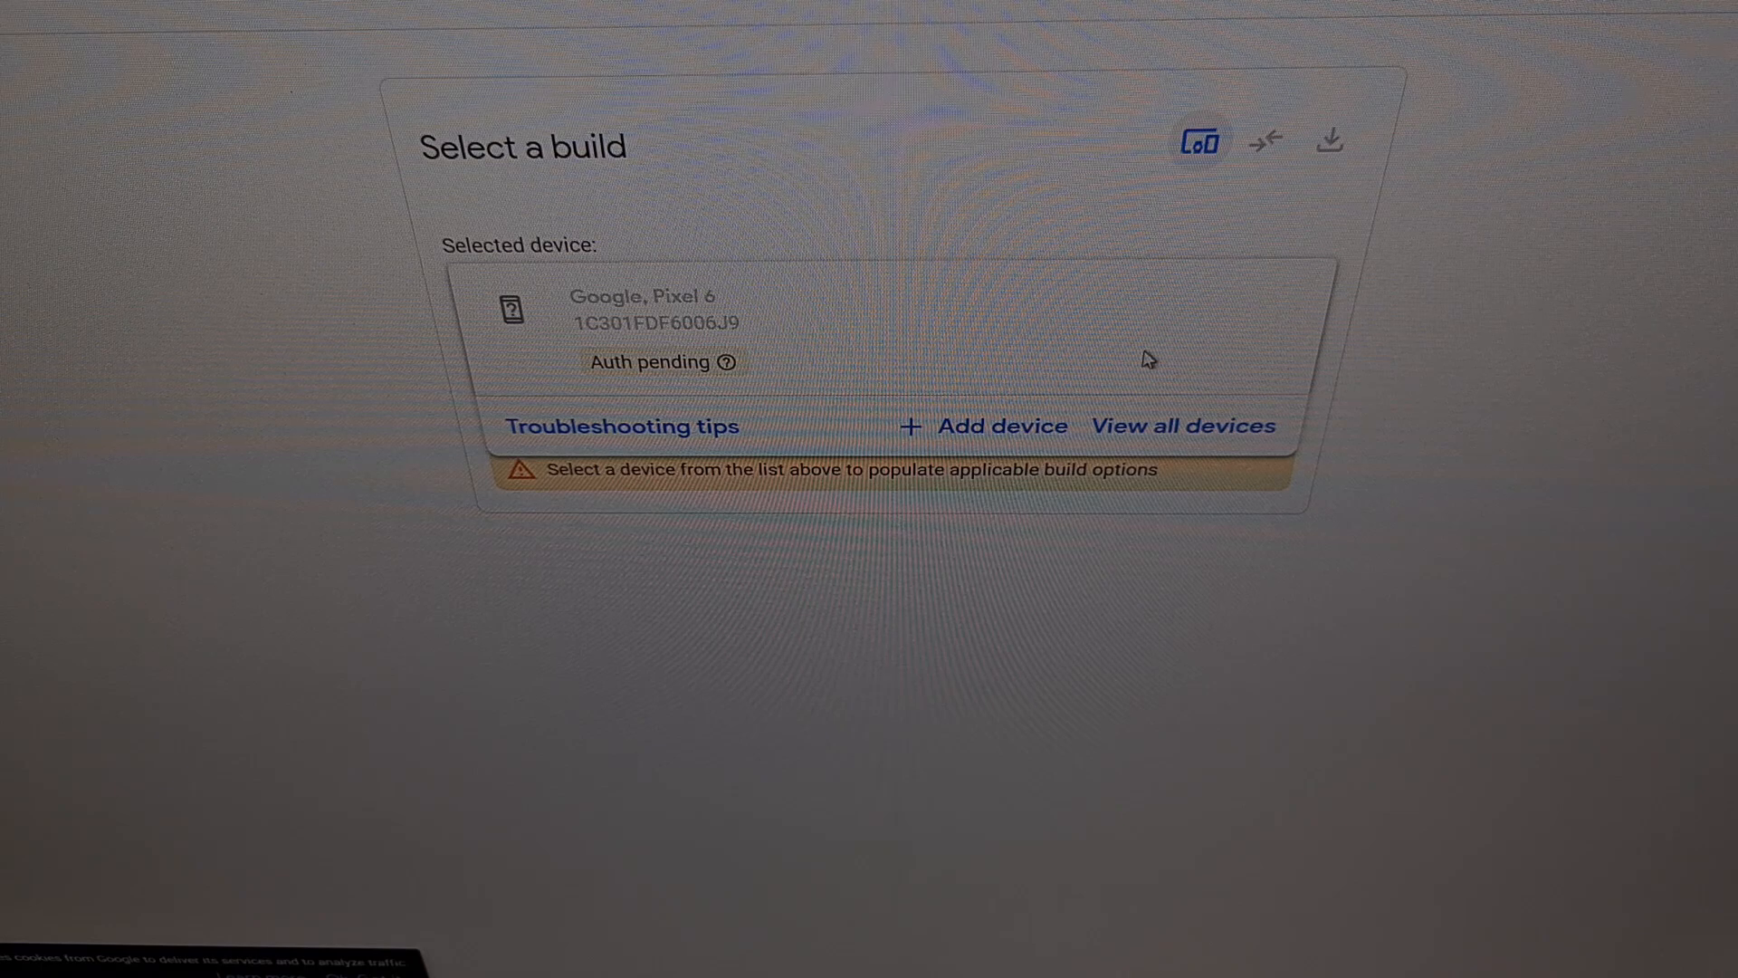
mouse_move(1206, 369)
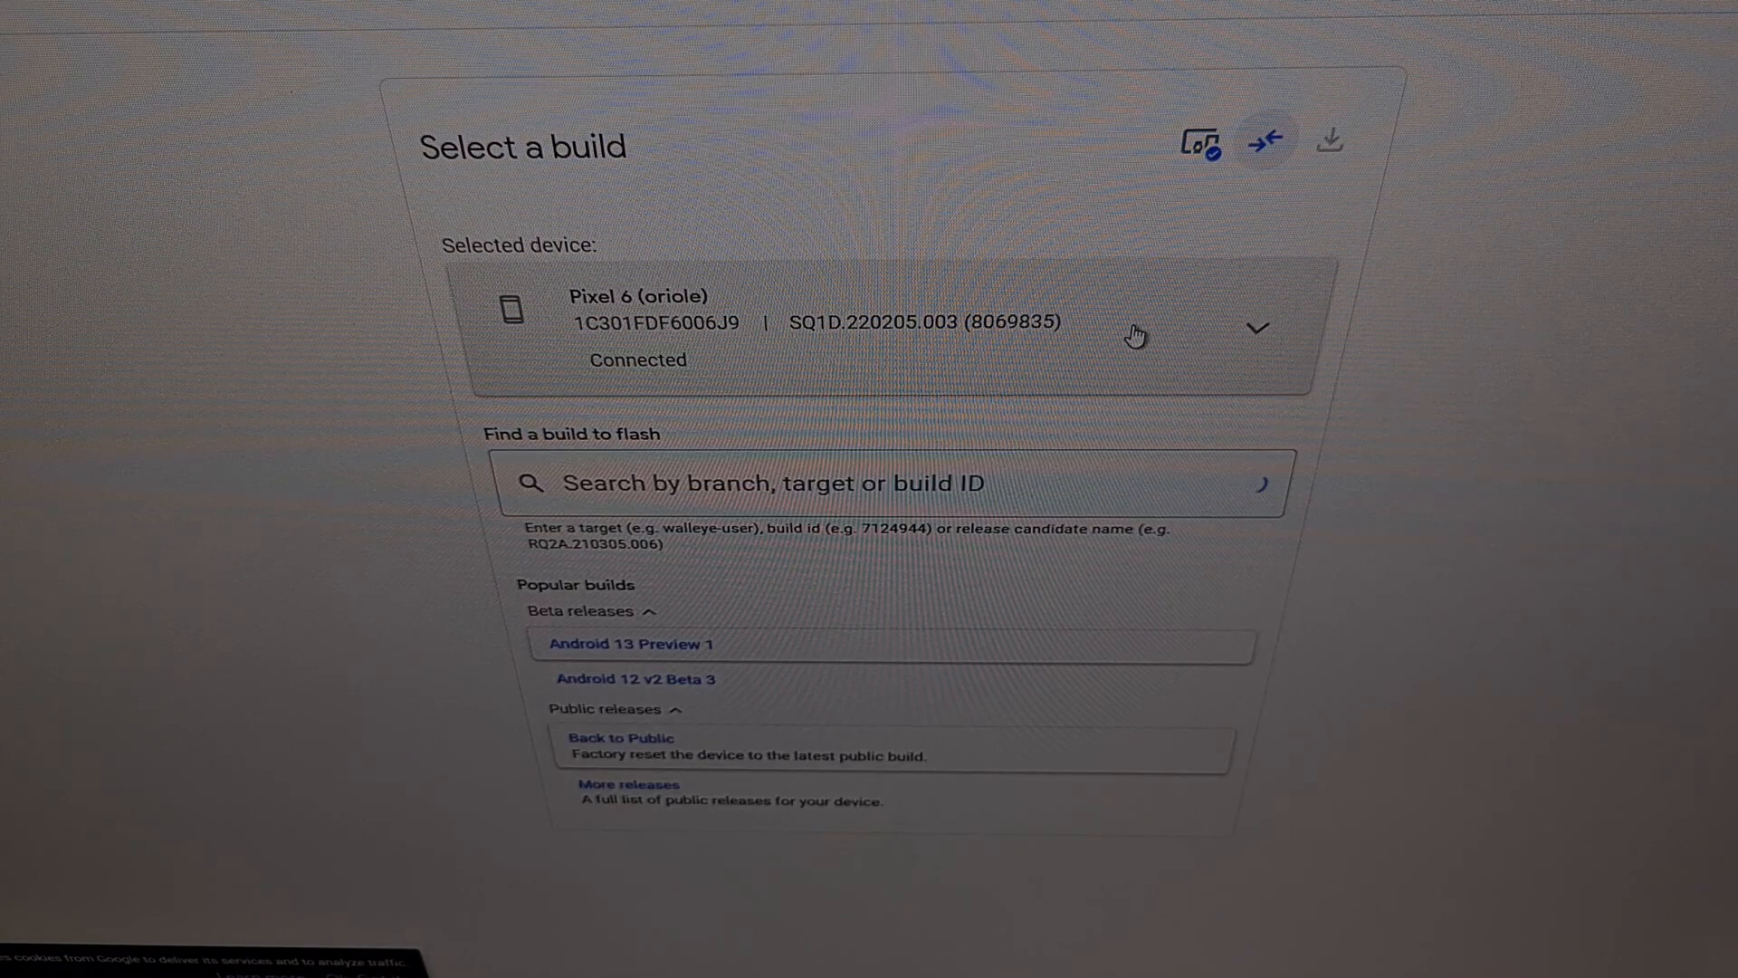
mouse_move(749, 341)
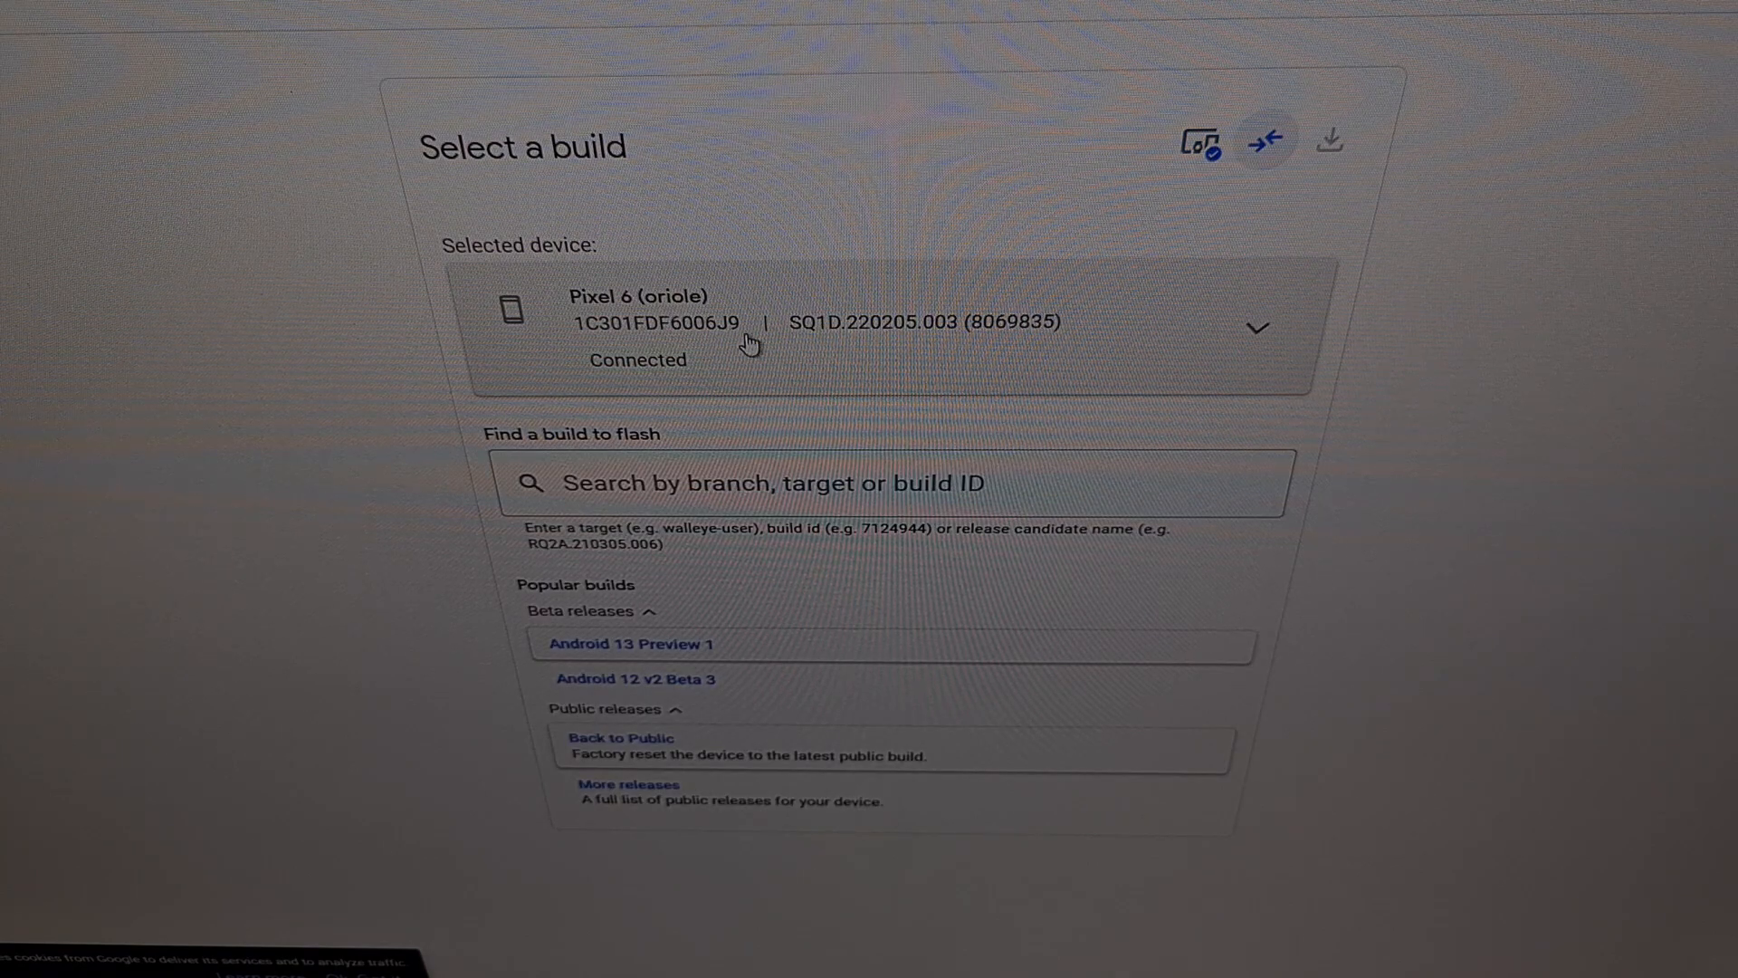
mouse_move(781, 308)
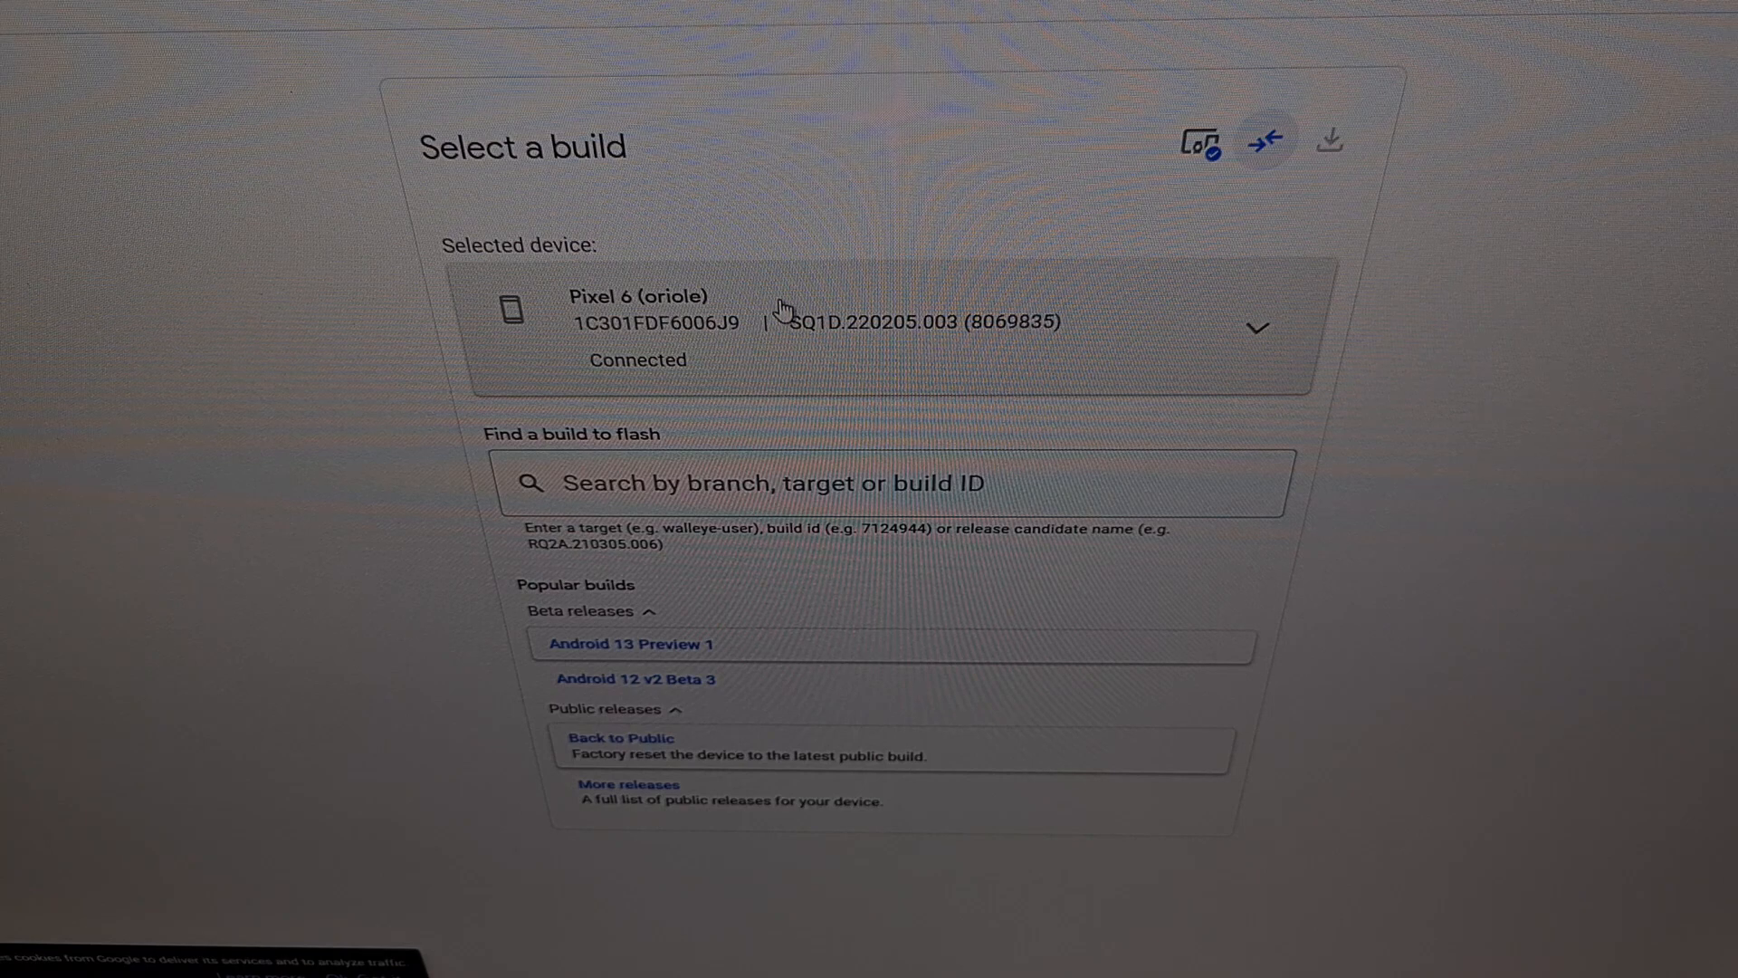
mouse_move(914, 320)
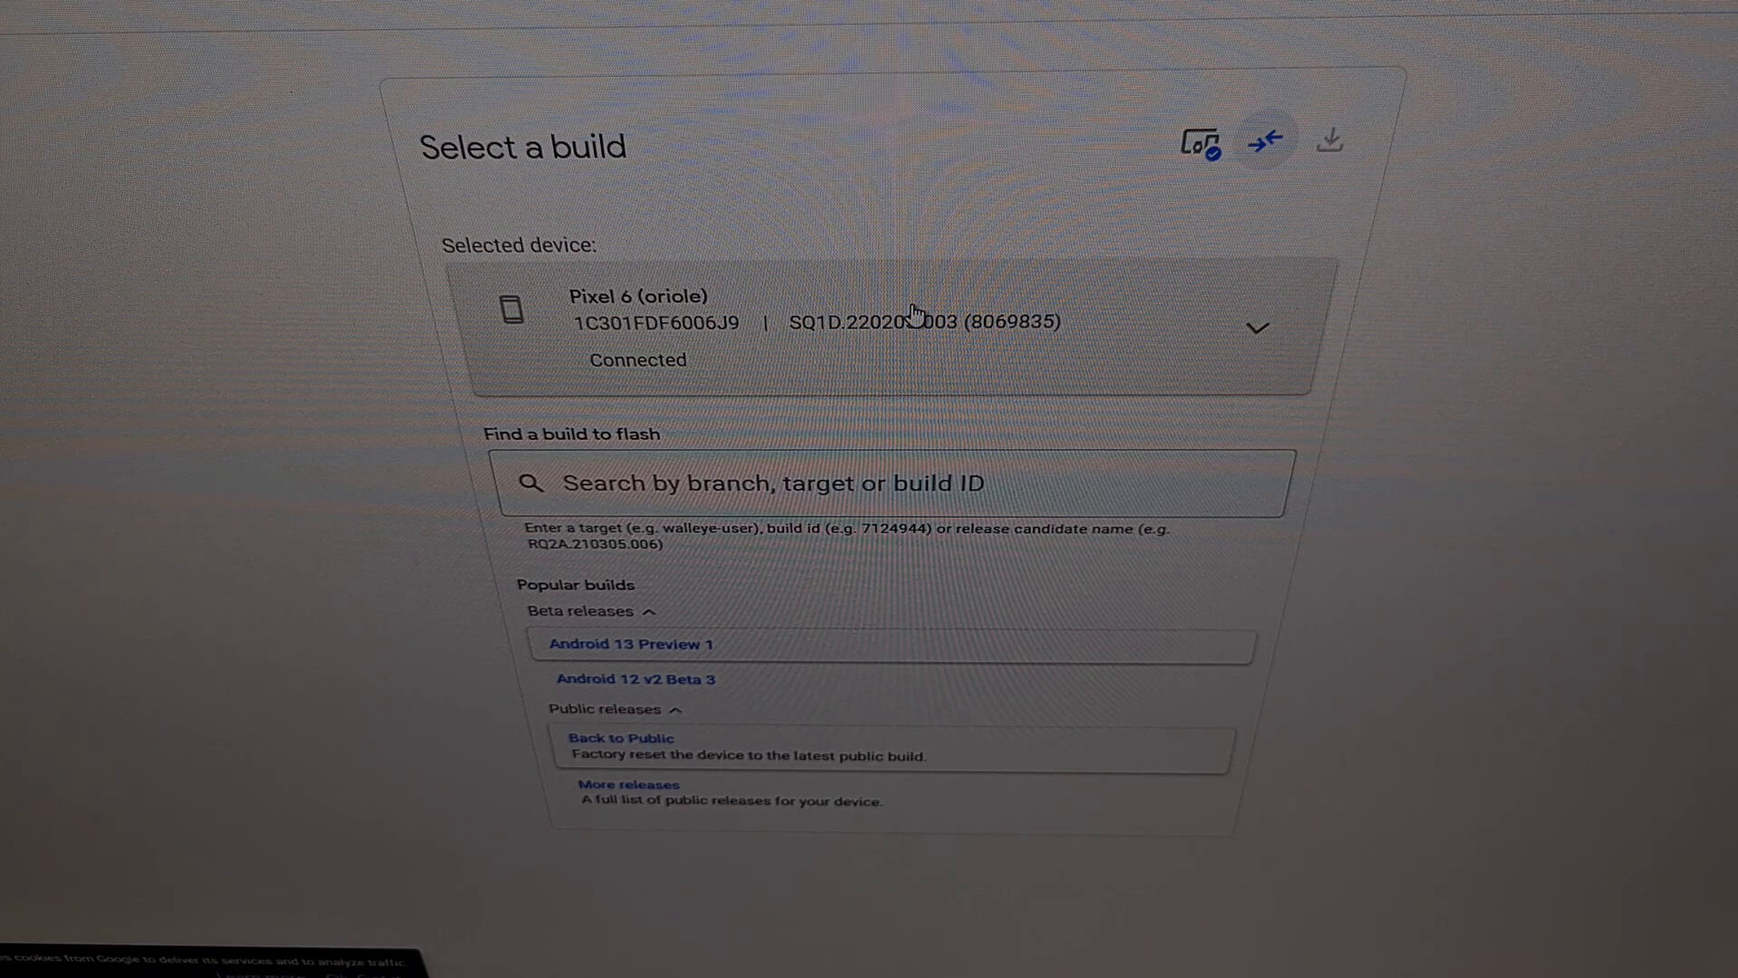
mouse_move(687, 707)
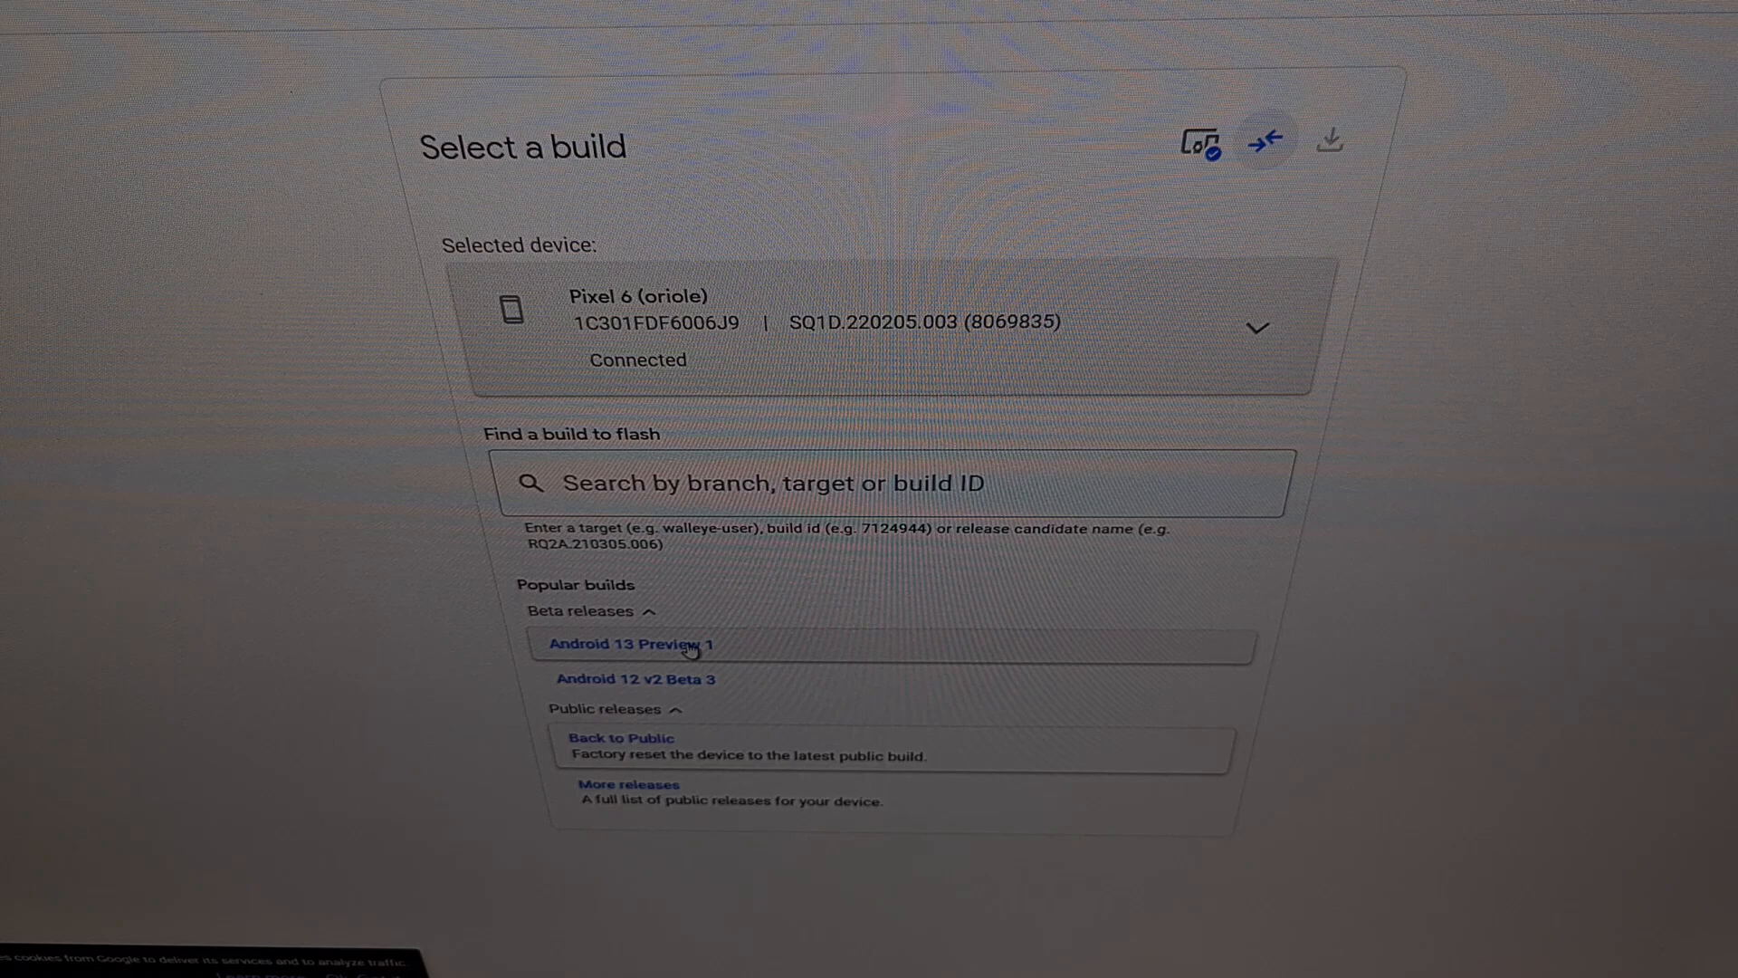
mouse_move(685, 648)
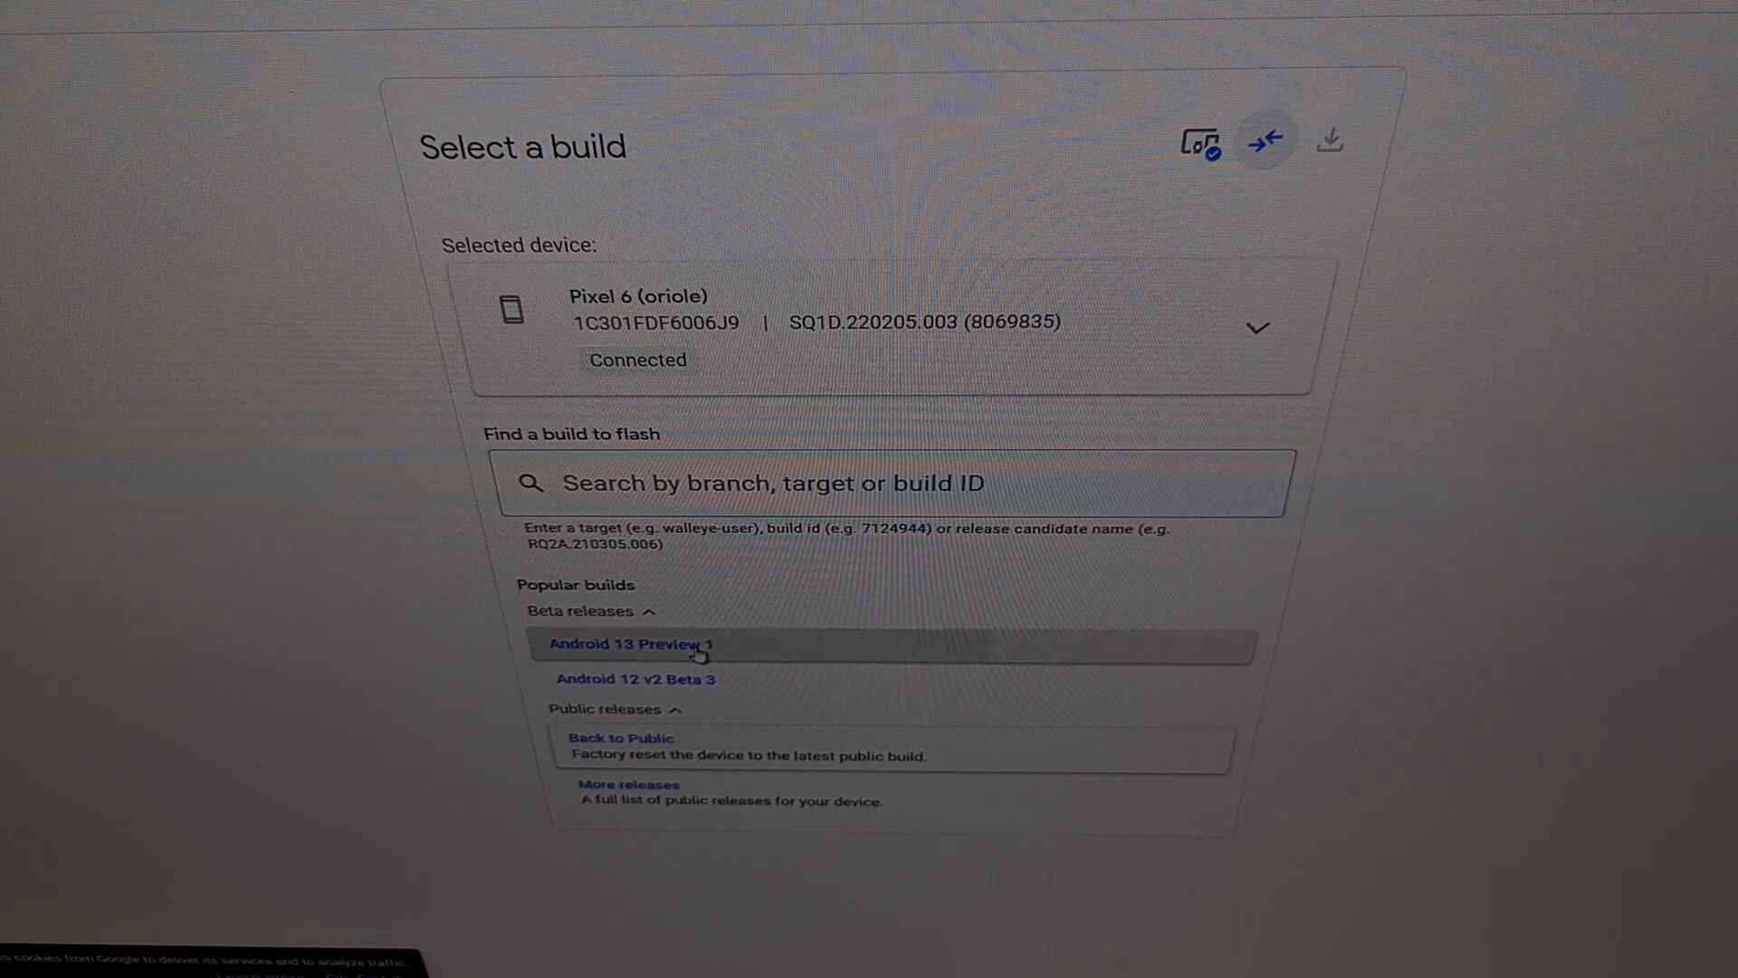
- Select 'Android 13 Preview 1' from the Beta releases builds
left_click(628, 644)
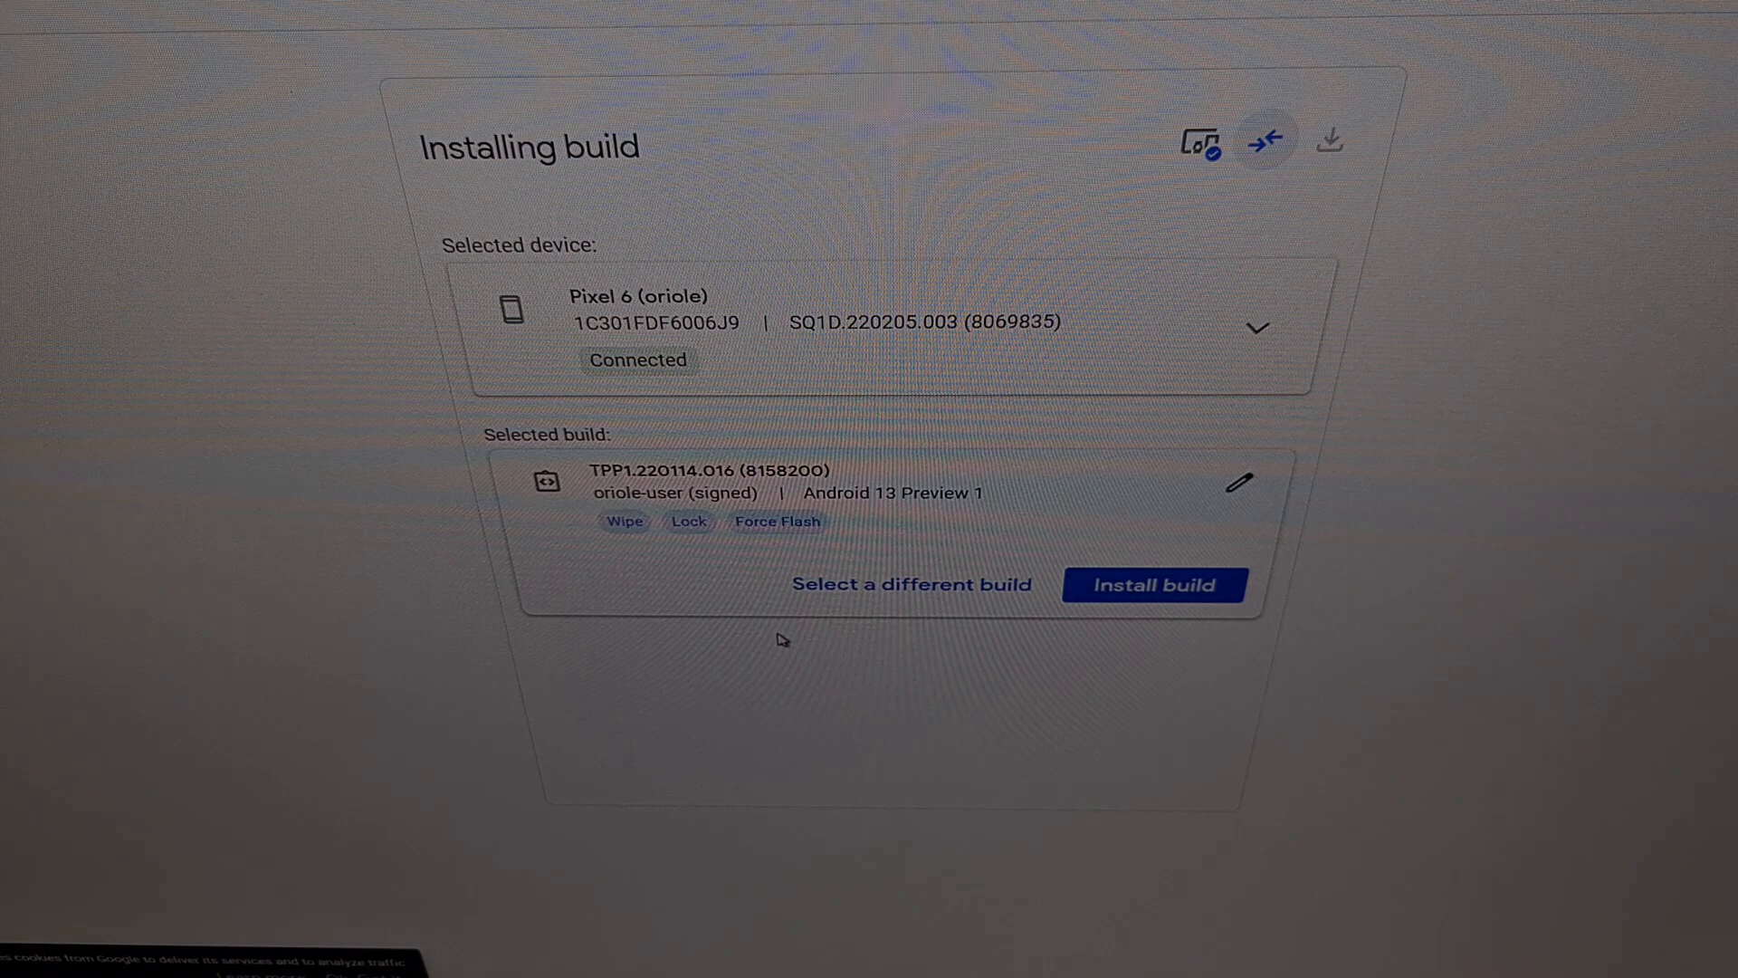
mouse_move(693, 316)
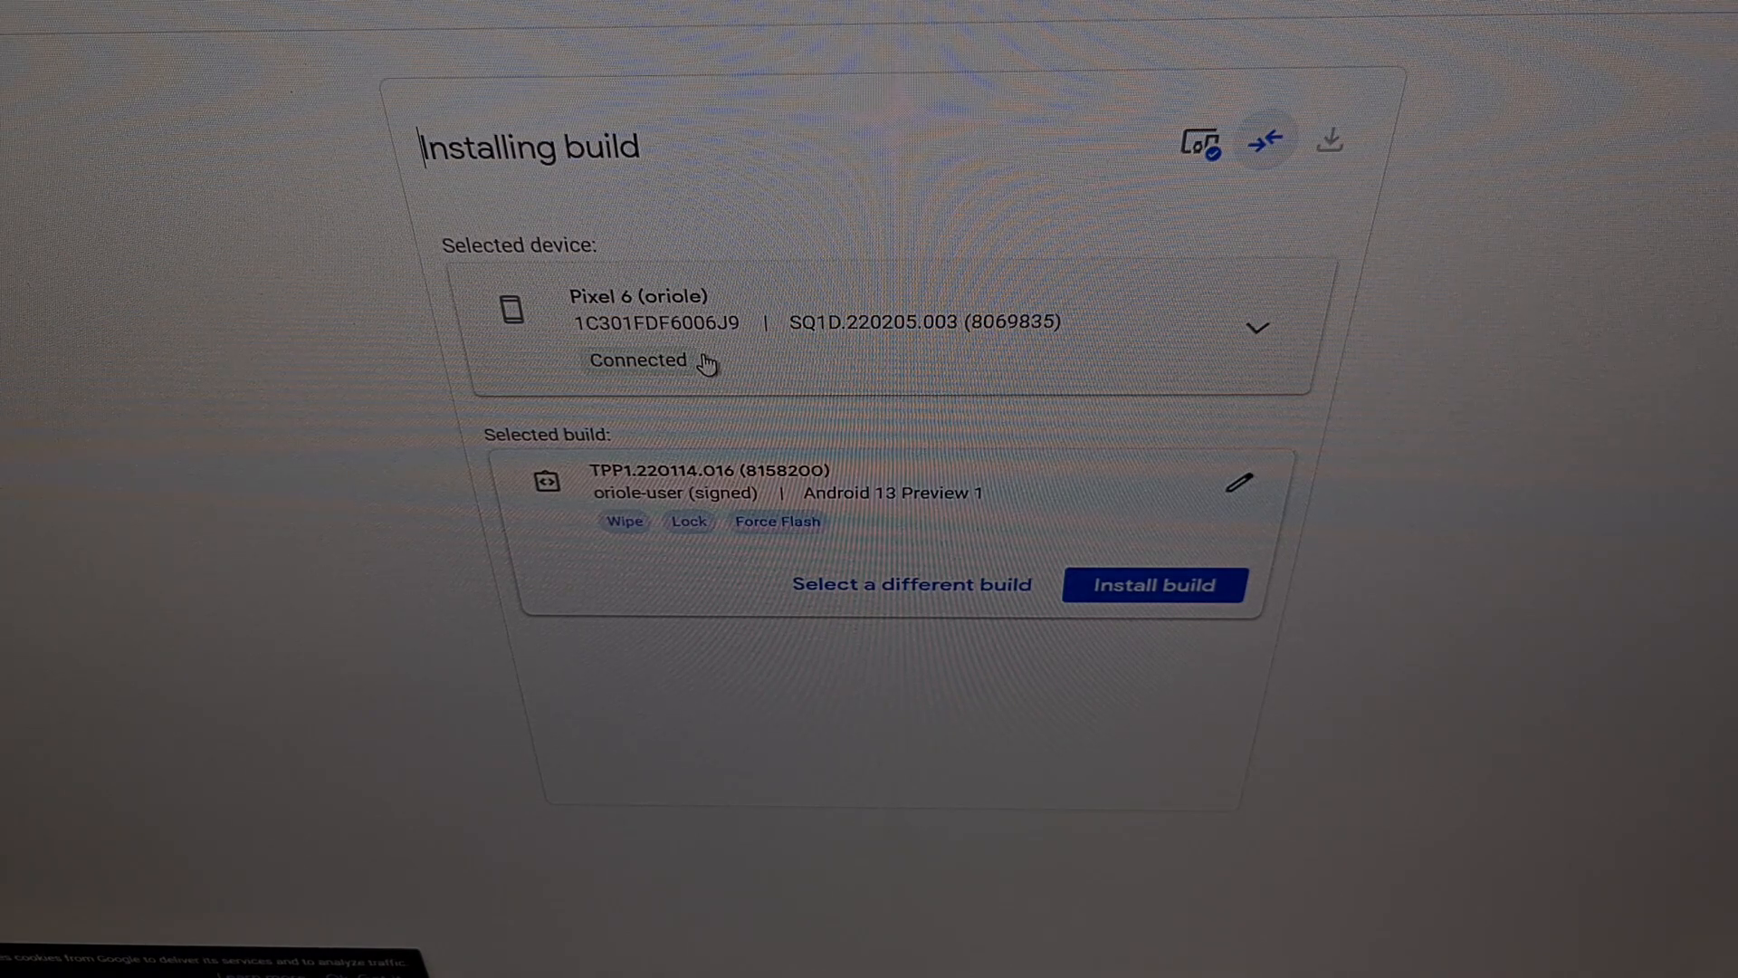
mouse_move(745, 569)
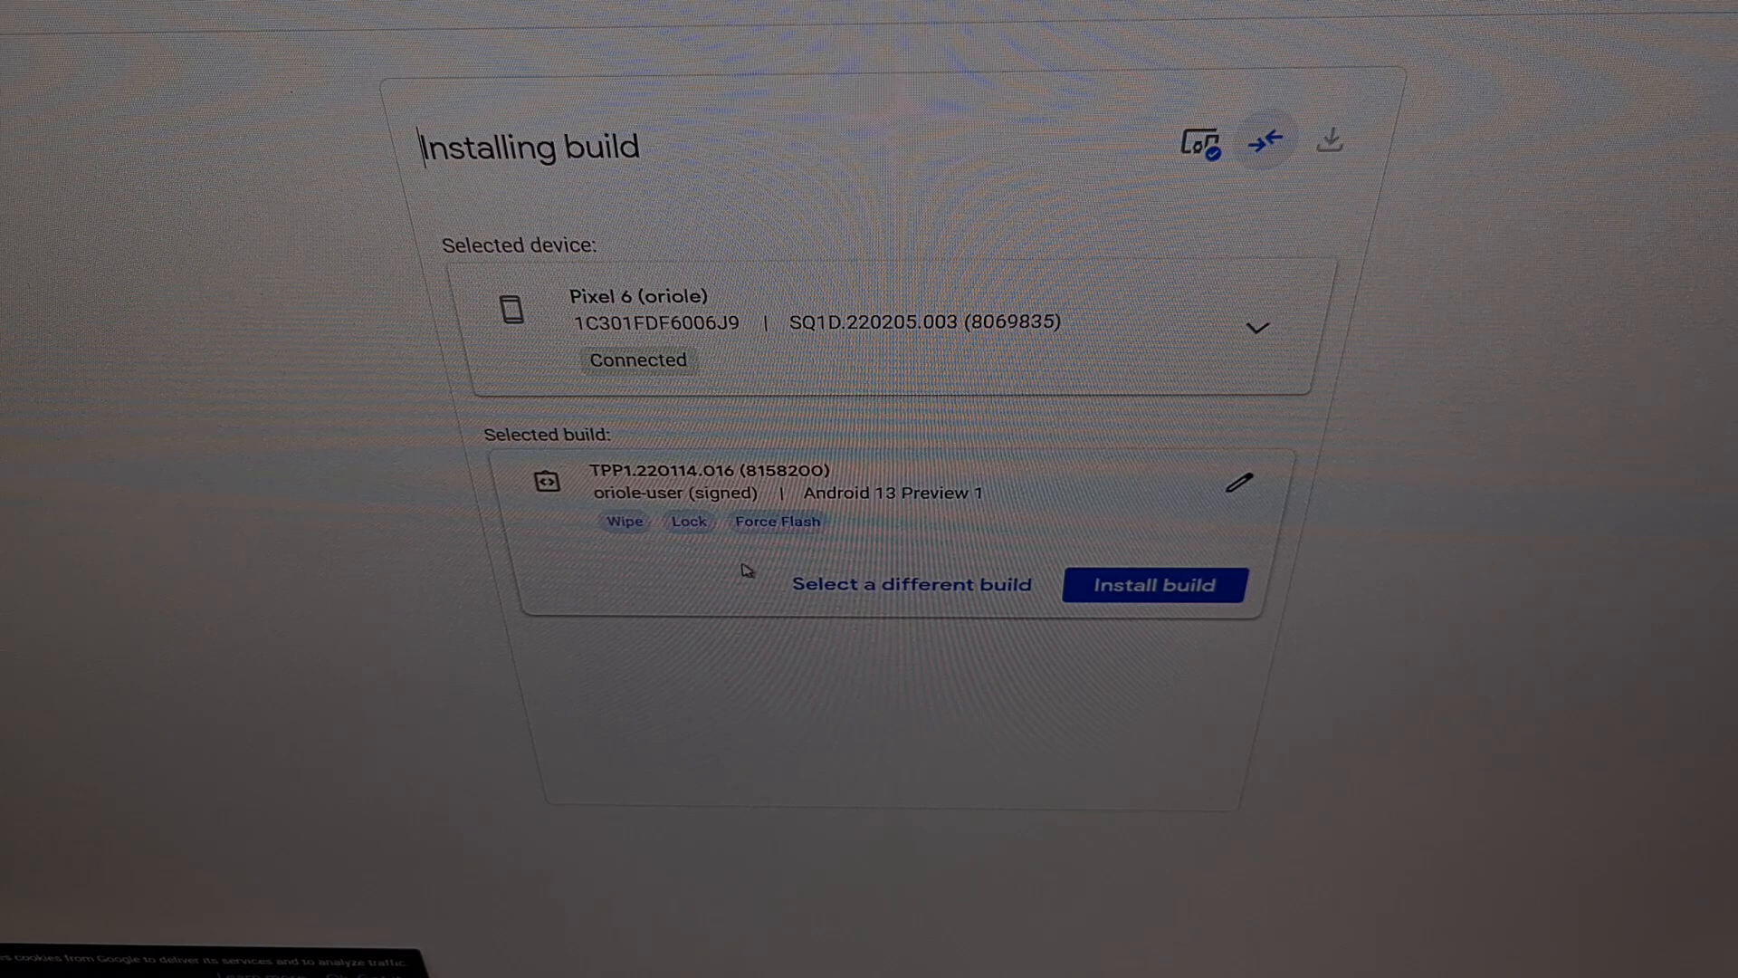
mouse_move(688, 521)
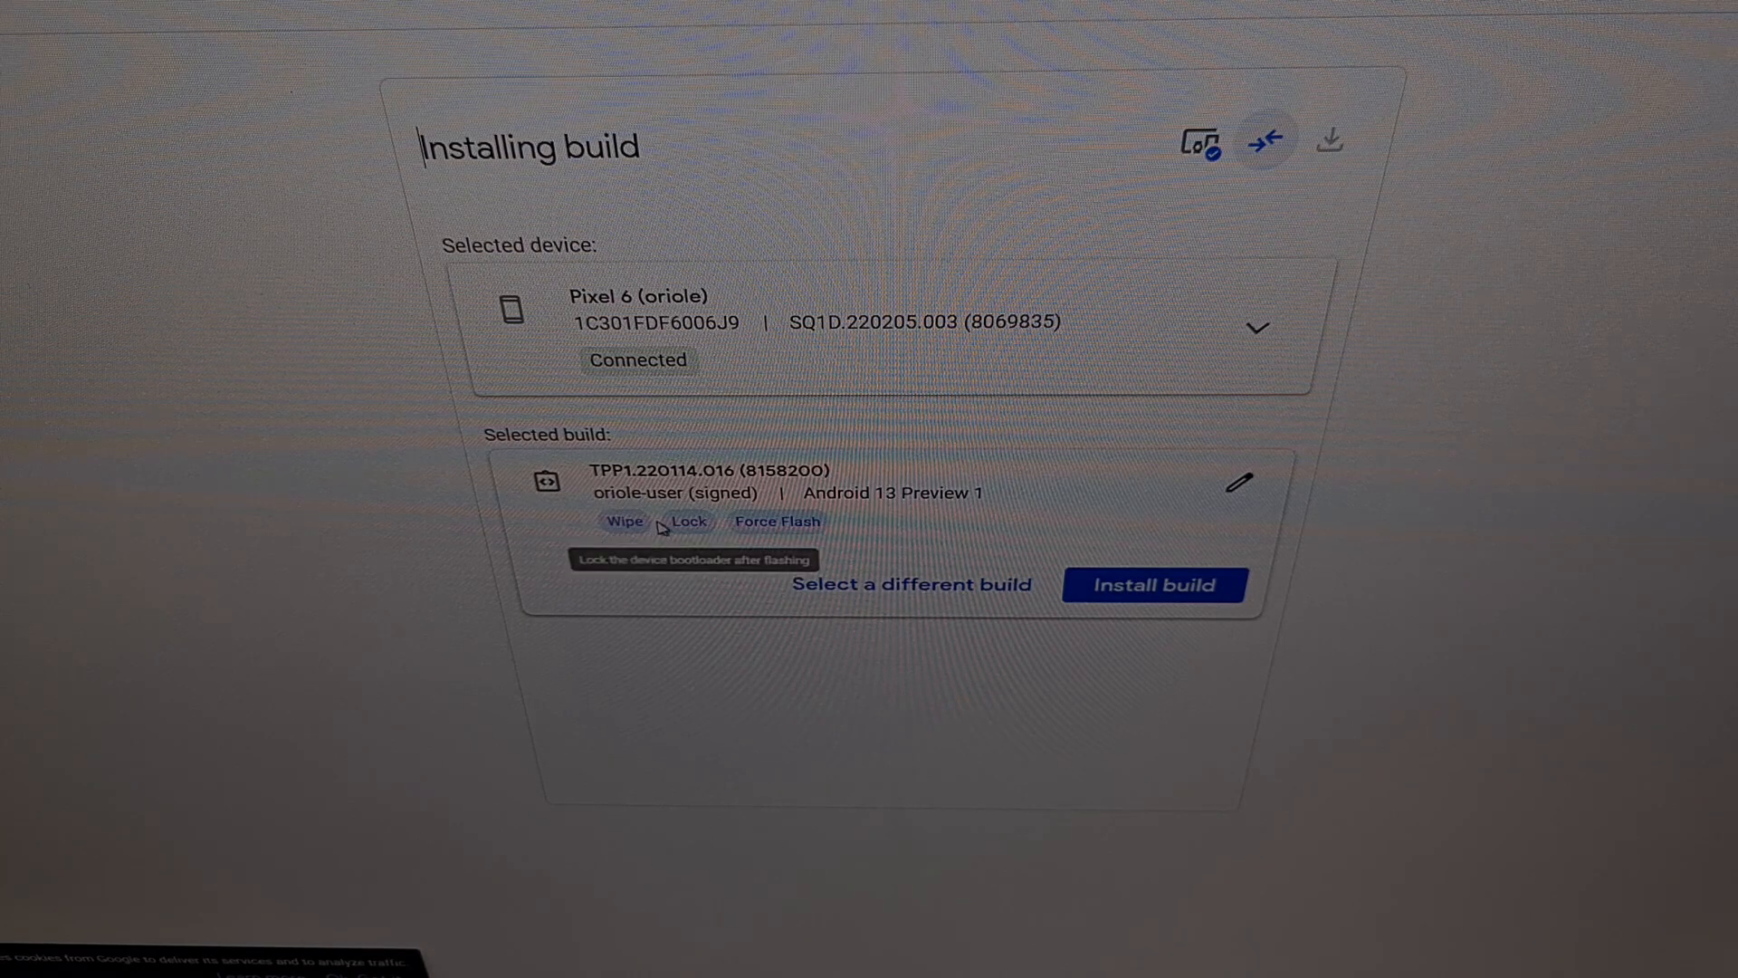
mouse_move(1241, 484)
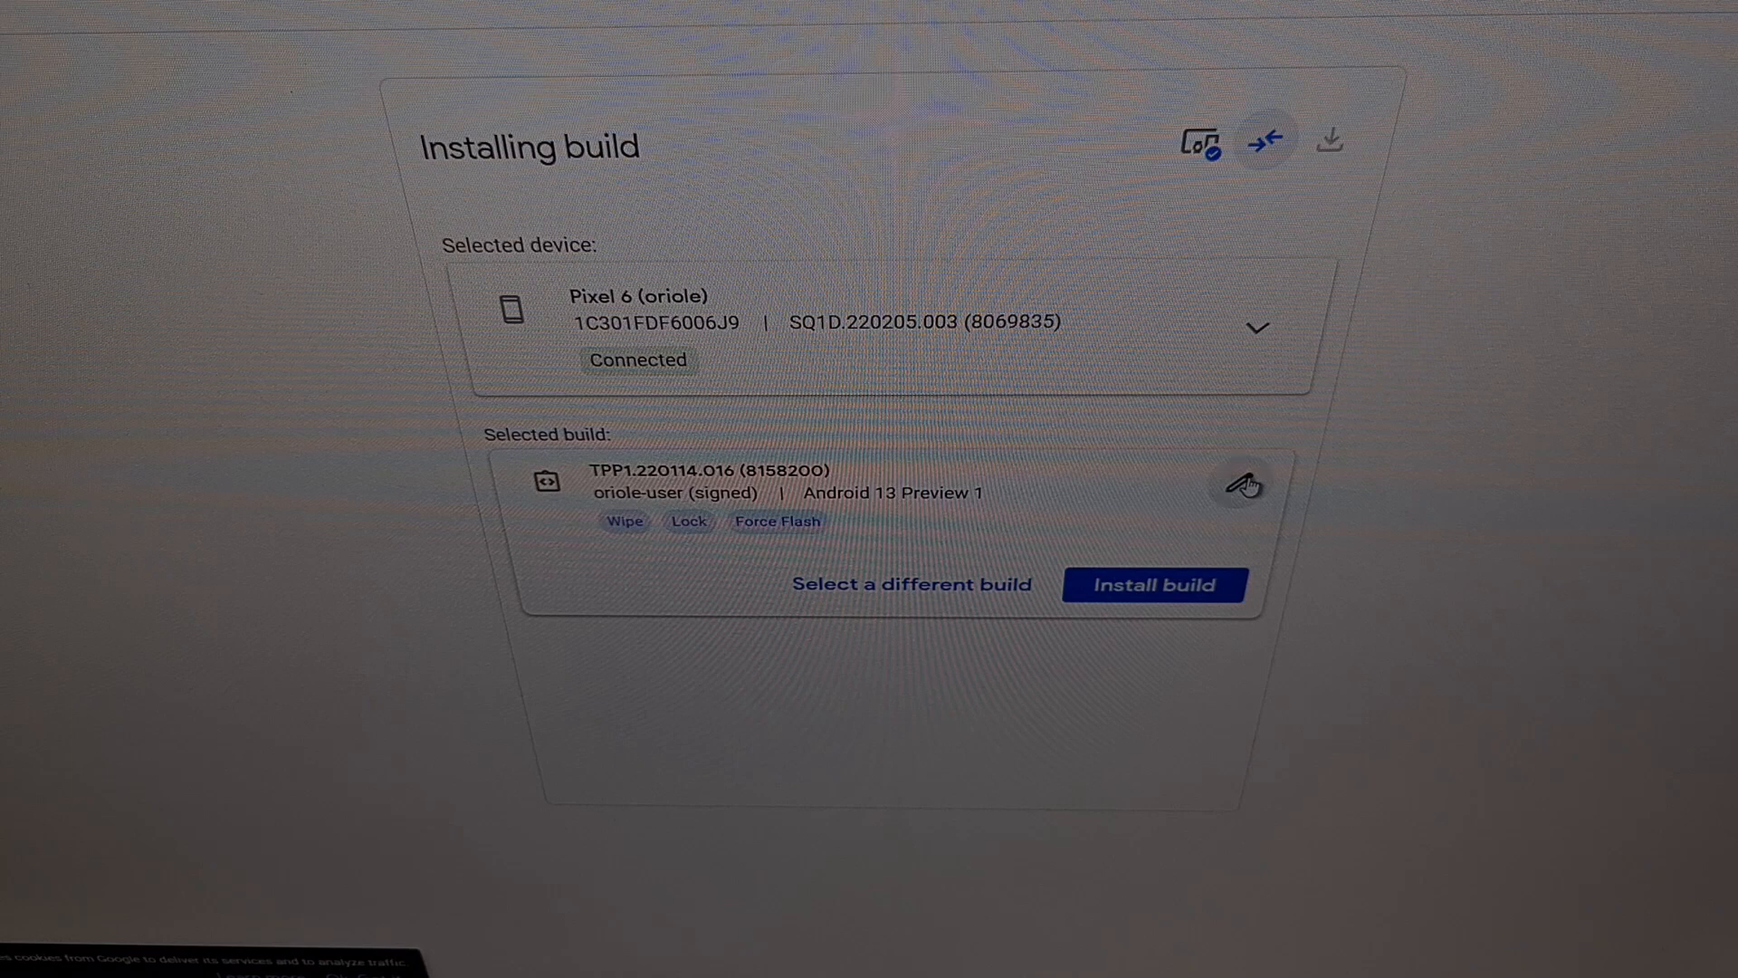
- Turn off bootloader locking for TPP1.220114.016, keep wipe and force flash, and install
left_click(1244, 483)
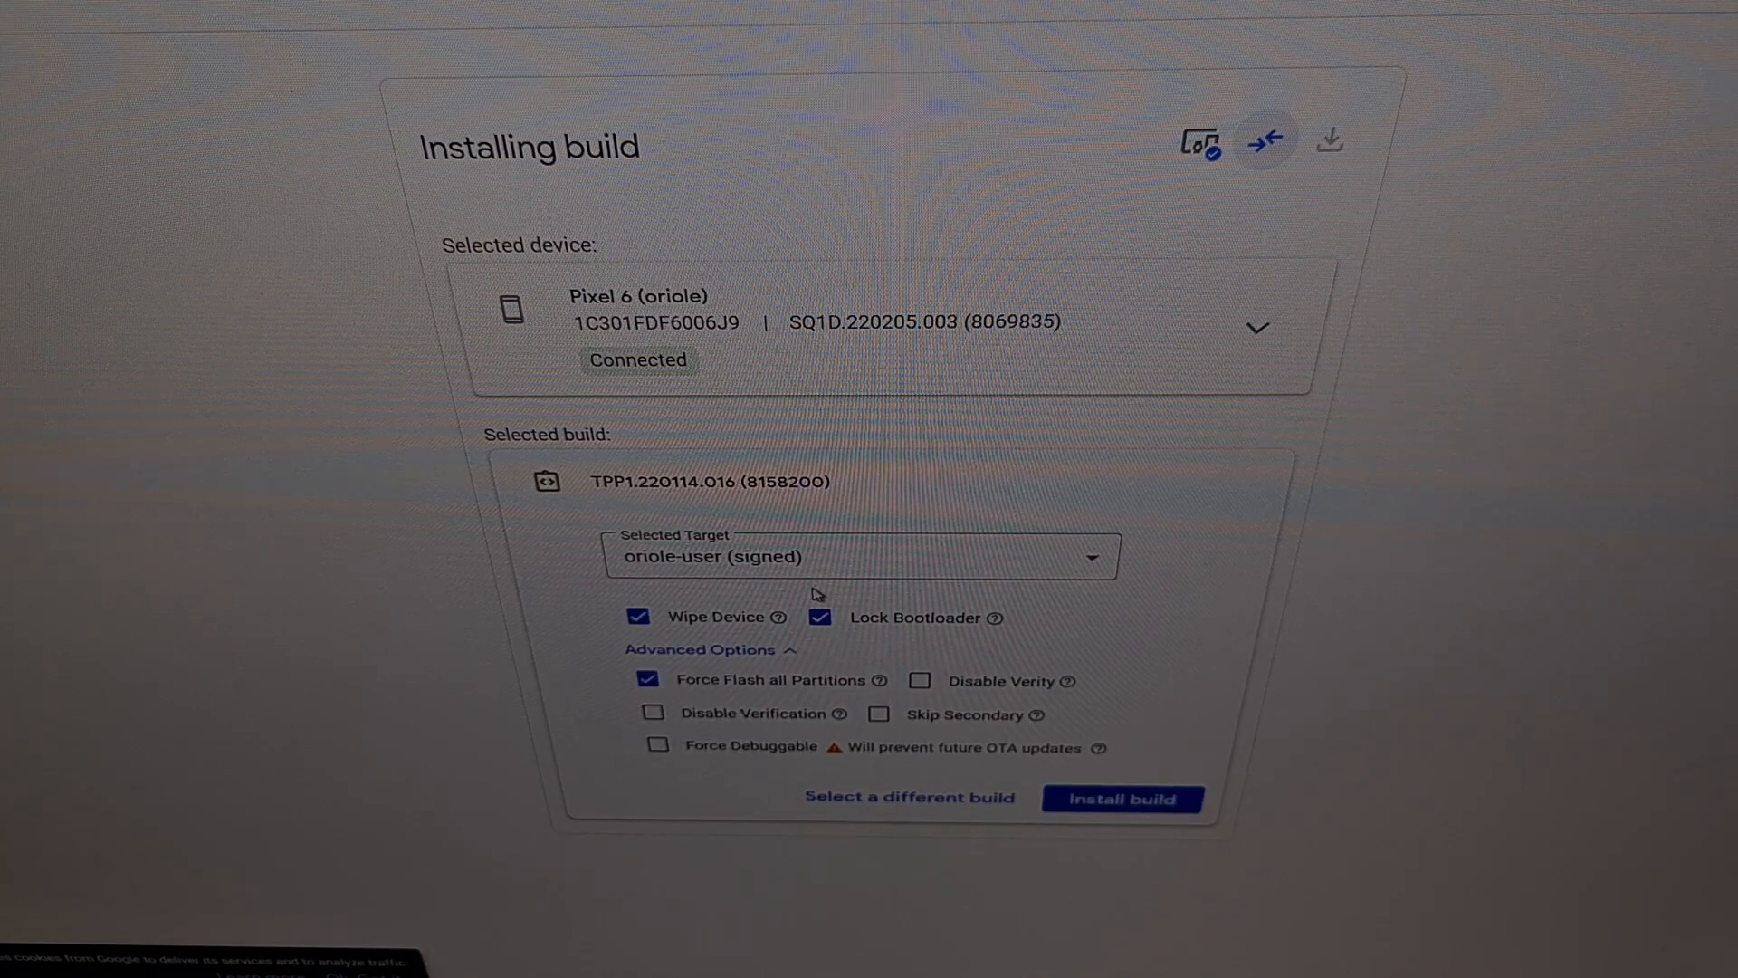
left_click(820, 617)
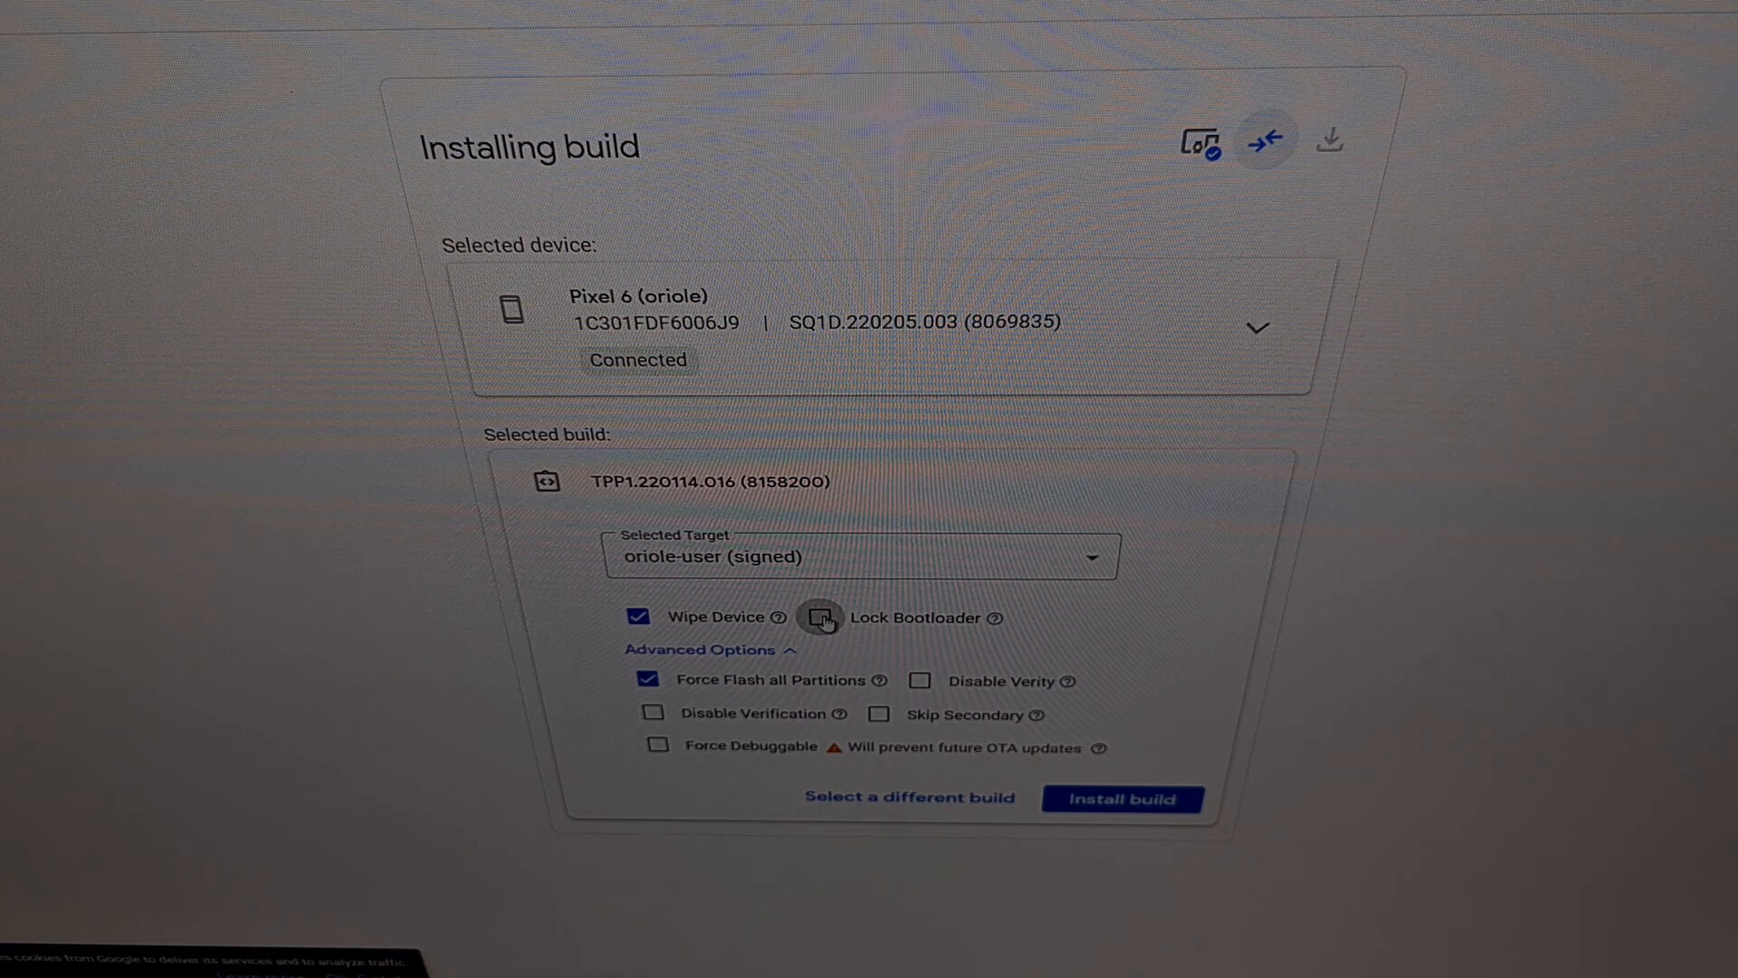
mouse_move(717, 616)
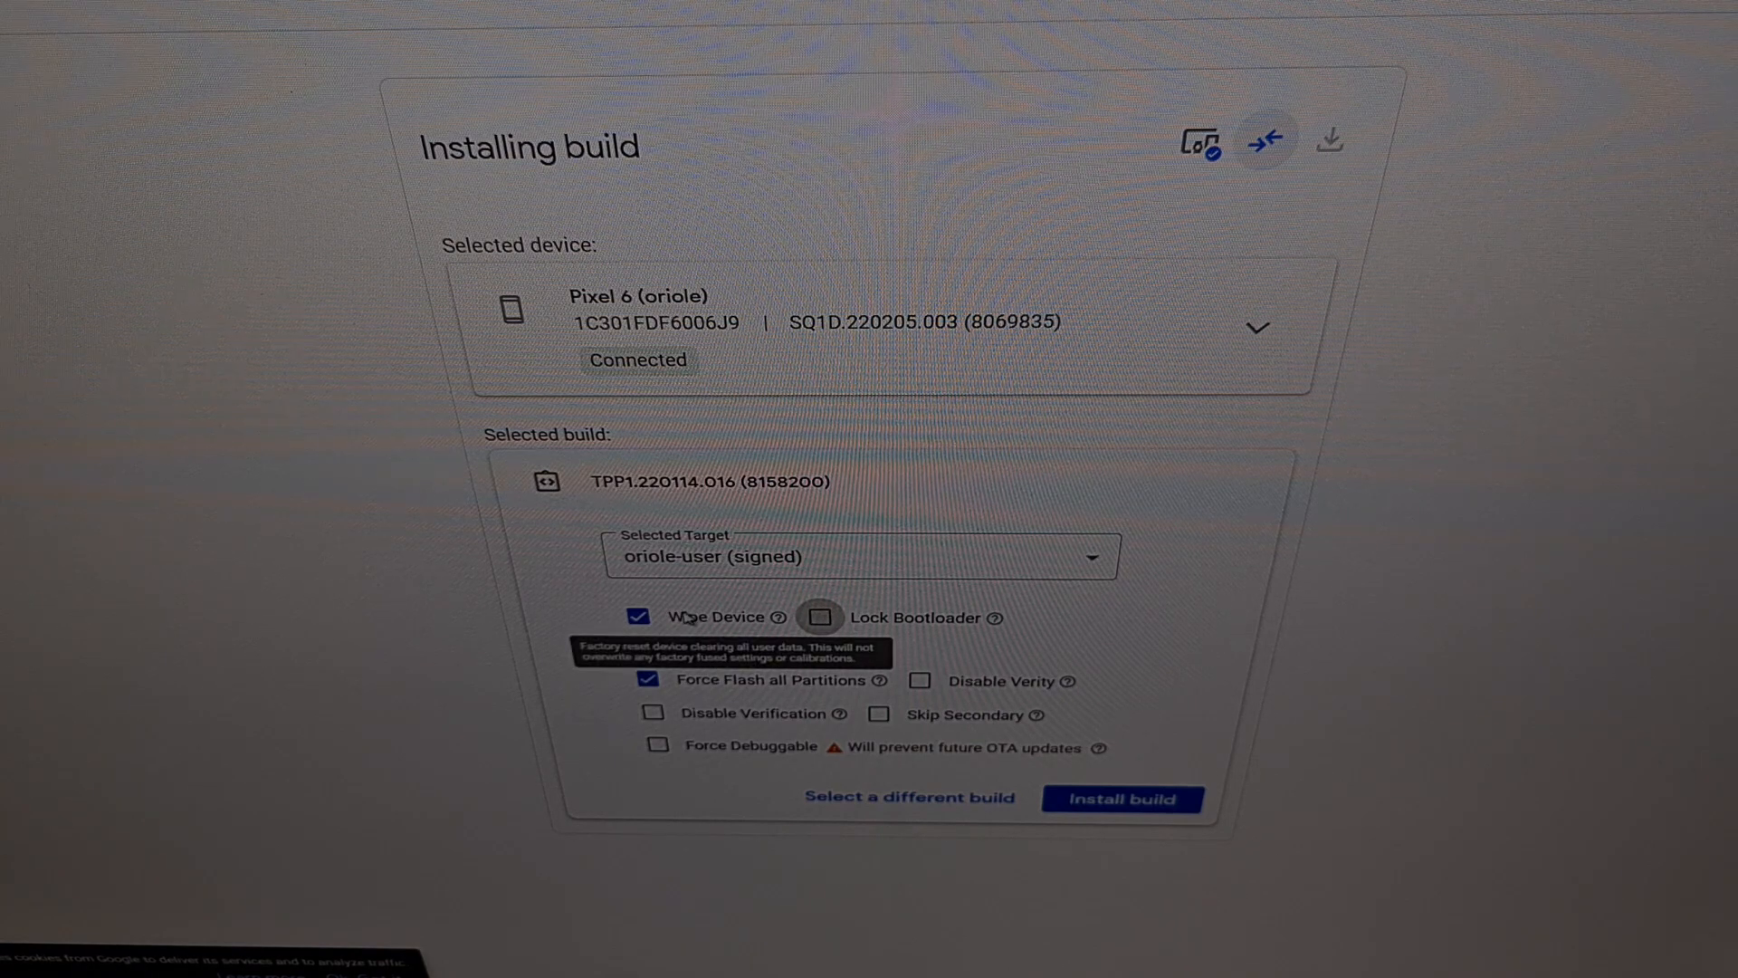
mouse_move(584, 627)
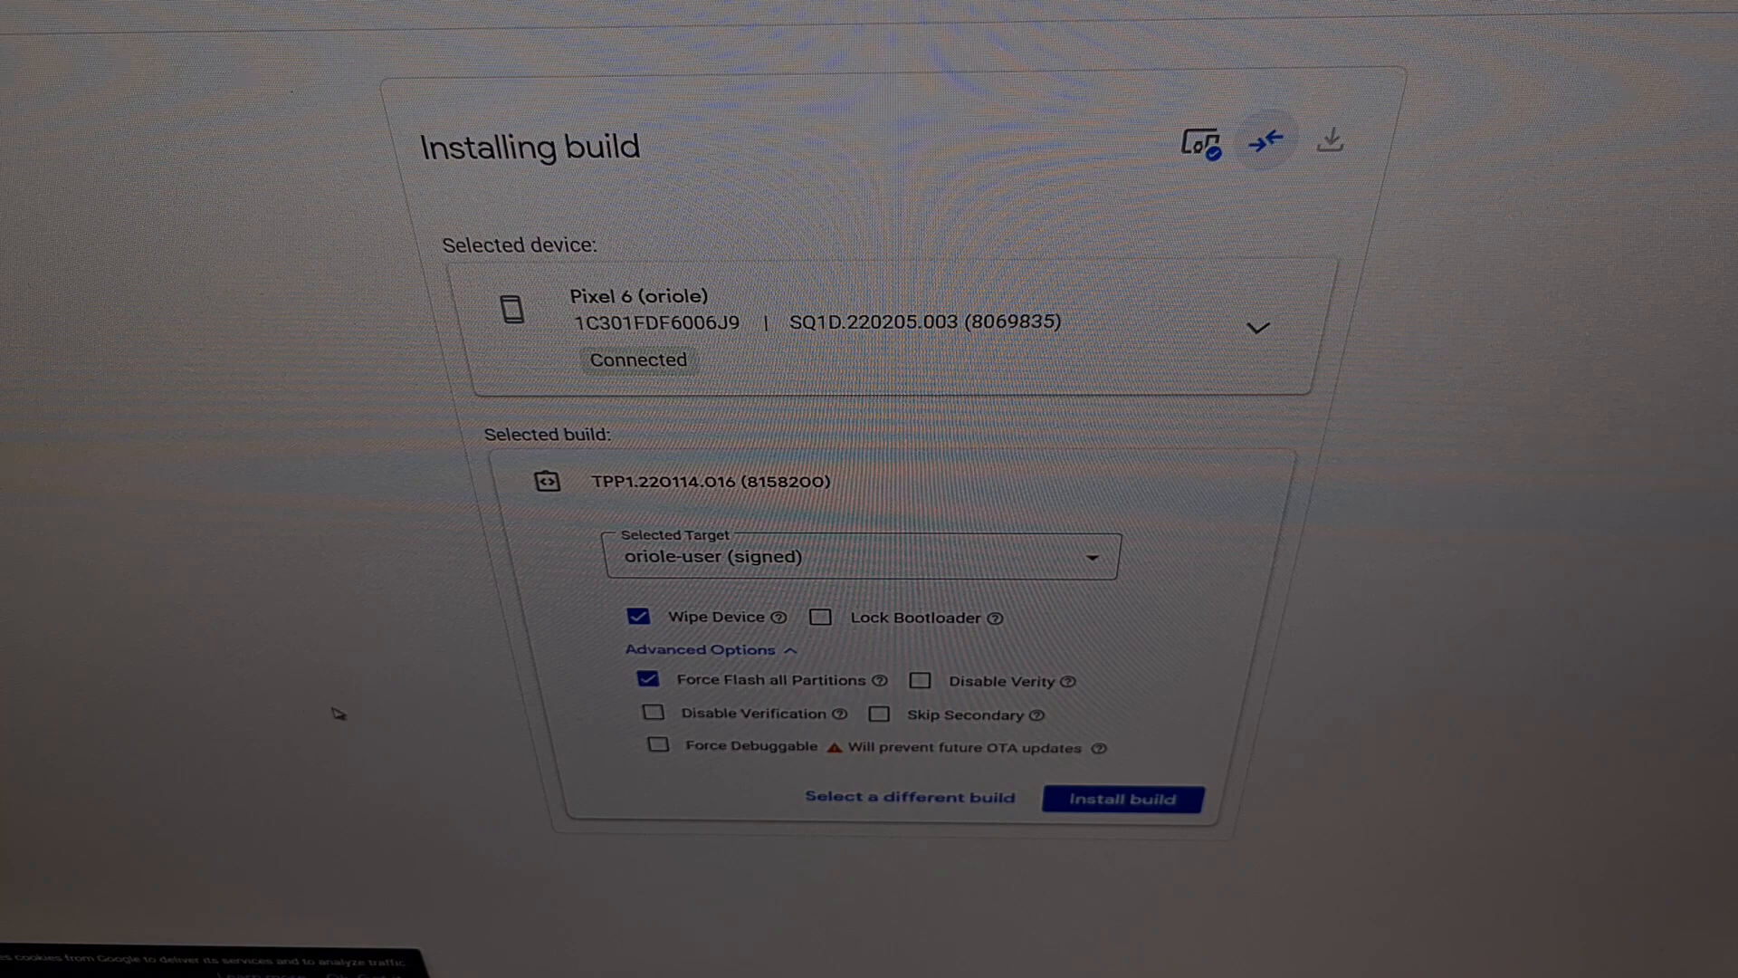
mouse_move(1334, 627)
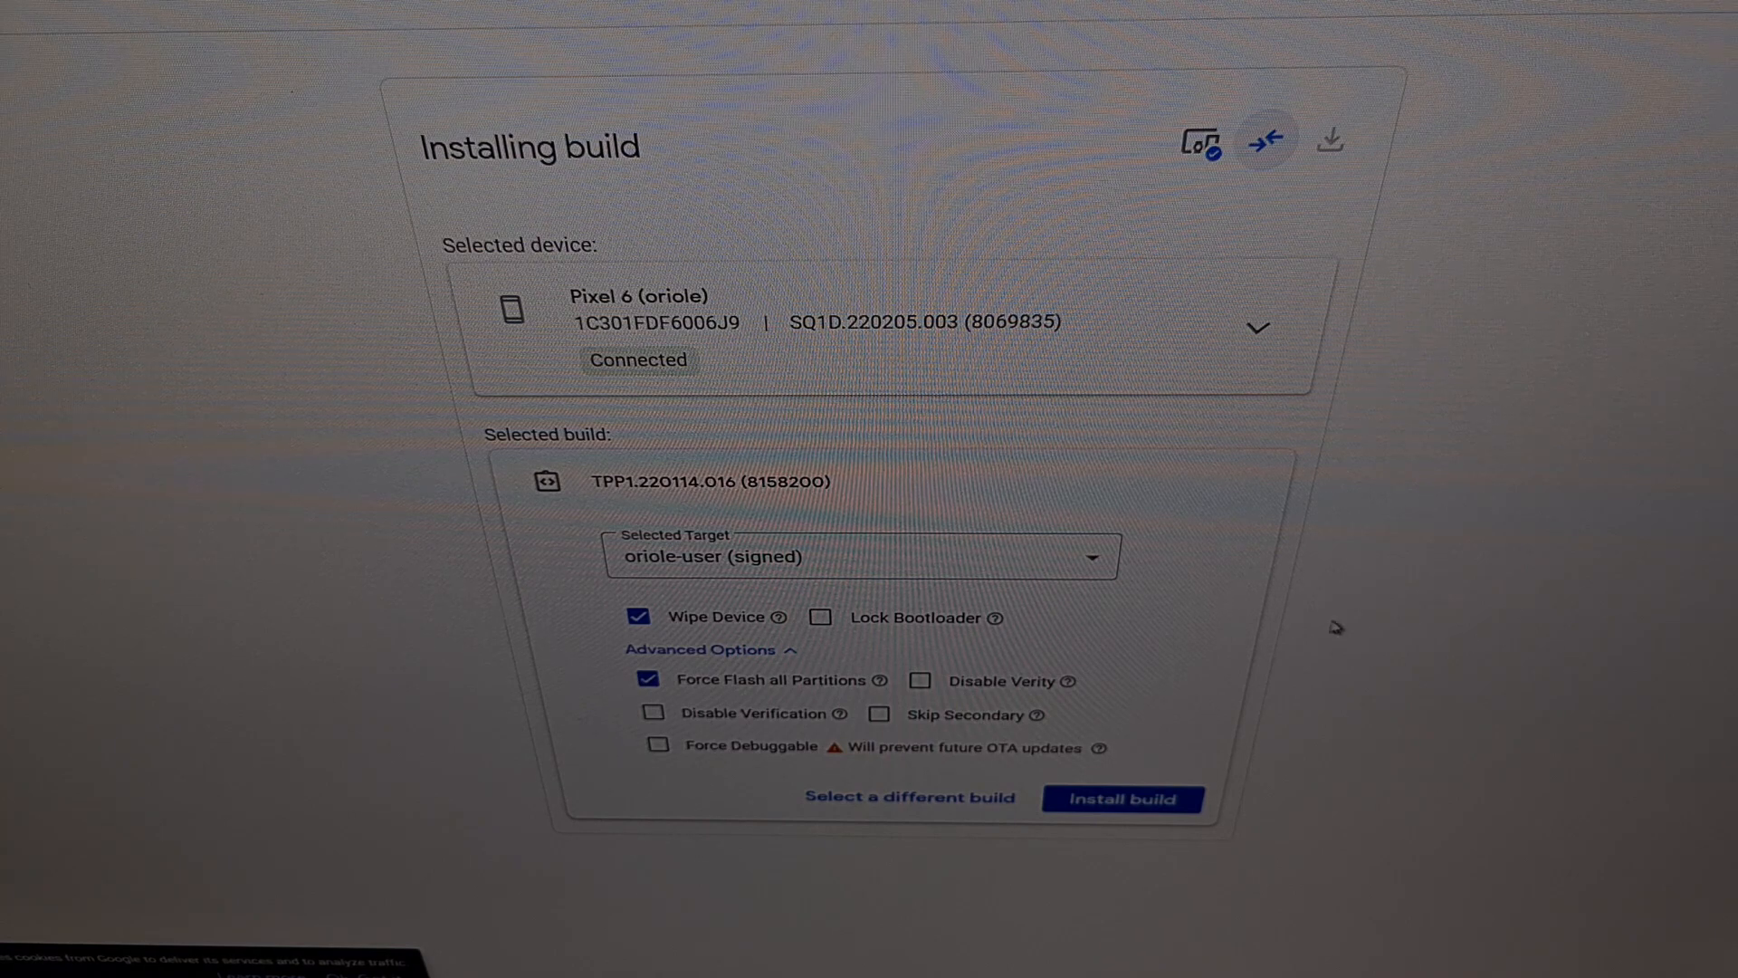
mouse_move(673, 311)
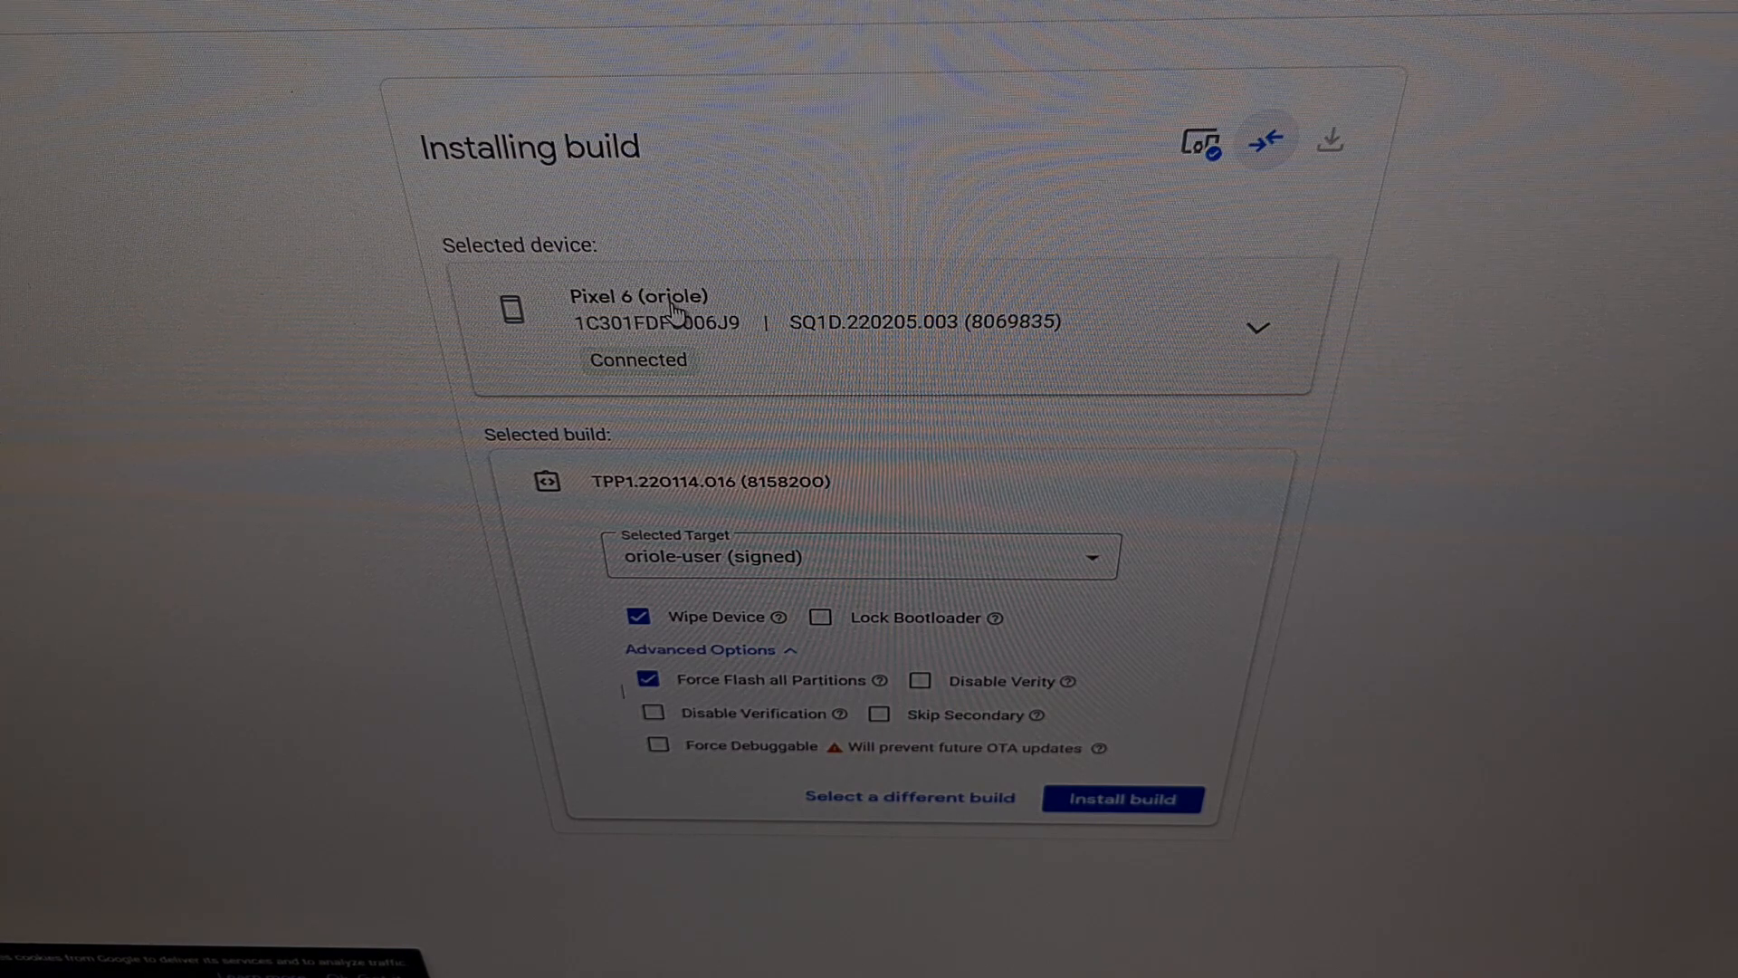
mouse_move(1008, 617)
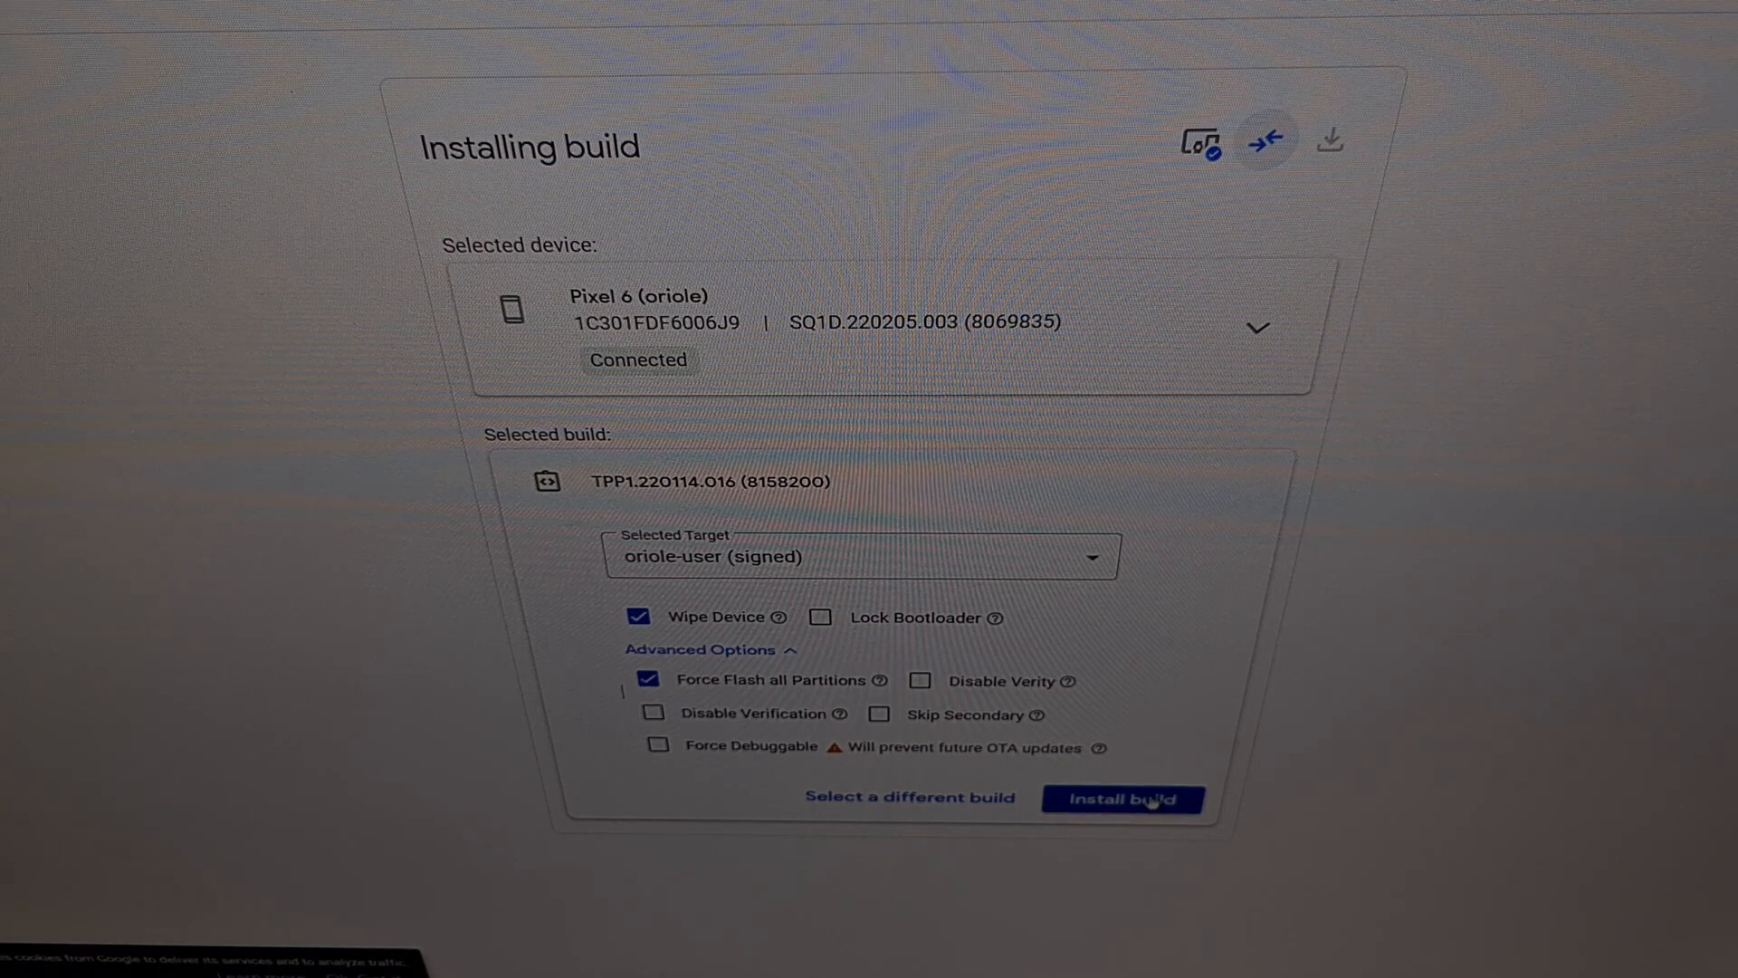
left_click(1122, 798)
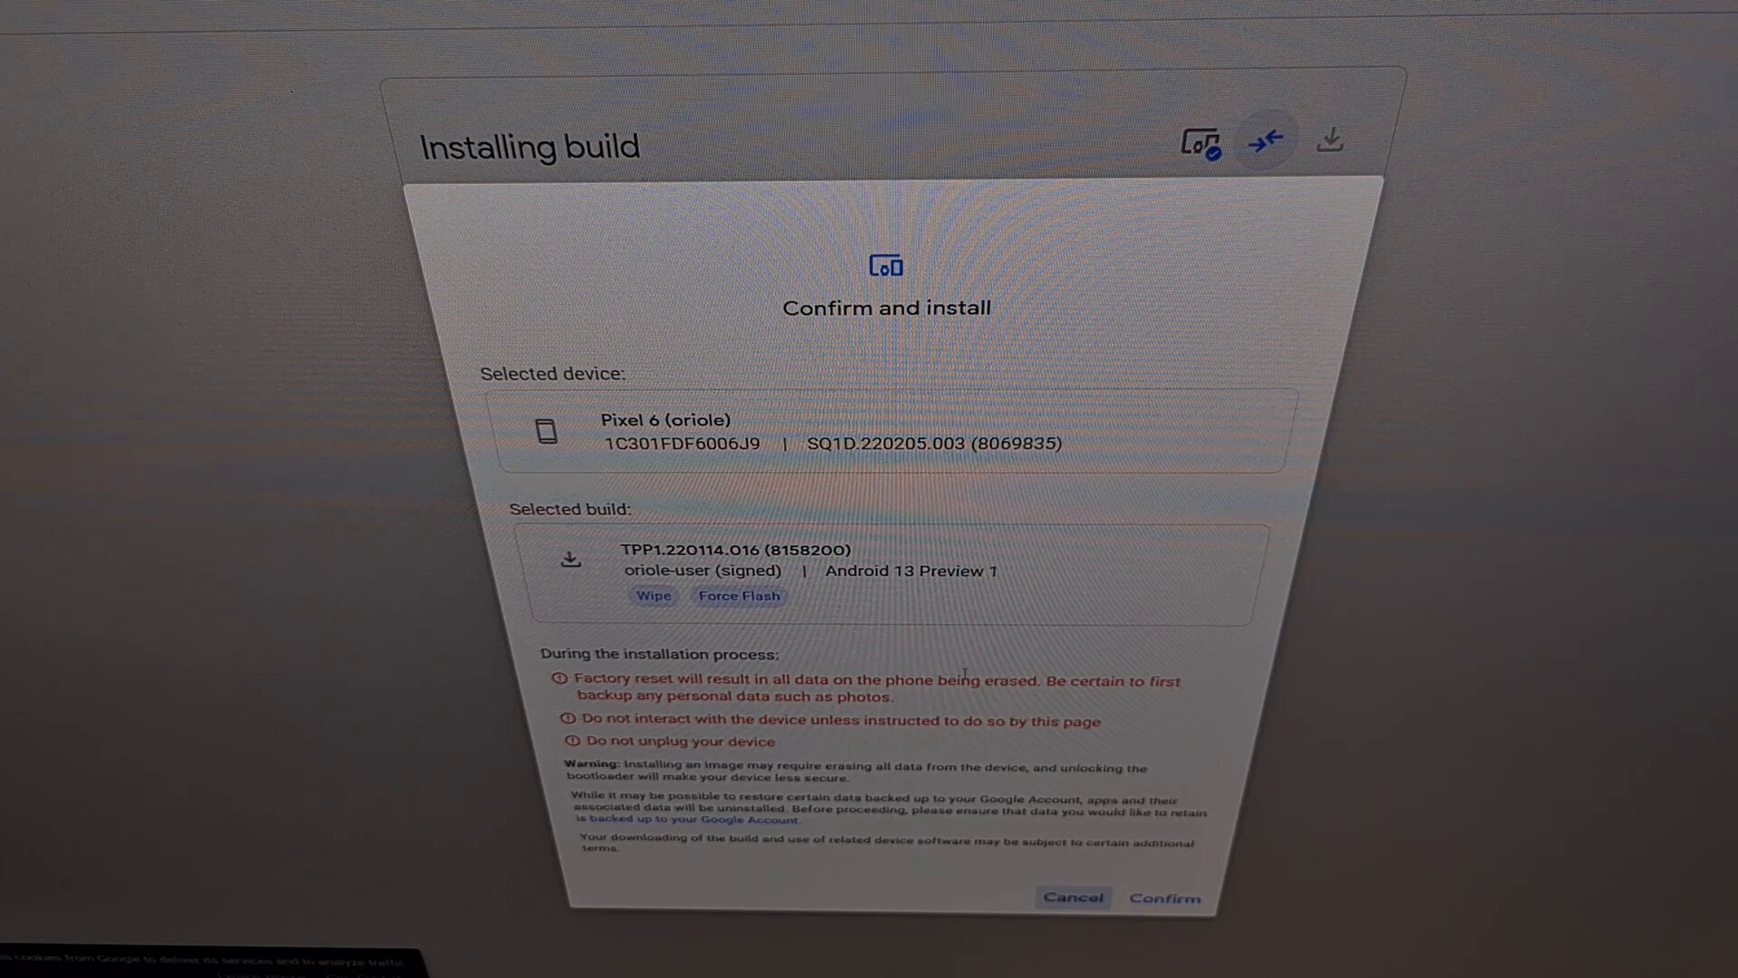
mouse_move(942, 419)
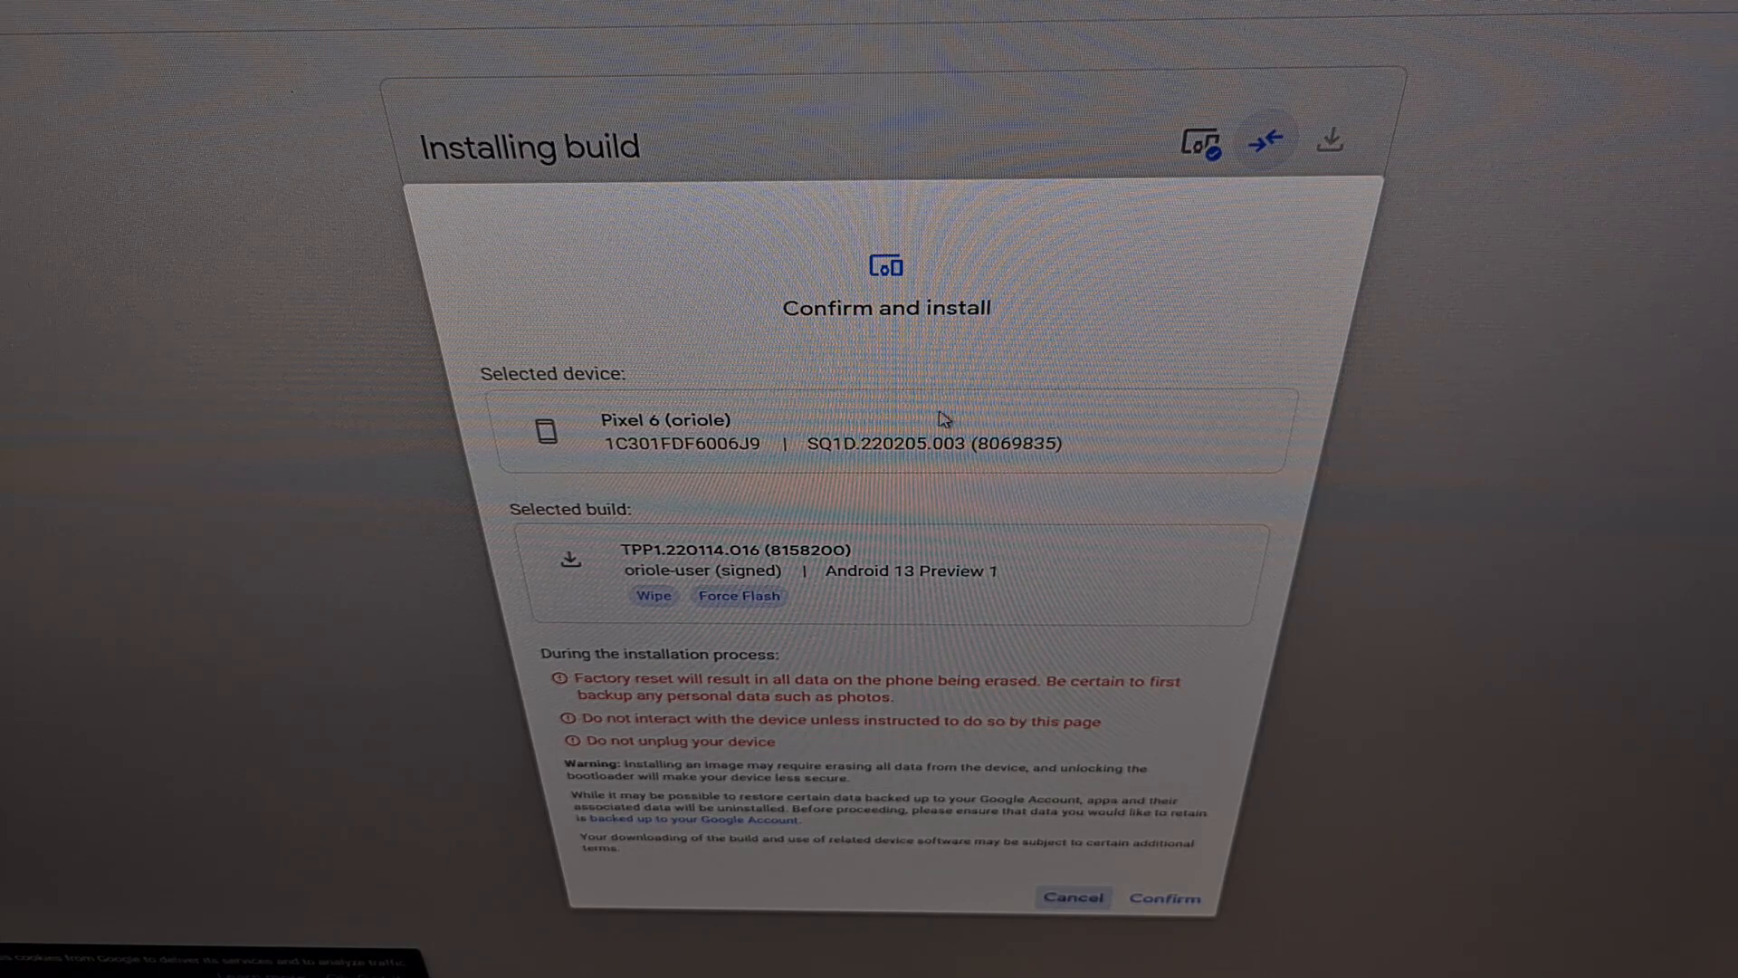
mouse_move(693, 619)
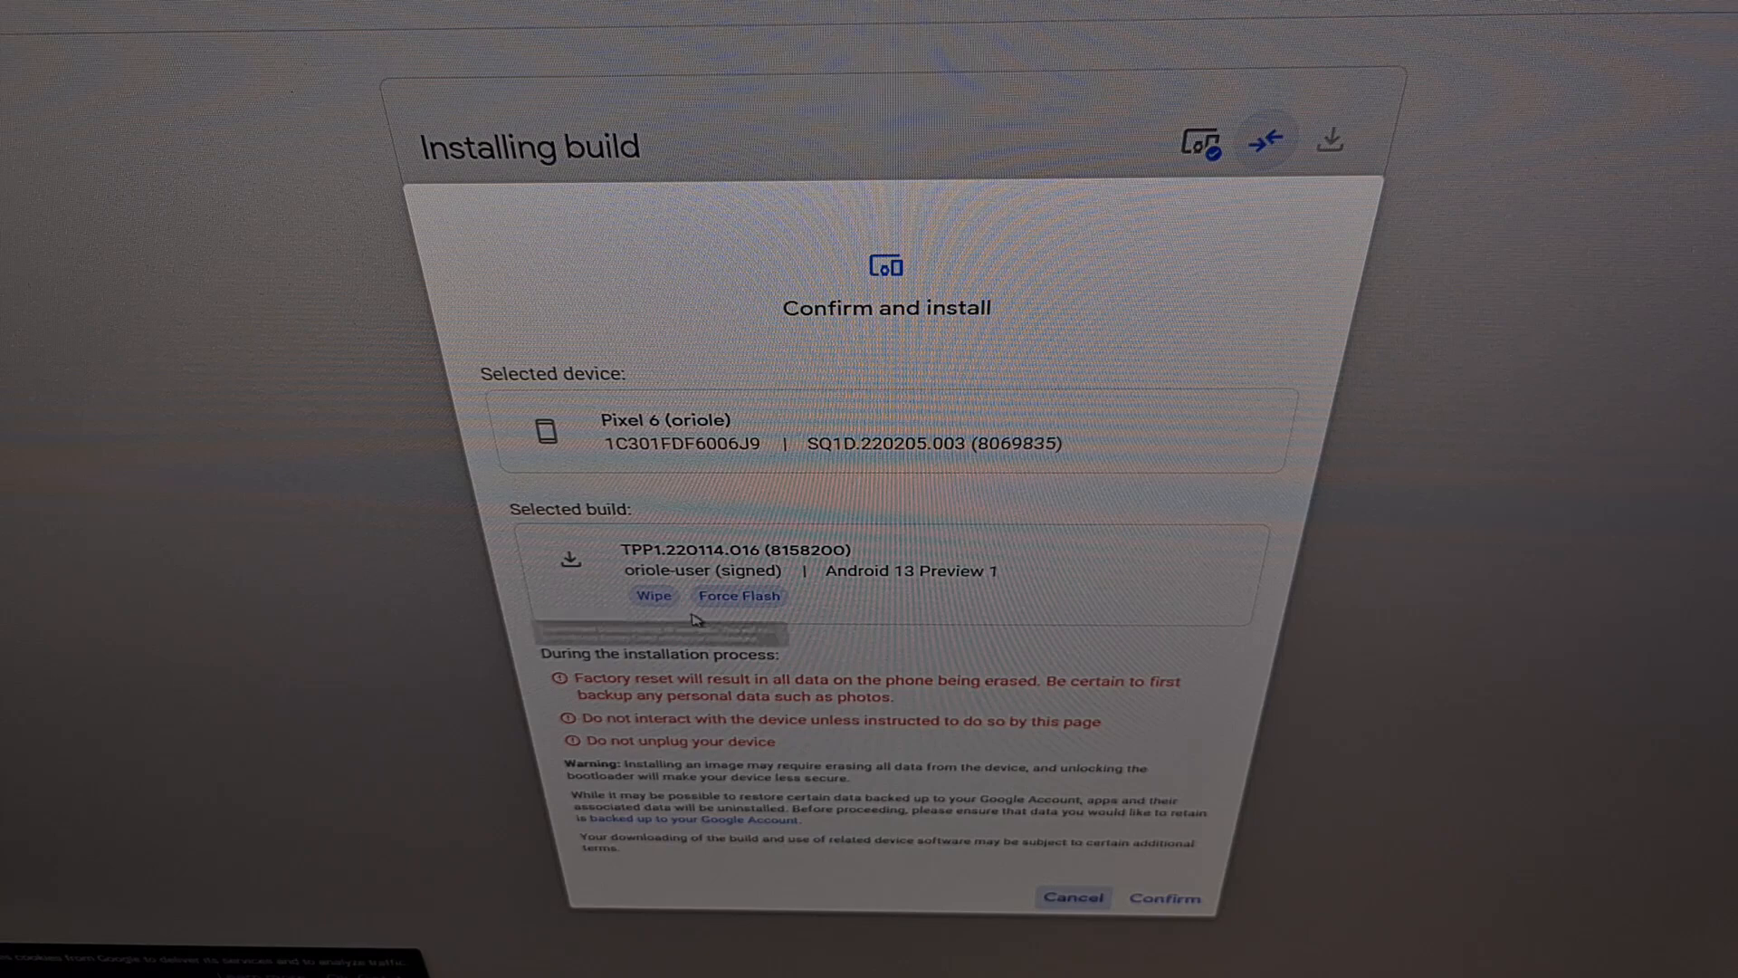
mouse_move(962, 597)
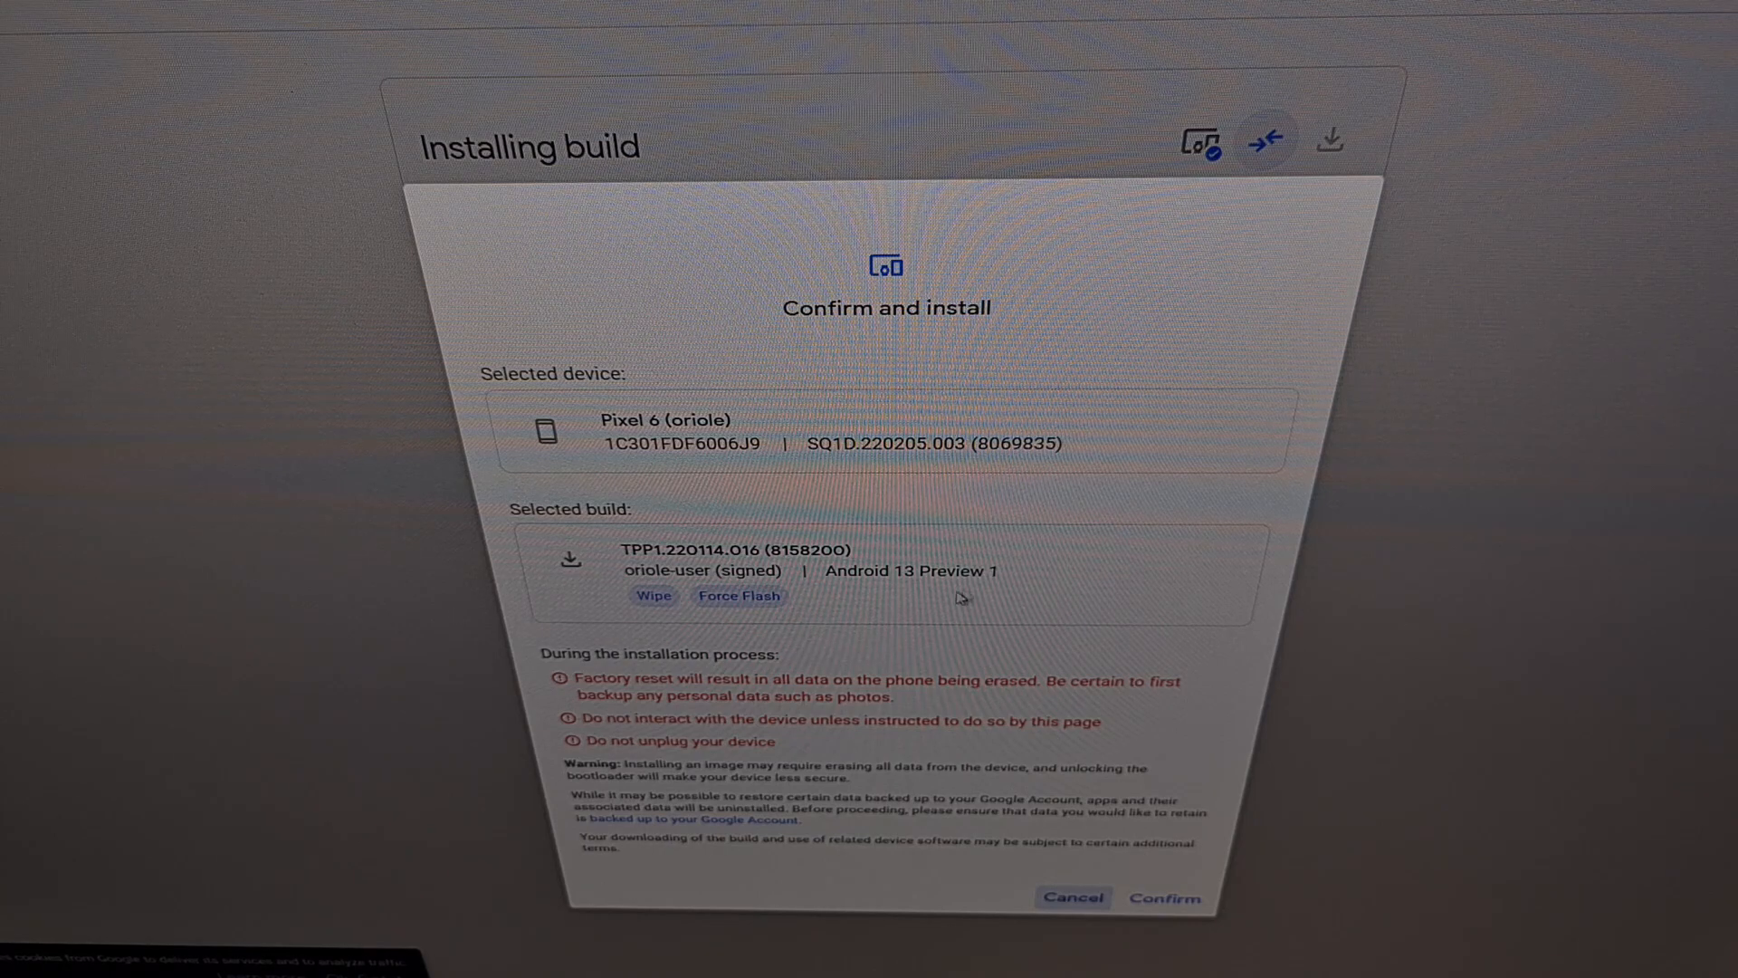
mouse_move(740, 716)
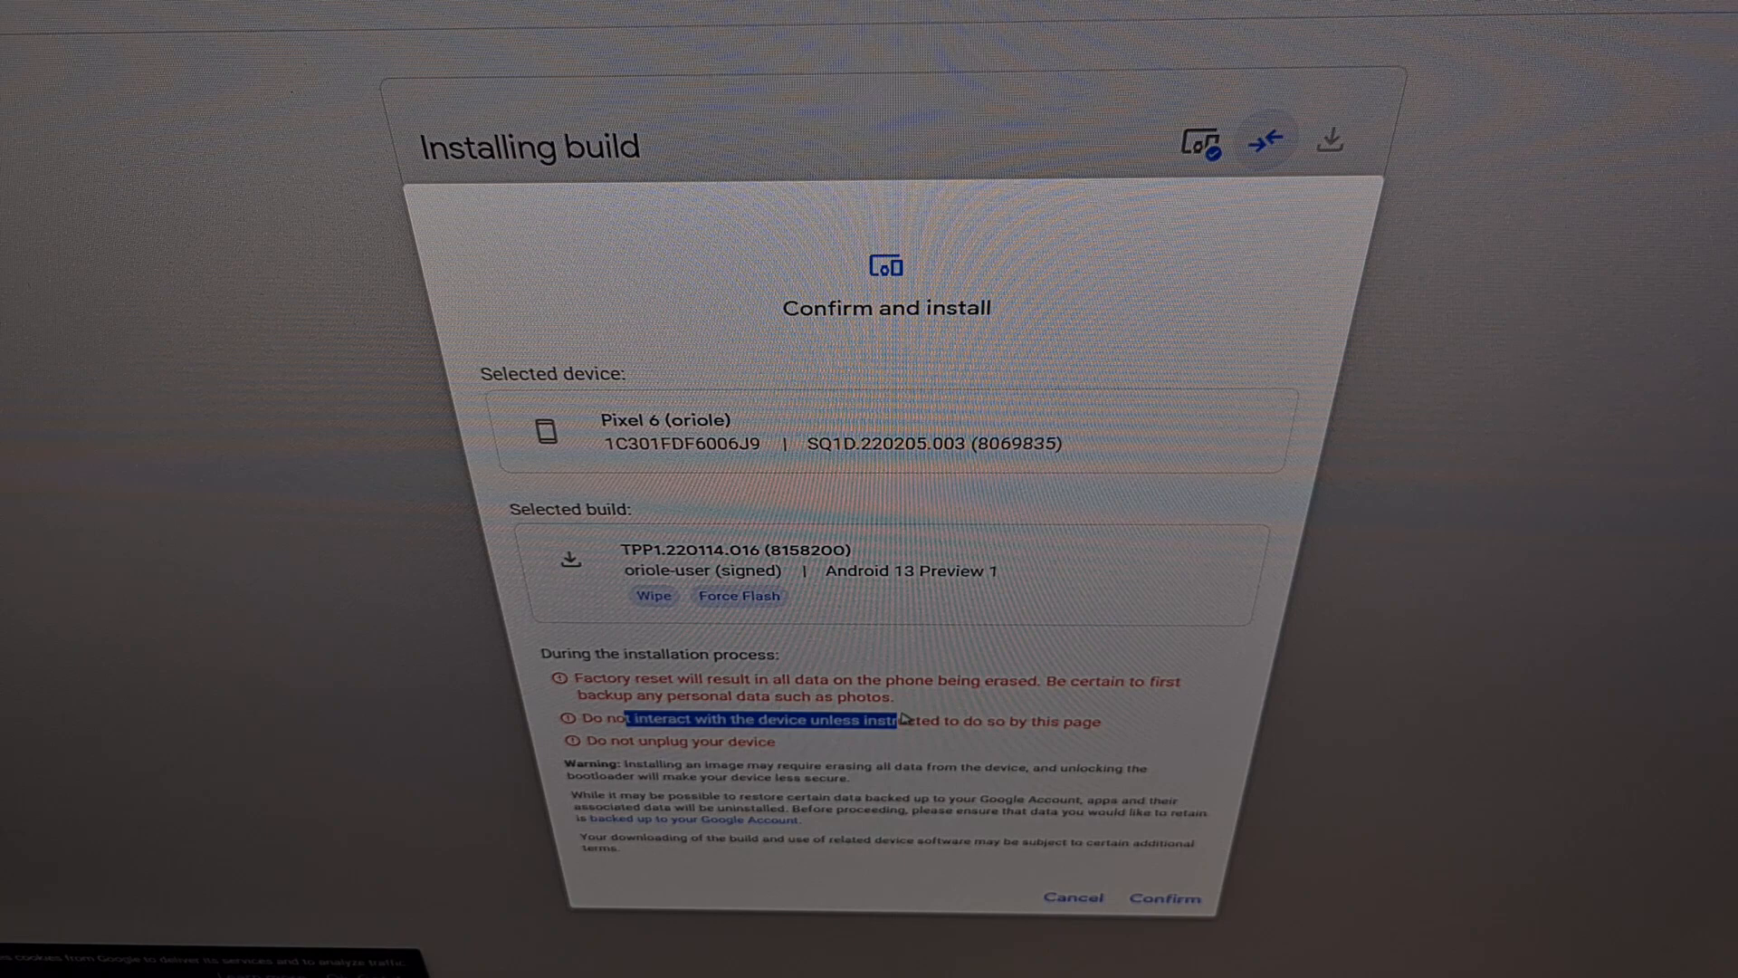
mouse_move(696, 756)
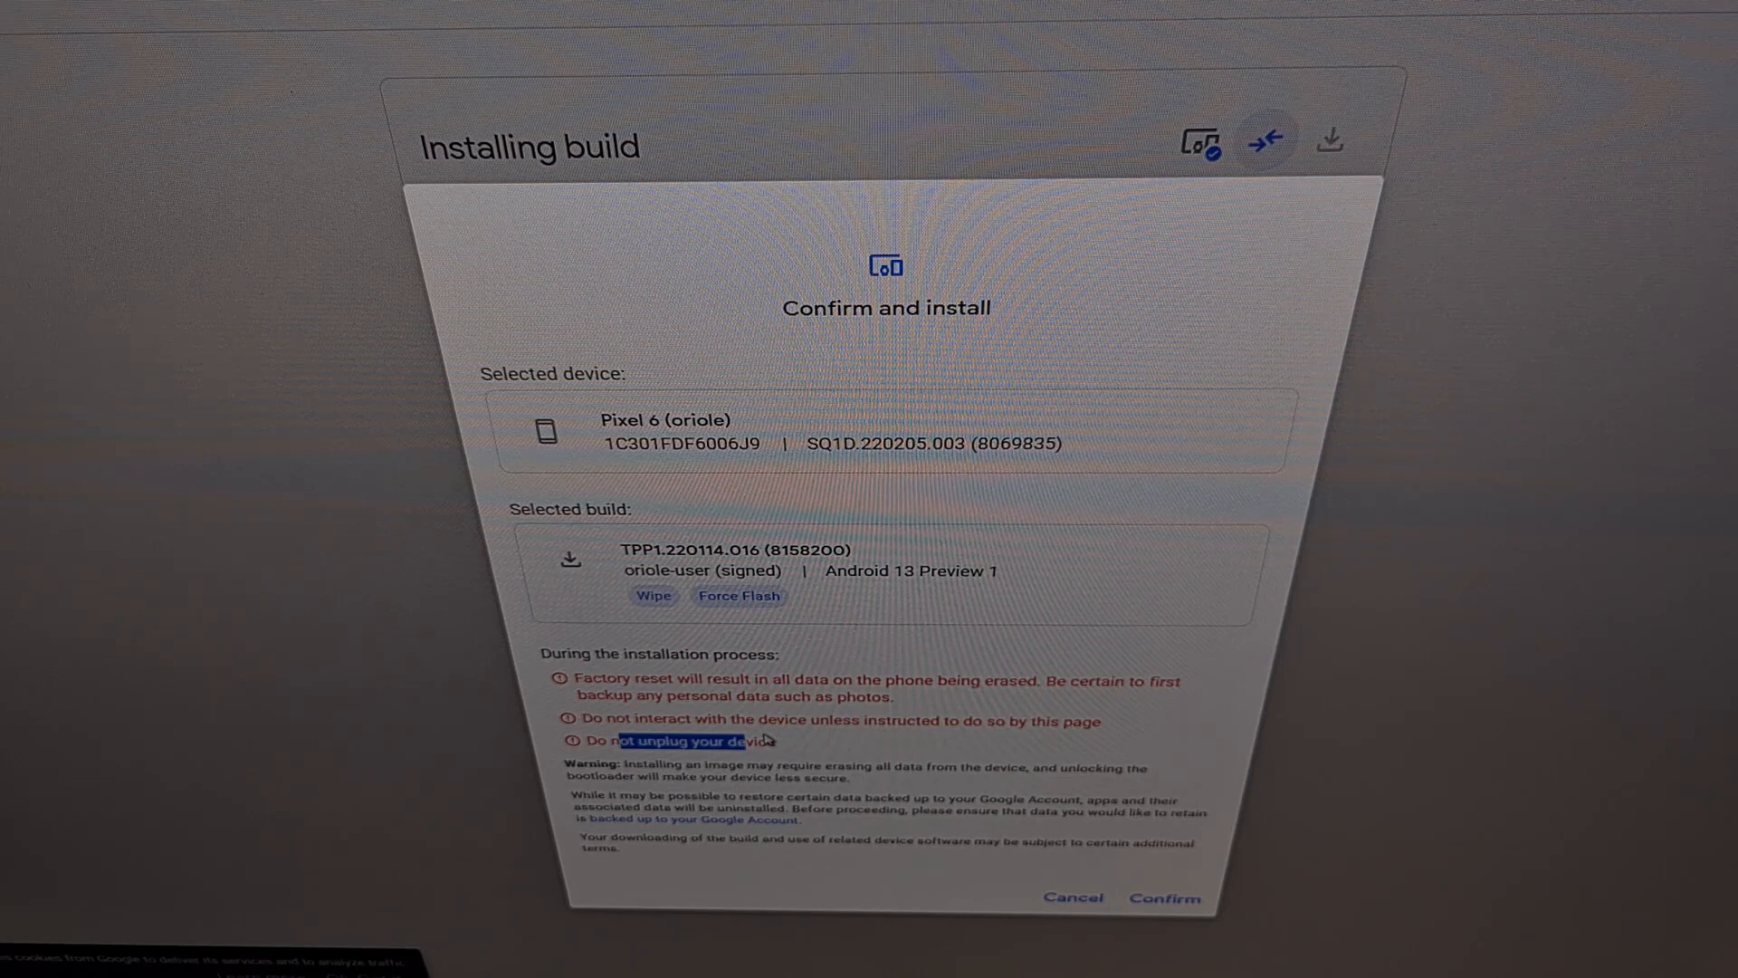
mouse_move(809, 693)
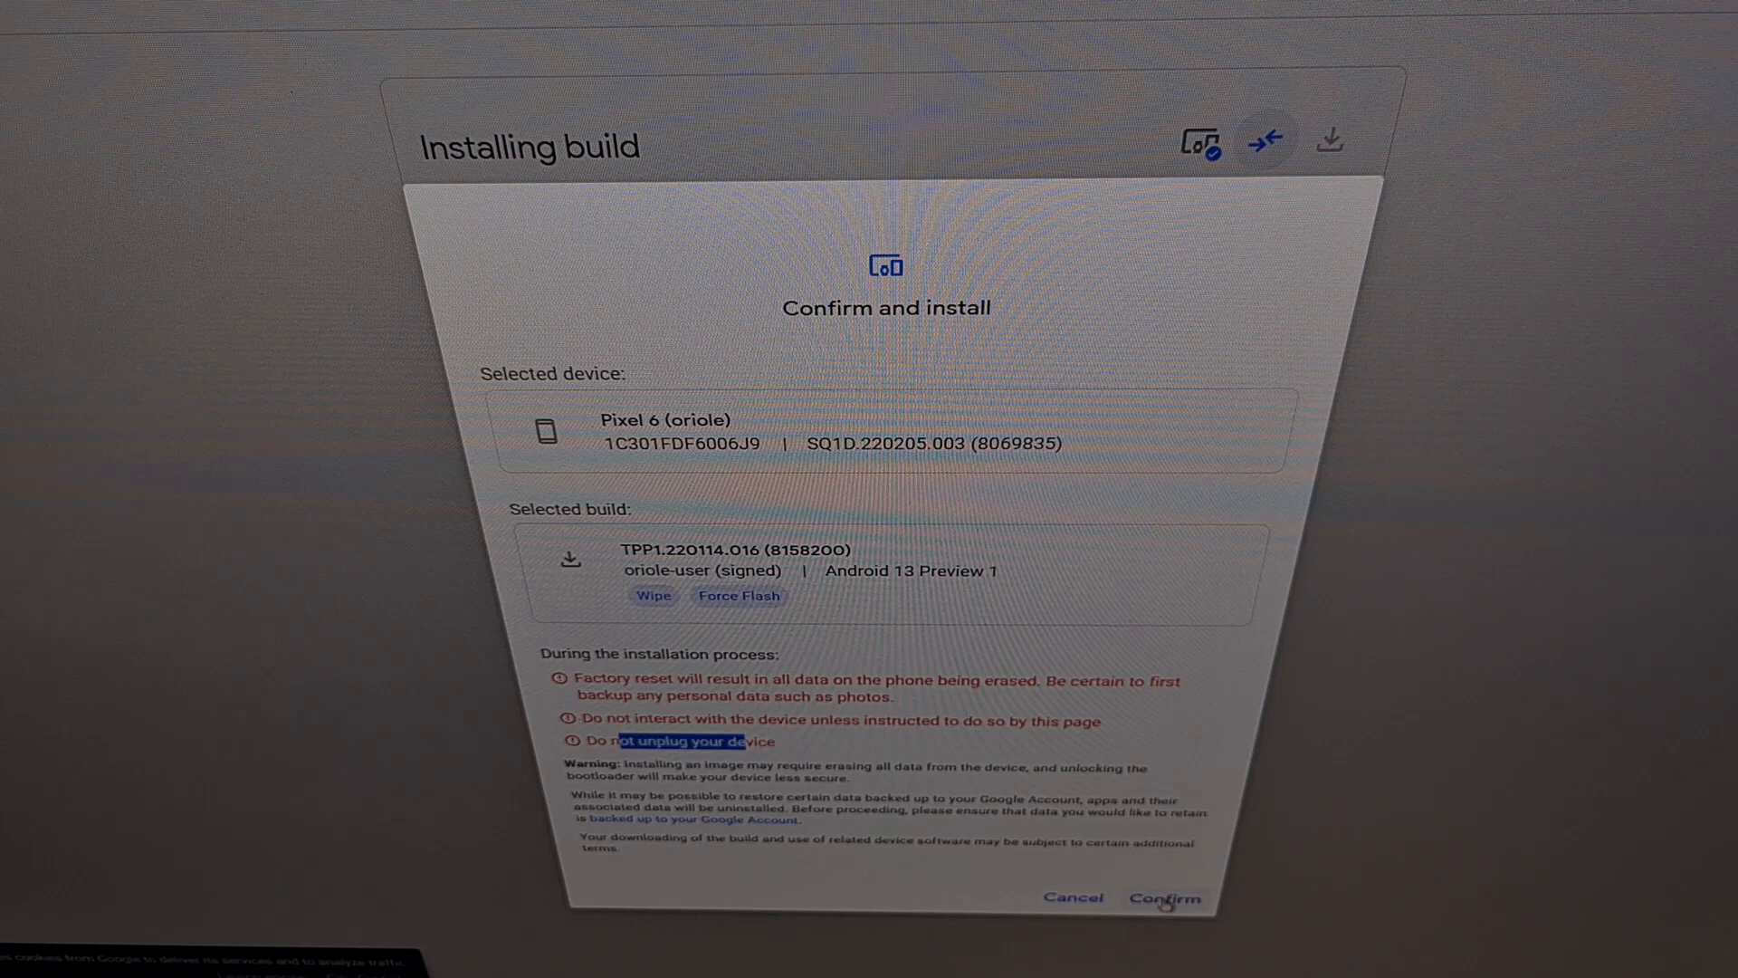
- Confirm installing Android 13 Preview 1 and accept the development SDK license
left_click(1164, 898)
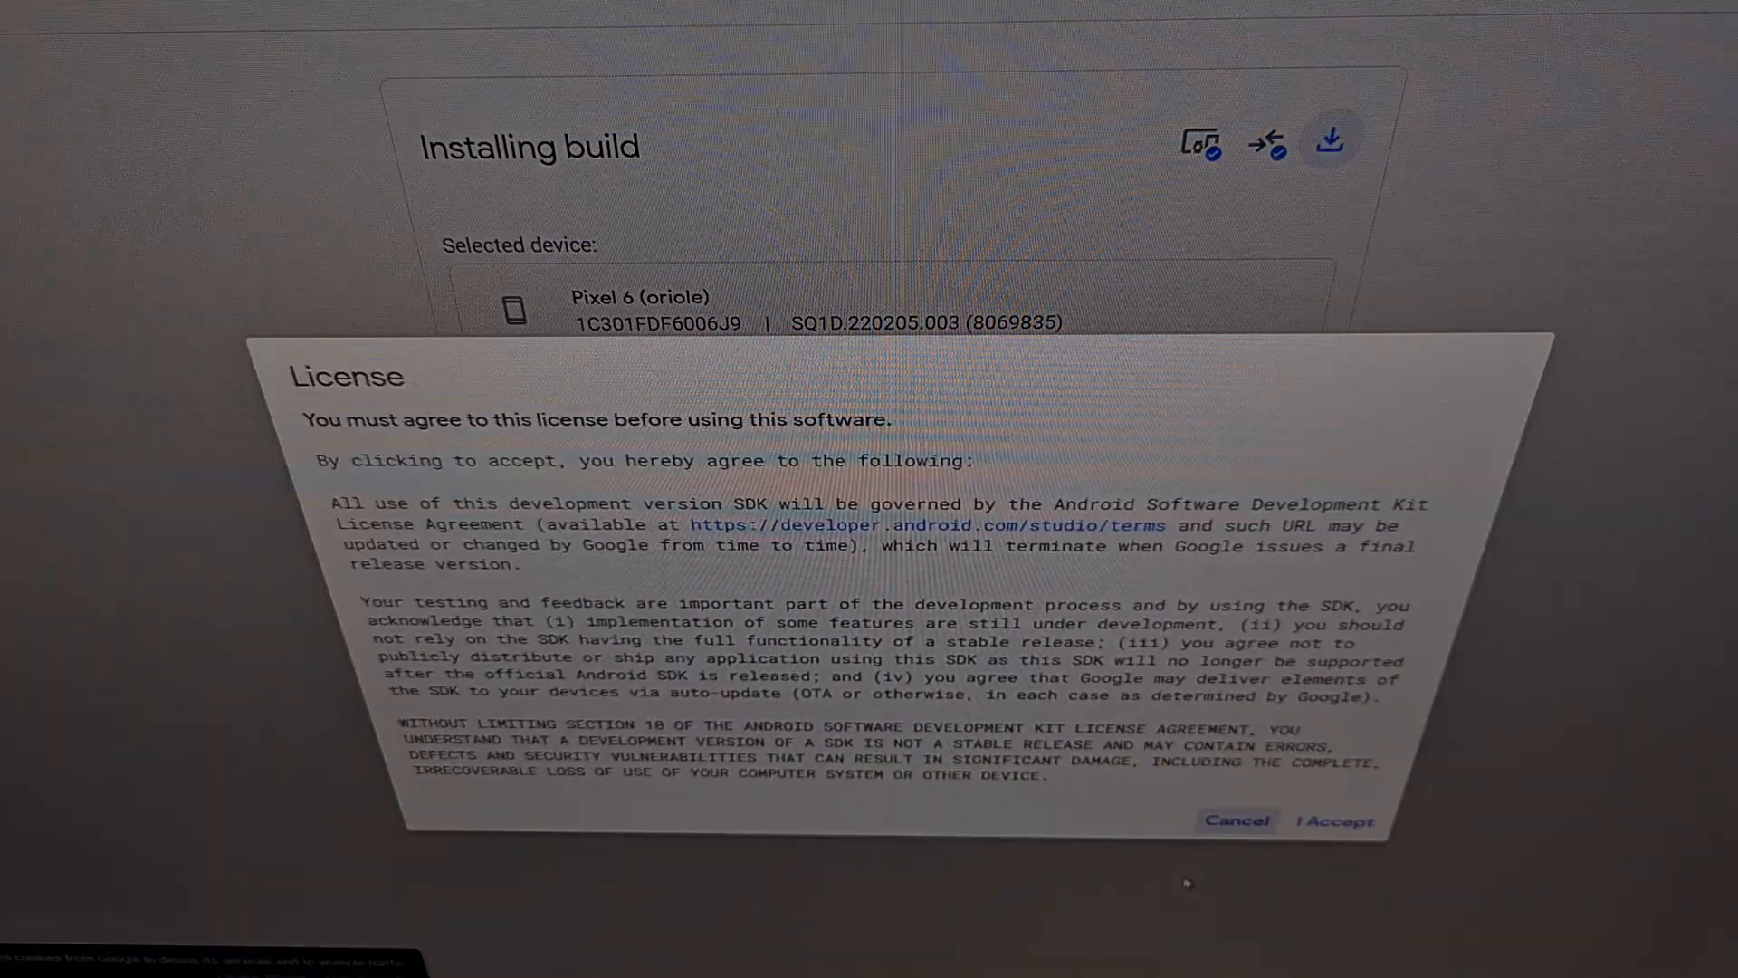
mouse_move(1340, 810)
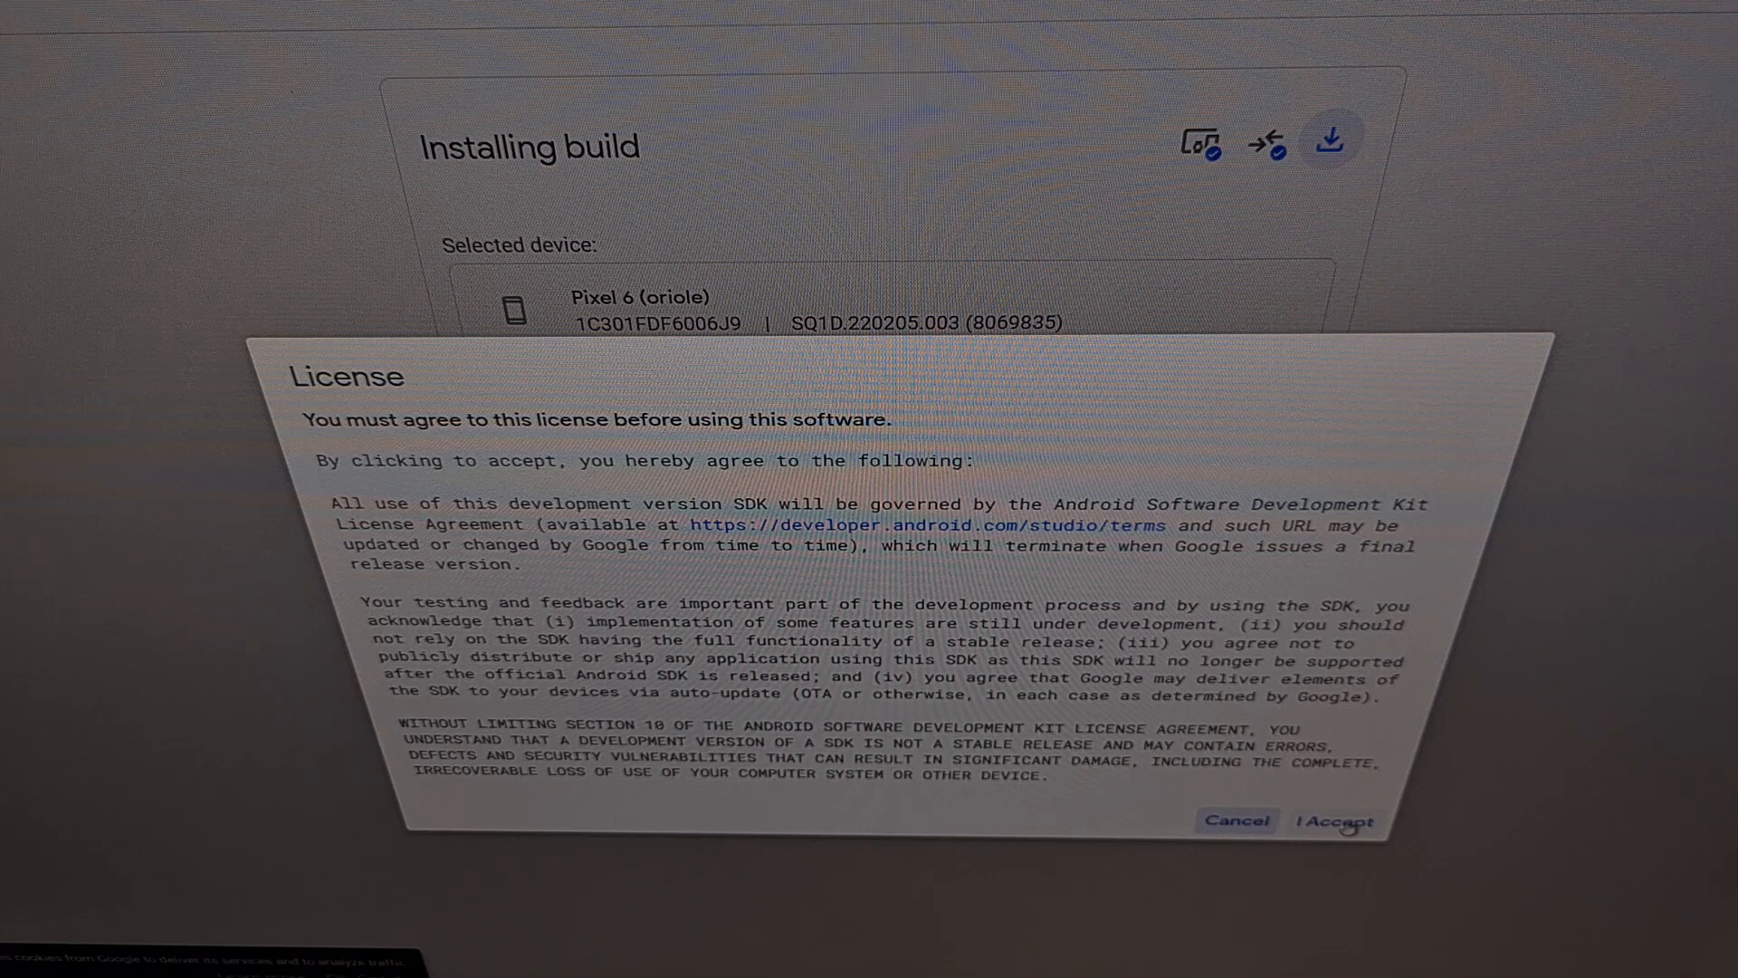
left_click(1333, 820)
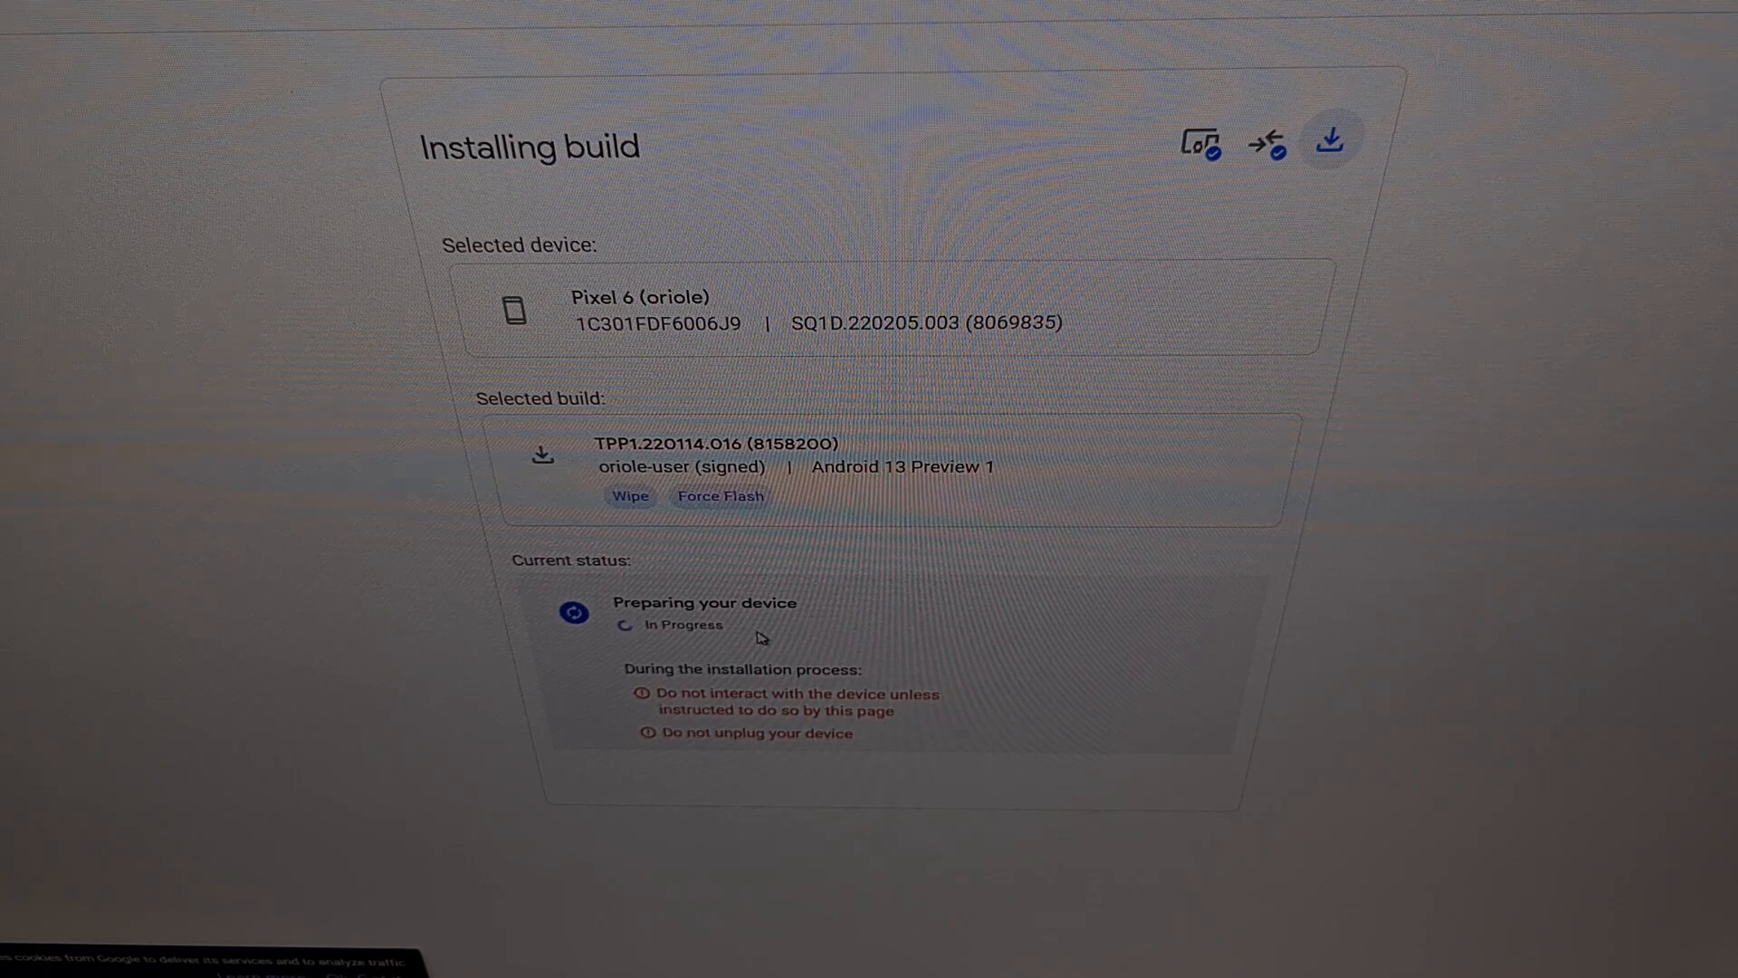
mouse_move(188, 470)
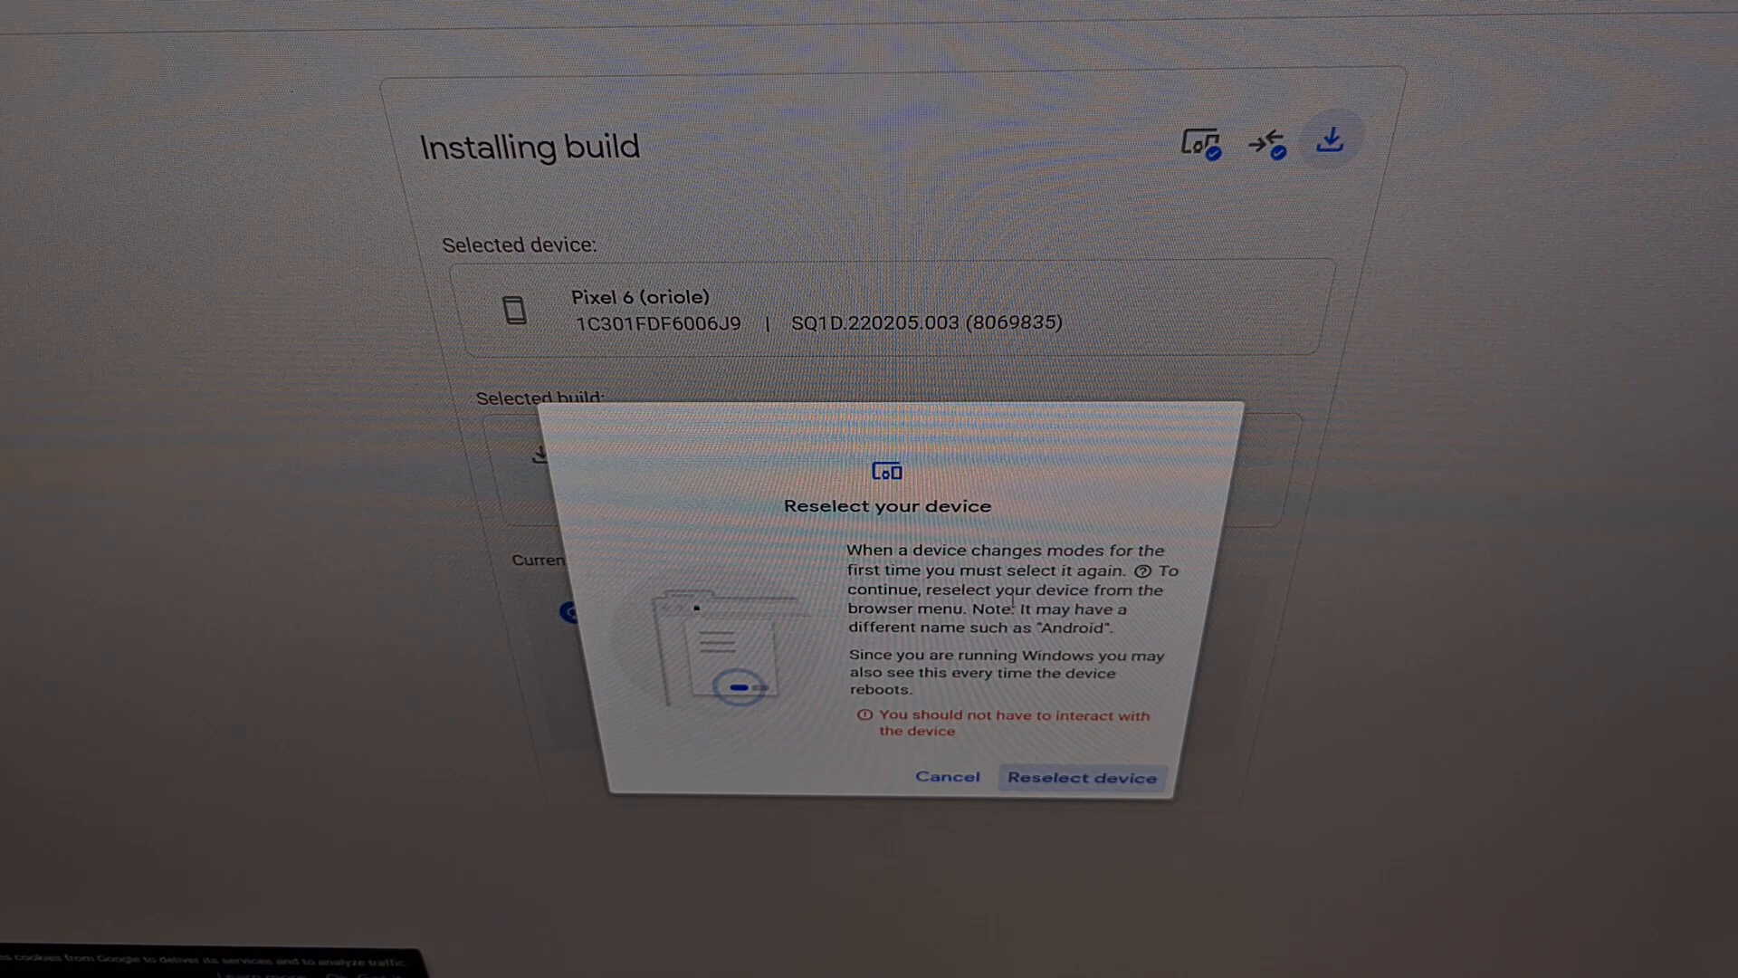
mouse_move(1062, 710)
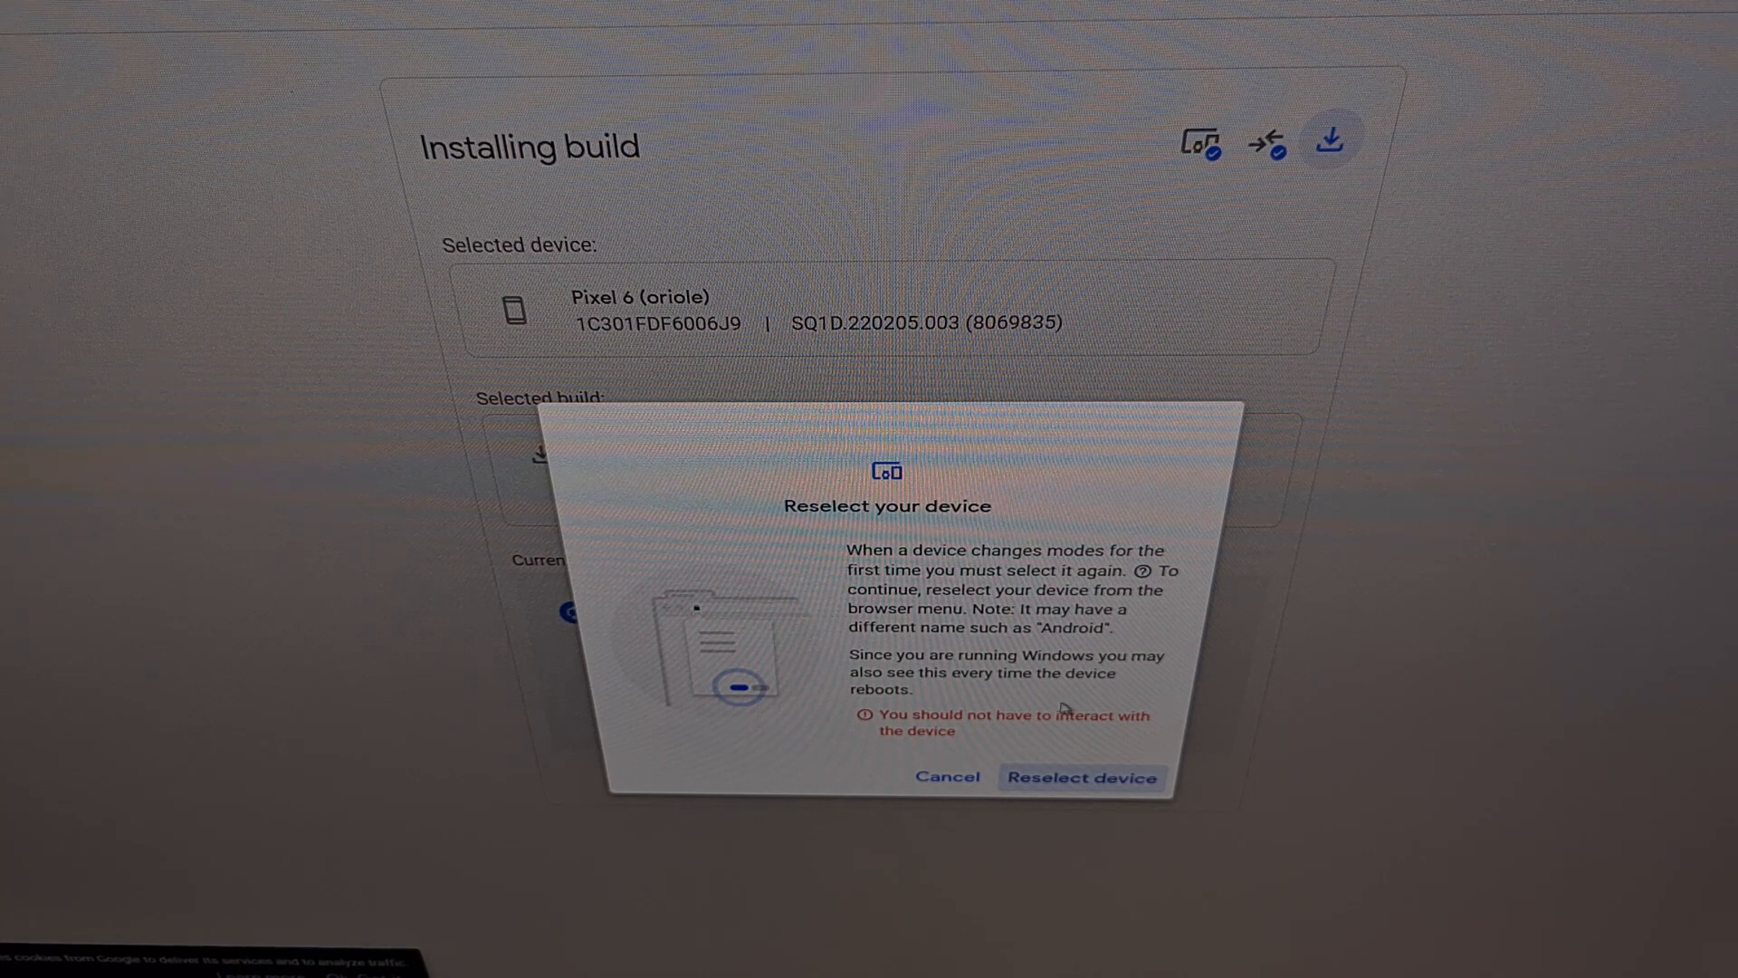
- Reselect and reconnect the Pixel 6 after its mode change
left_click(1081, 777)
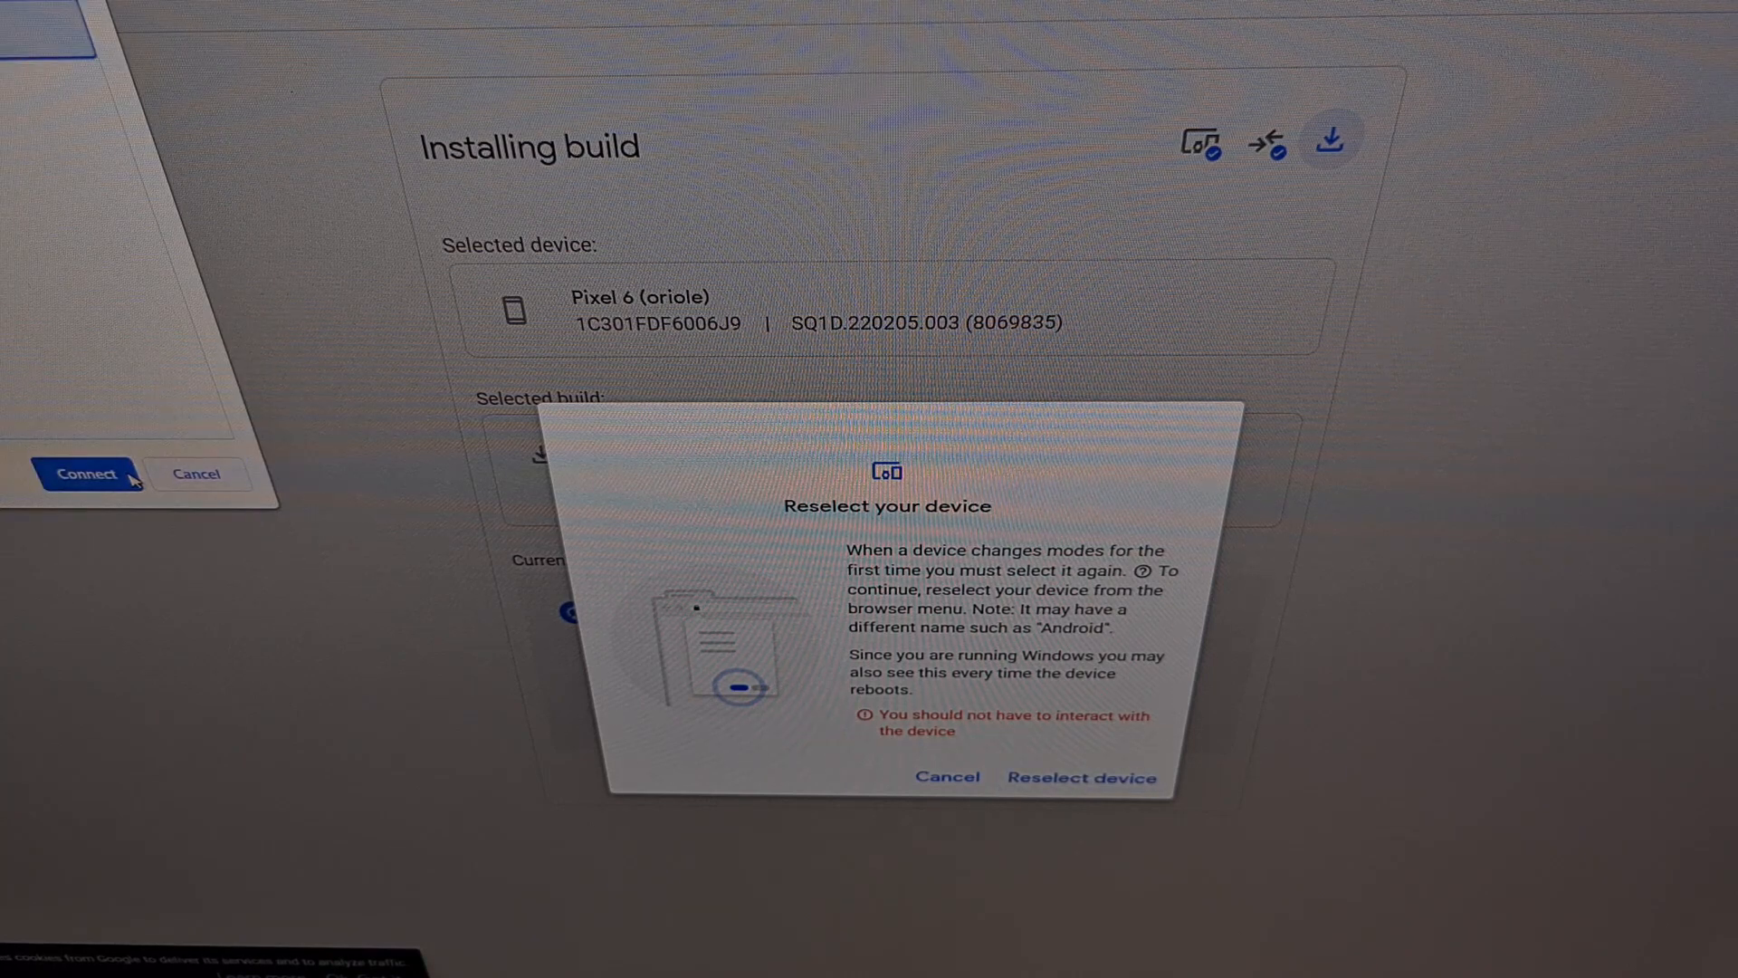
mouse_move(36, 408)
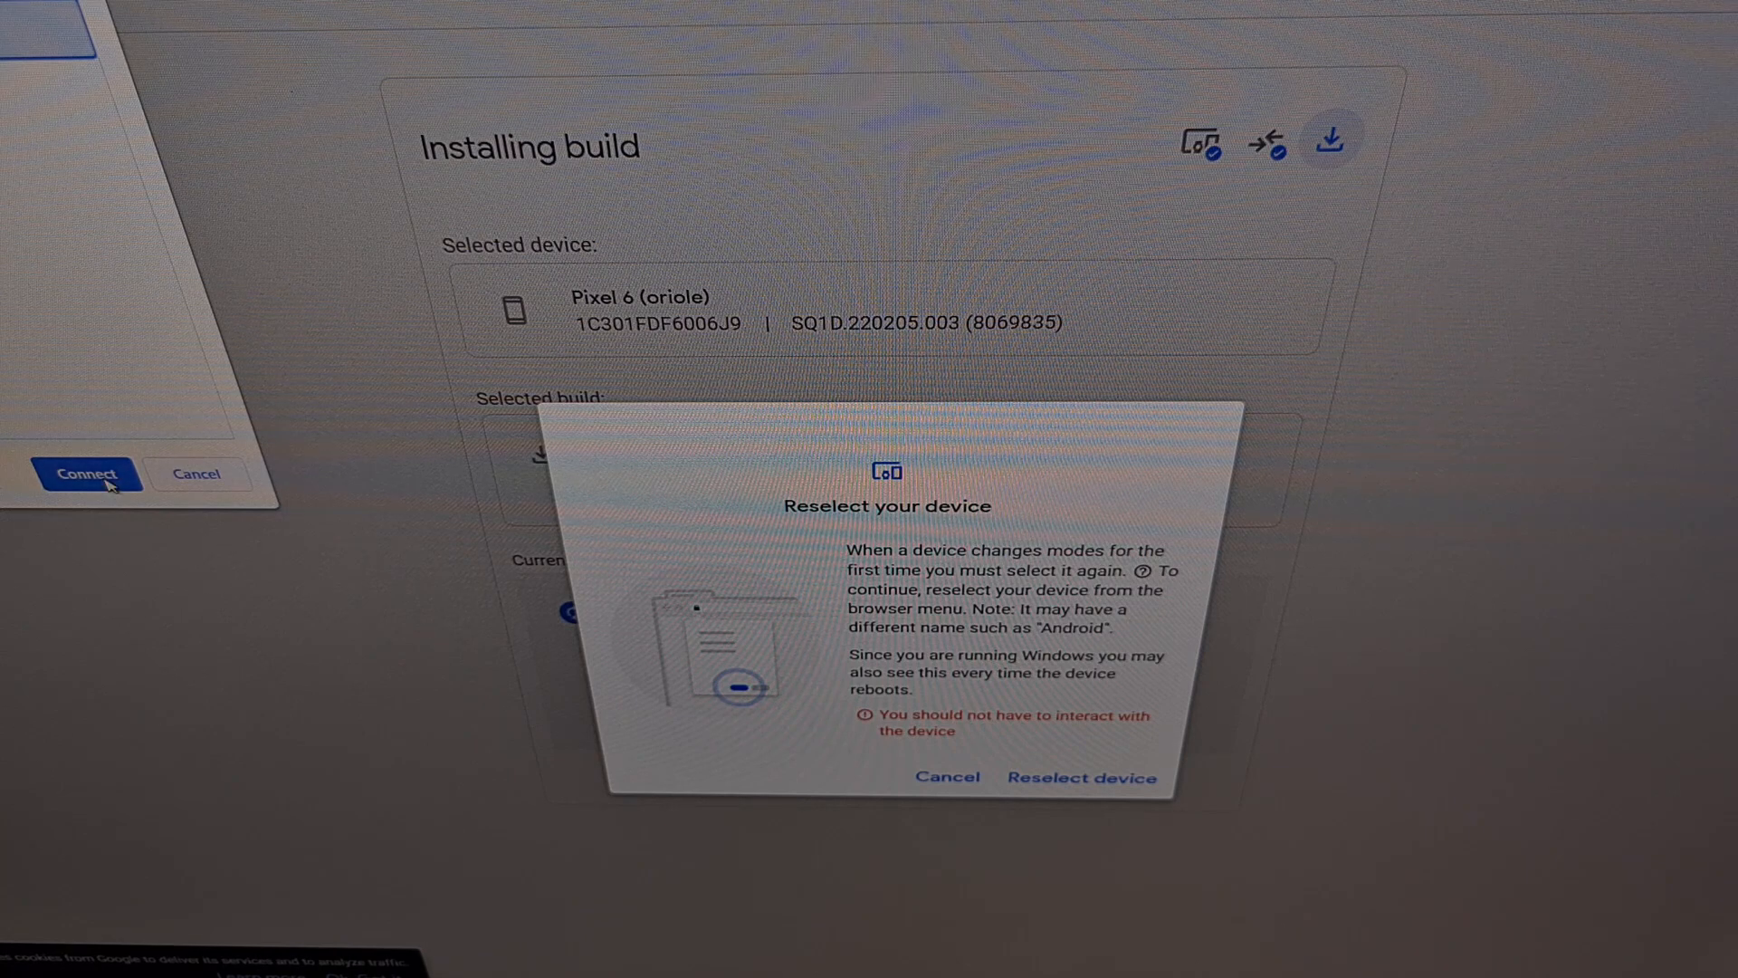
left_click(1081, 776)
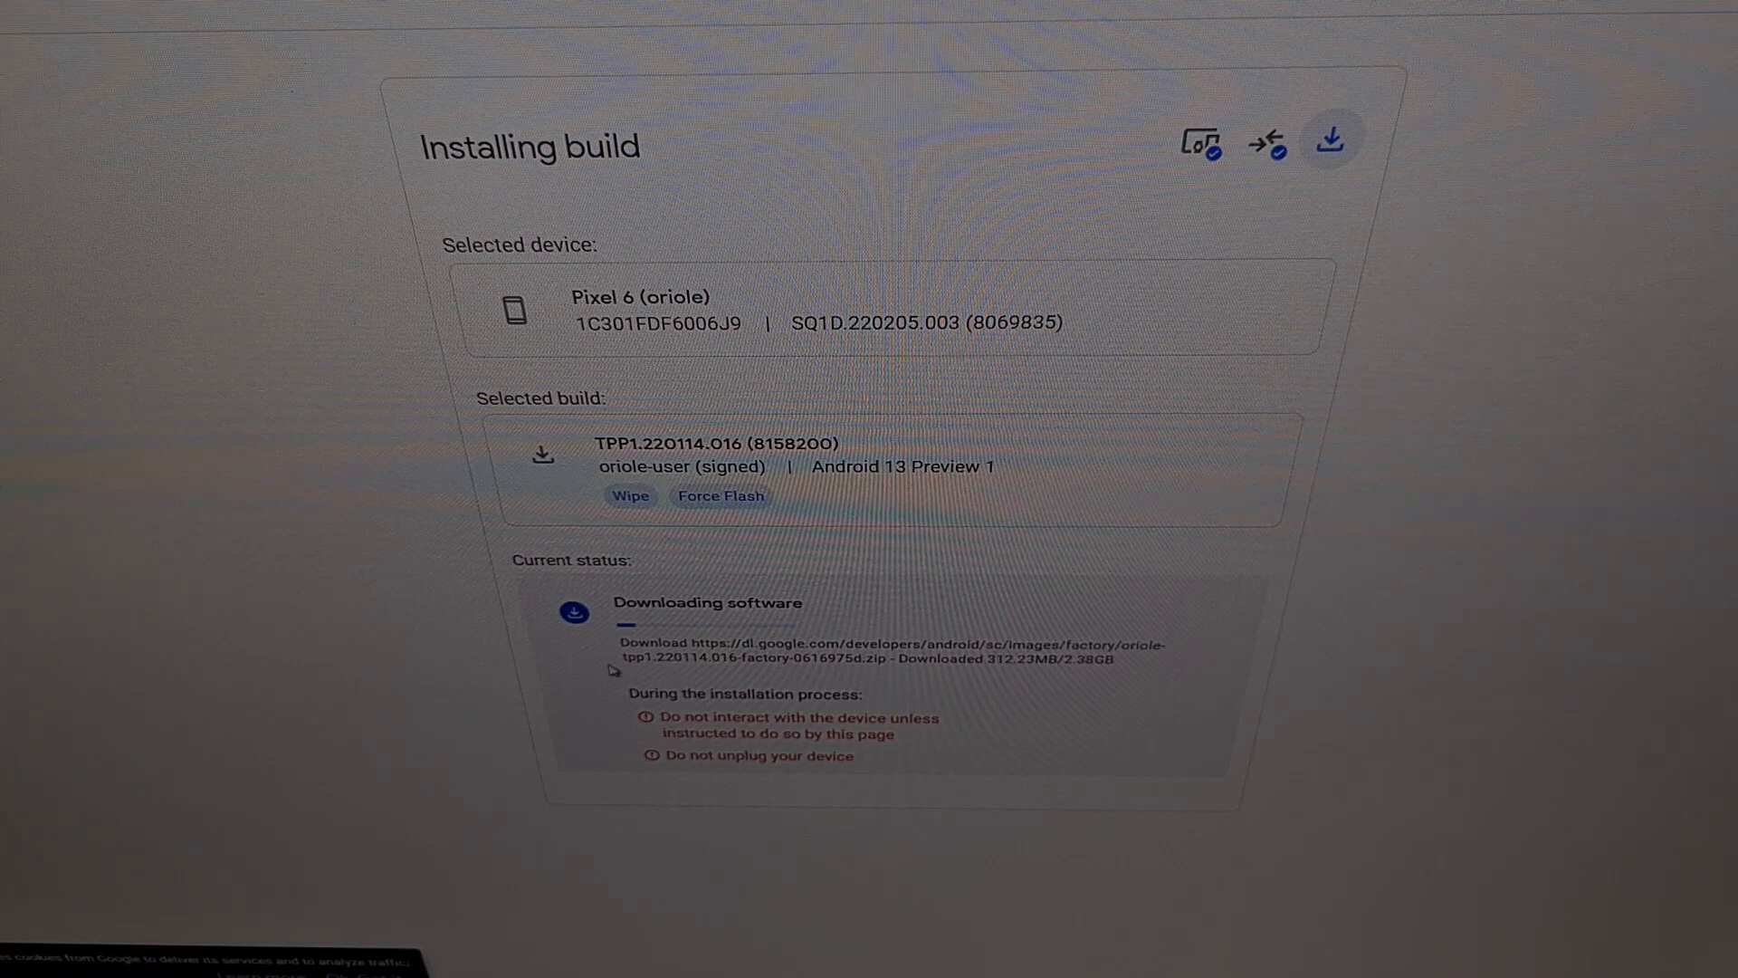
mouse_move(489, 680)
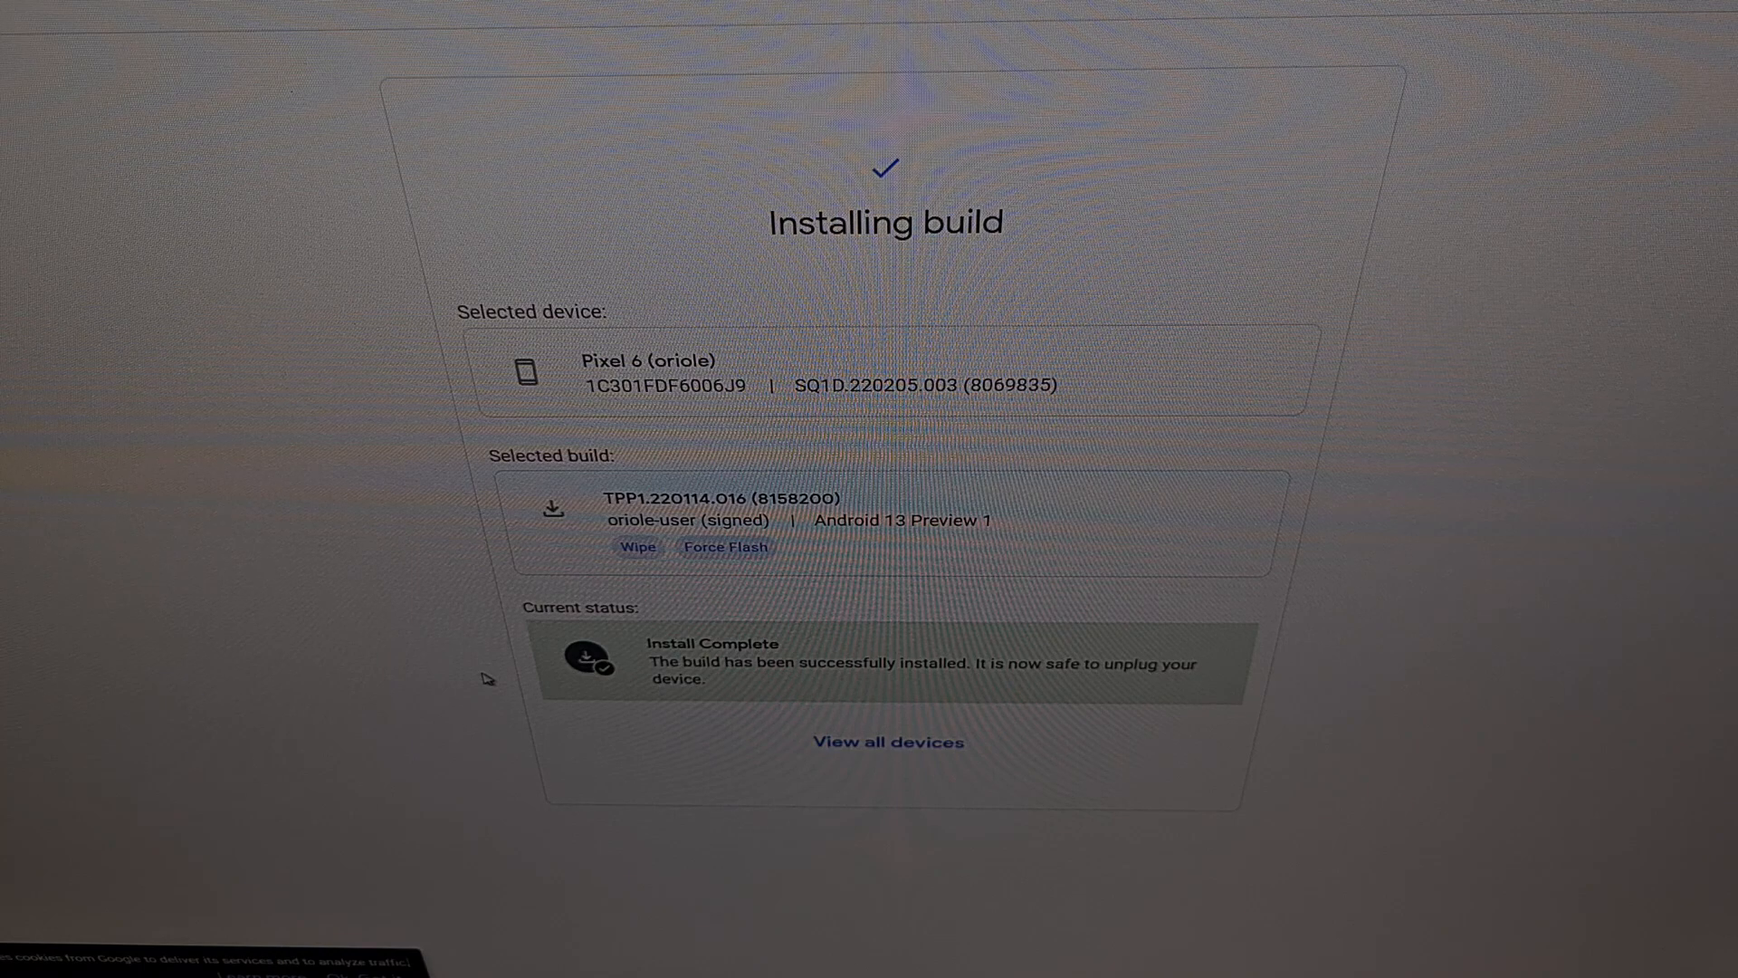
mouse_move(713, 573)
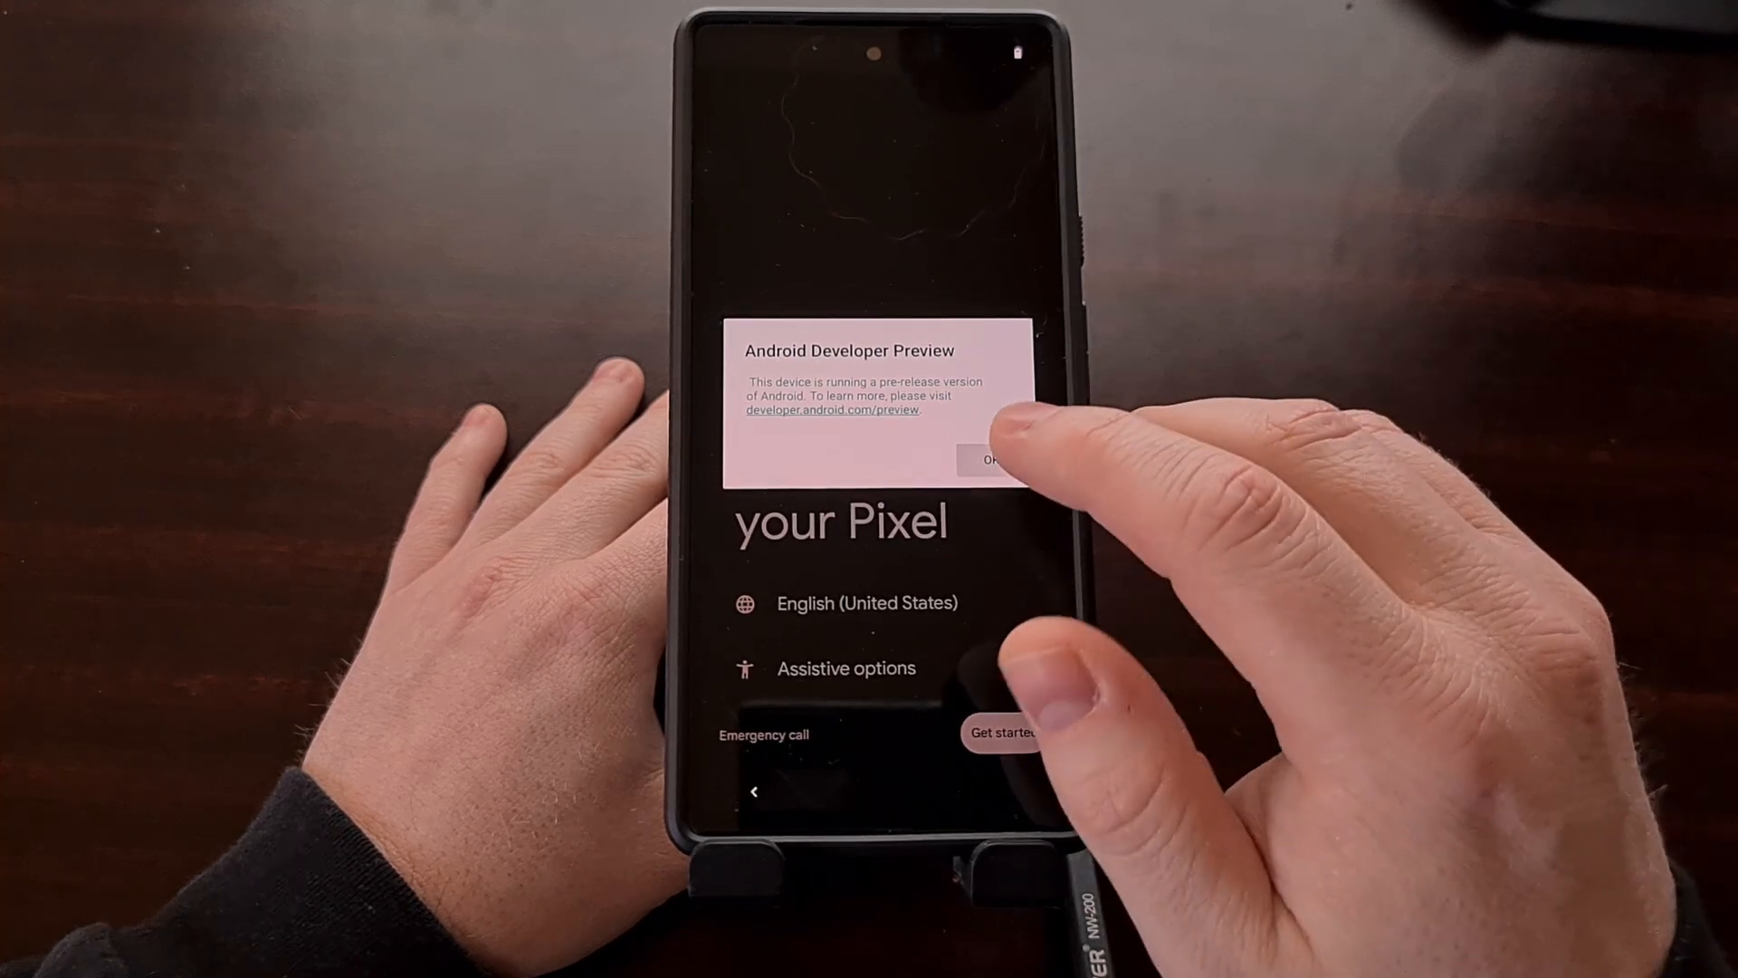
- Dismiss the Android Developer Preview notice and open Settings from Quick Settings
left_click(993, 460)
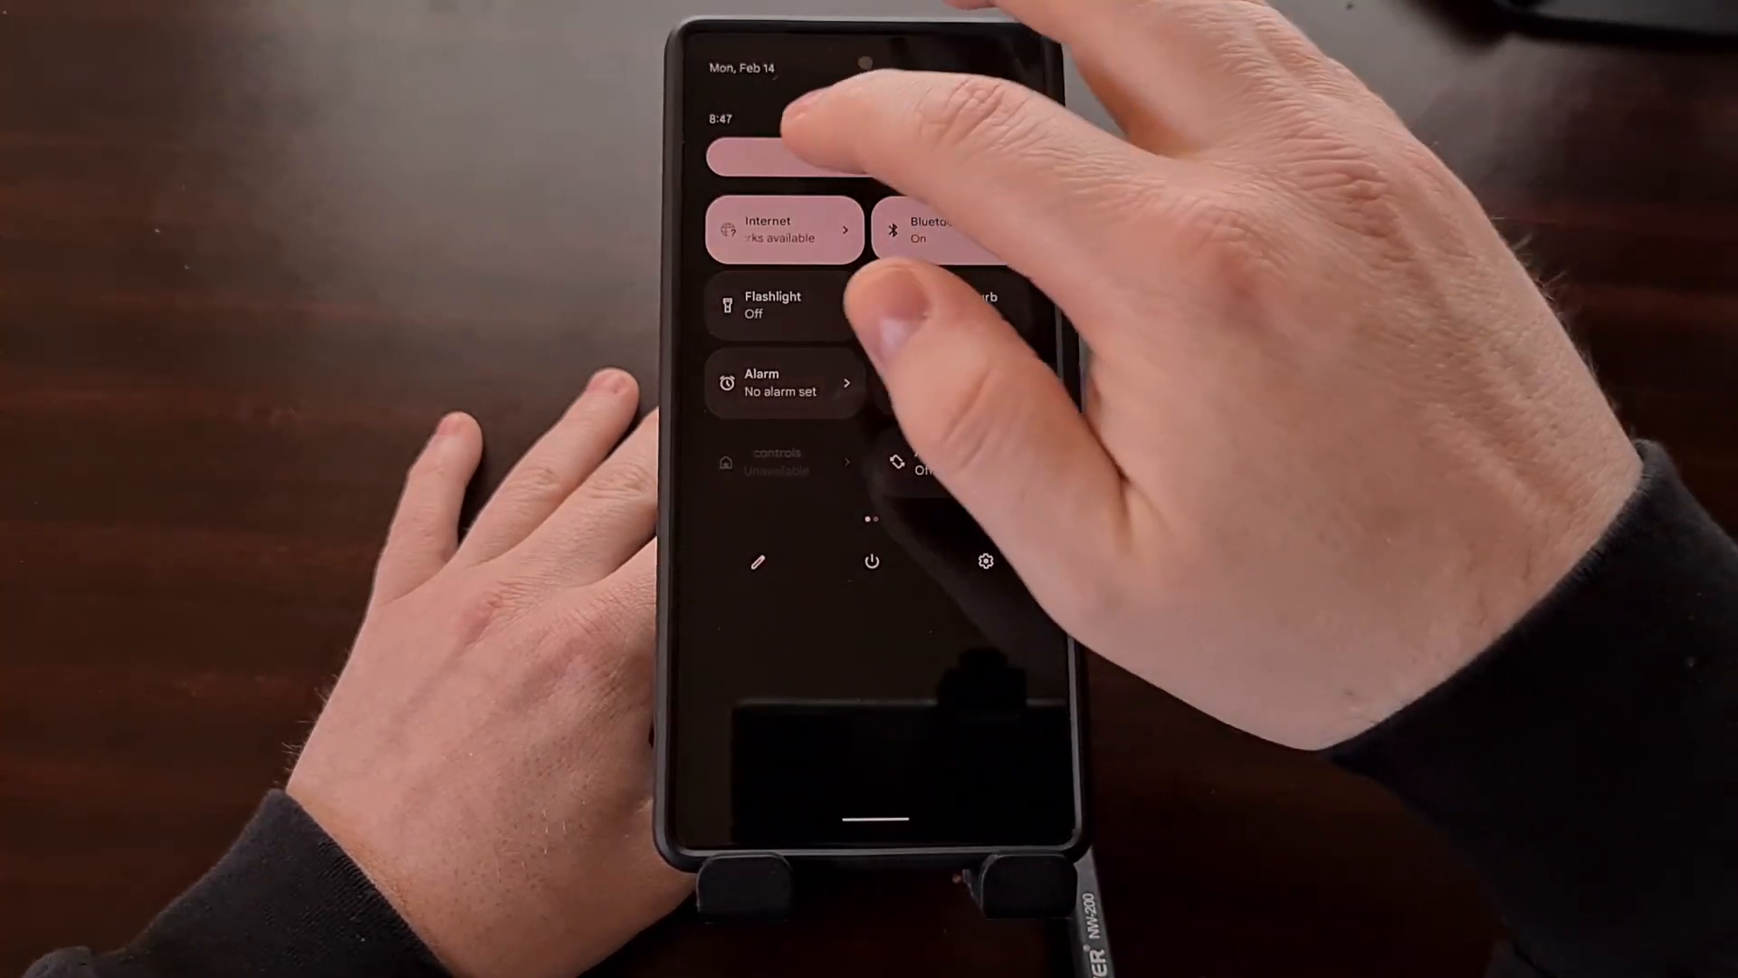
left_click(985, 562)
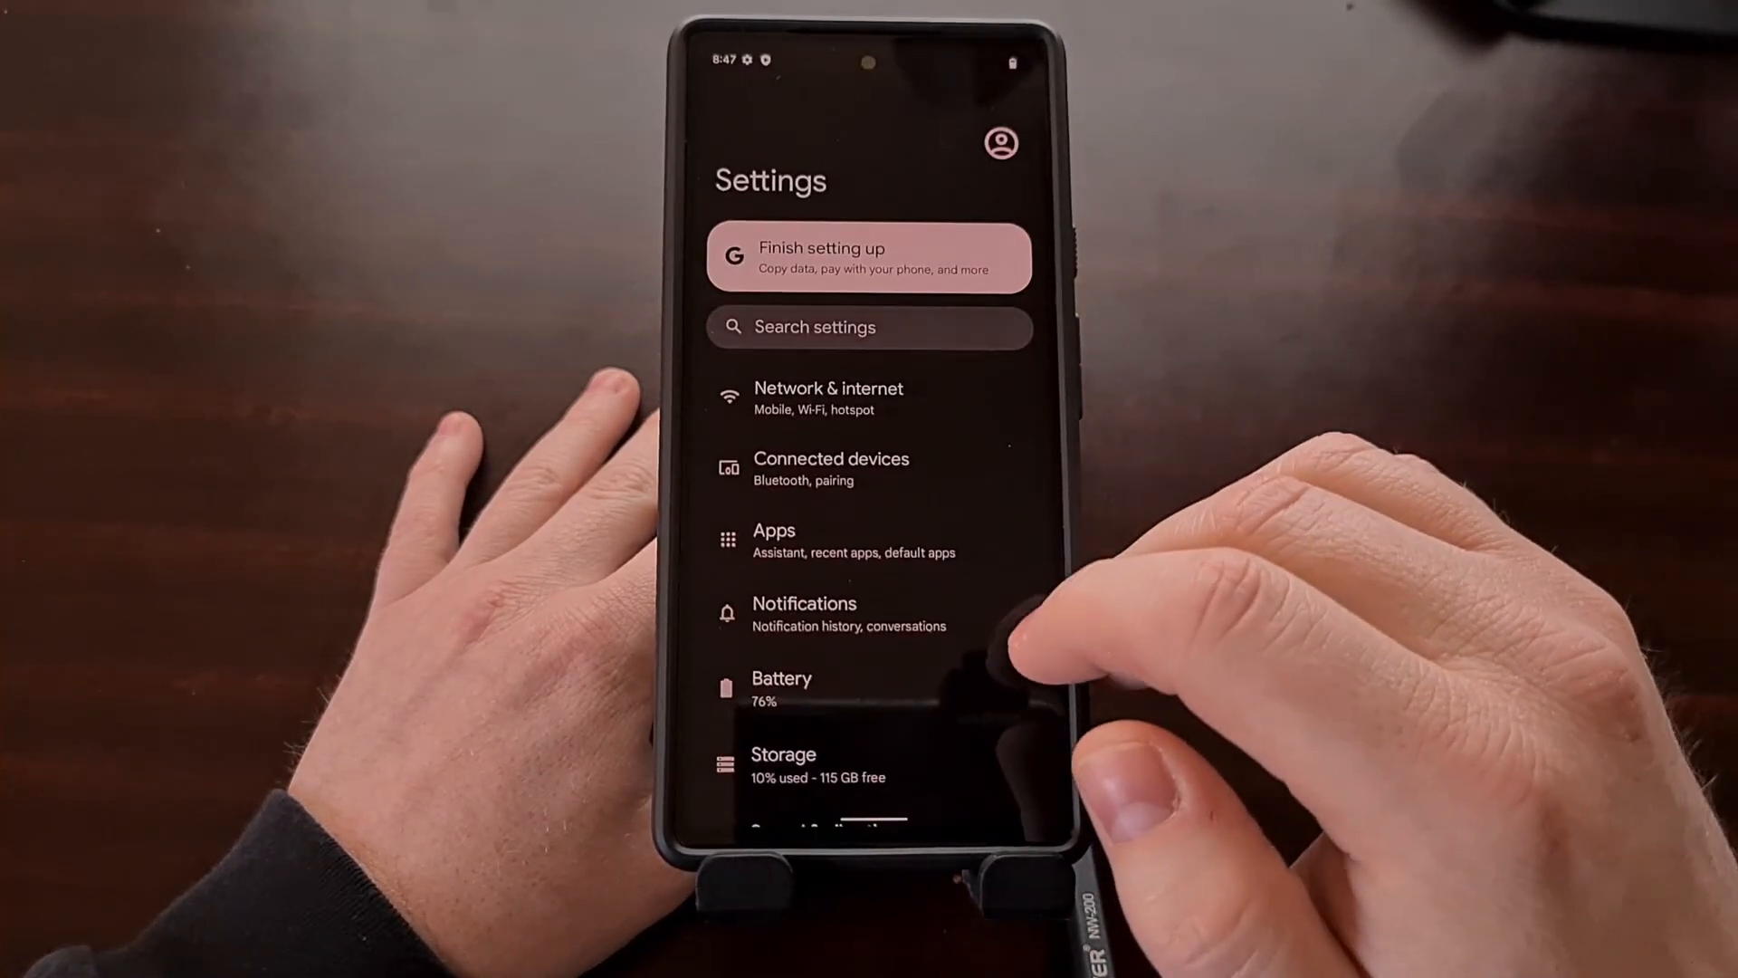